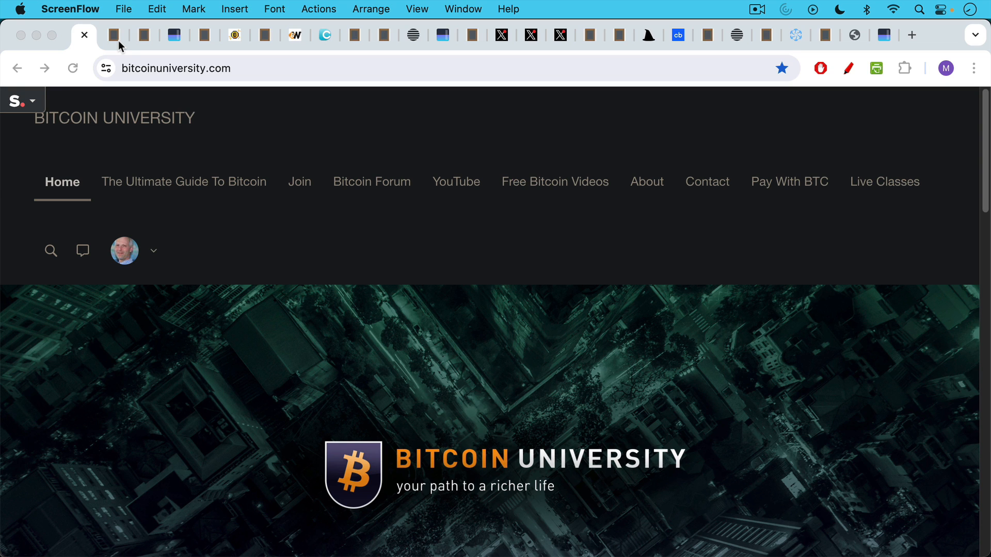
- Show the blankslate.io note titled 'Ordinals, Inscriptions, and Bitcoin Spam'
{"action": "left_click", "coordinate": [113, 35]}
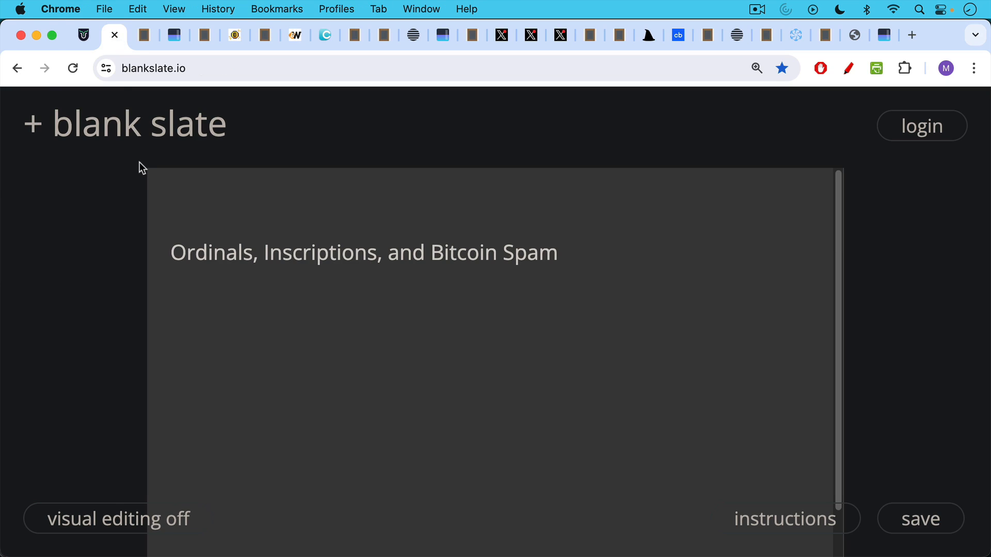
{"action": "mouse_move", "coordinate": [140, 160]}
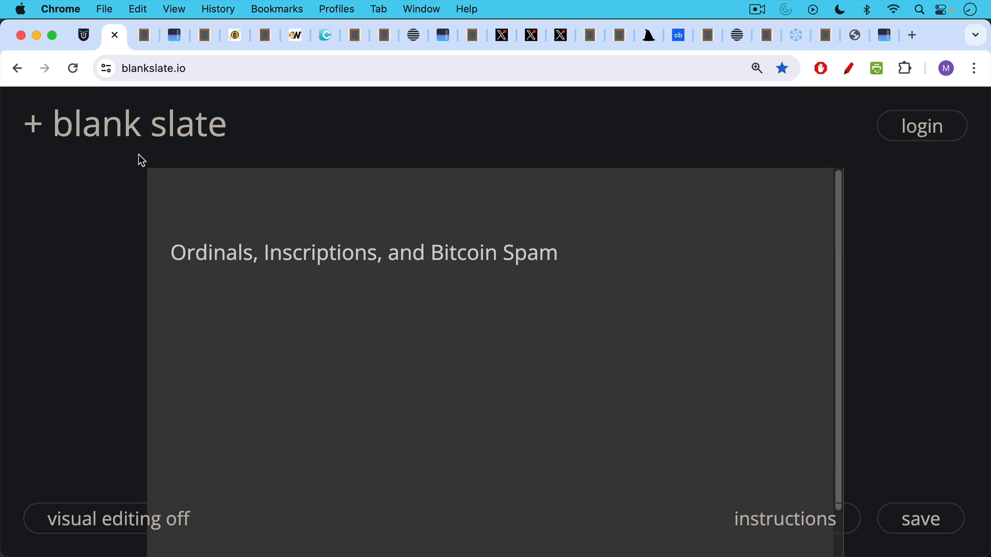
{"action": "mouse_move", "coordinate": [150, 43]}
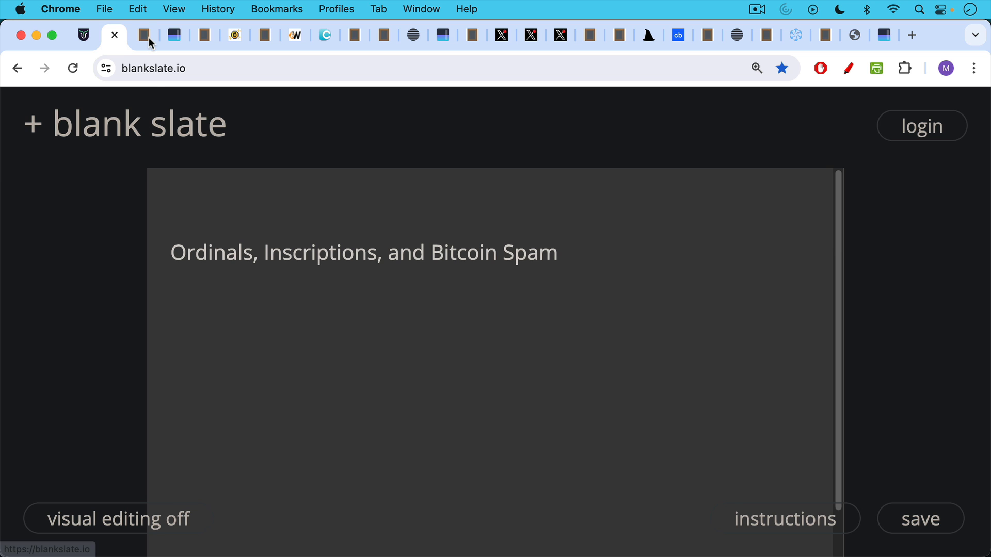
- Scroll through the notes on sats, ordinals, and spending that destroys and creates UTXOs
{"action": "scroll", "scroll_direction": "down", "scroll_amount": 3}
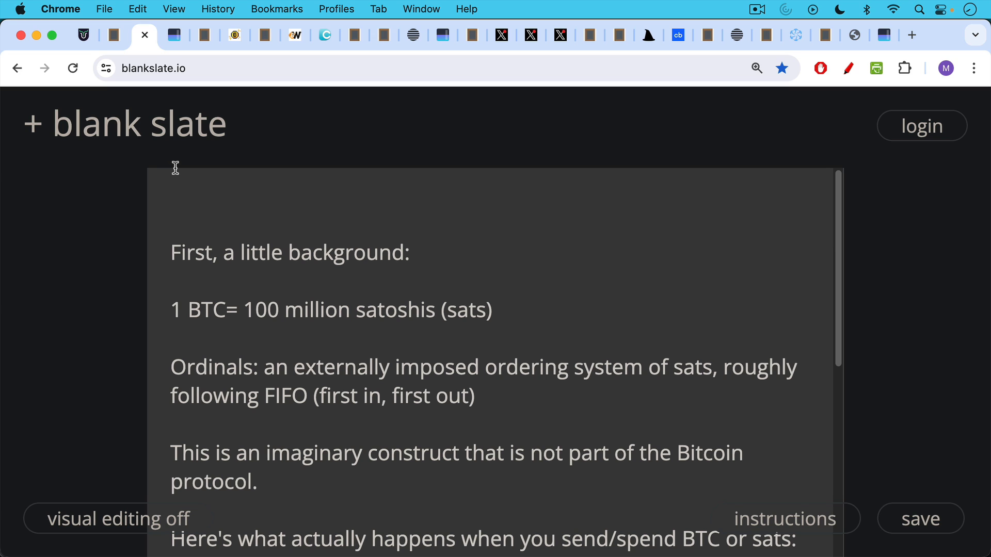
{"action": "mouse_move", "coordinate": [330, 285]}
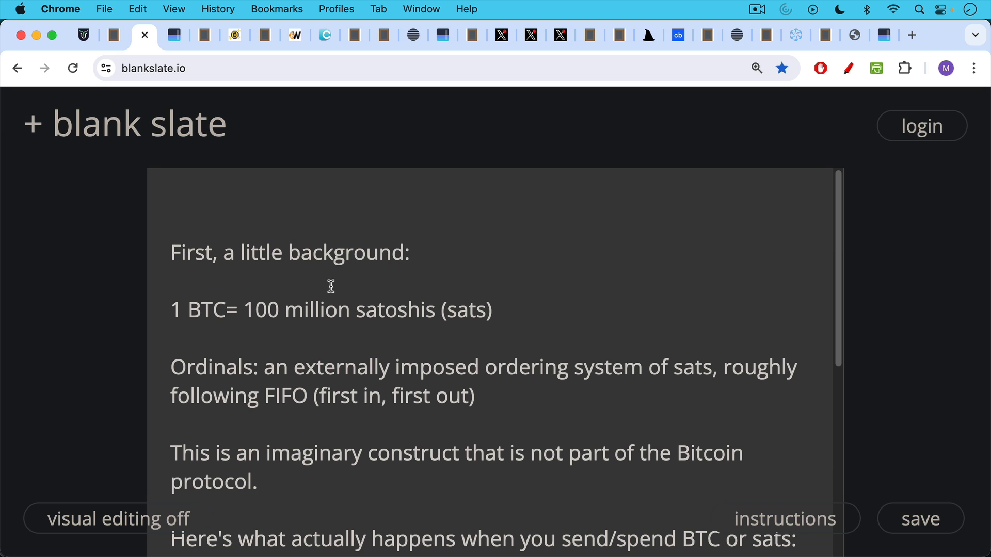
{"action": "scroll", "scroll_direction": "down", "scroll_amount": 3}
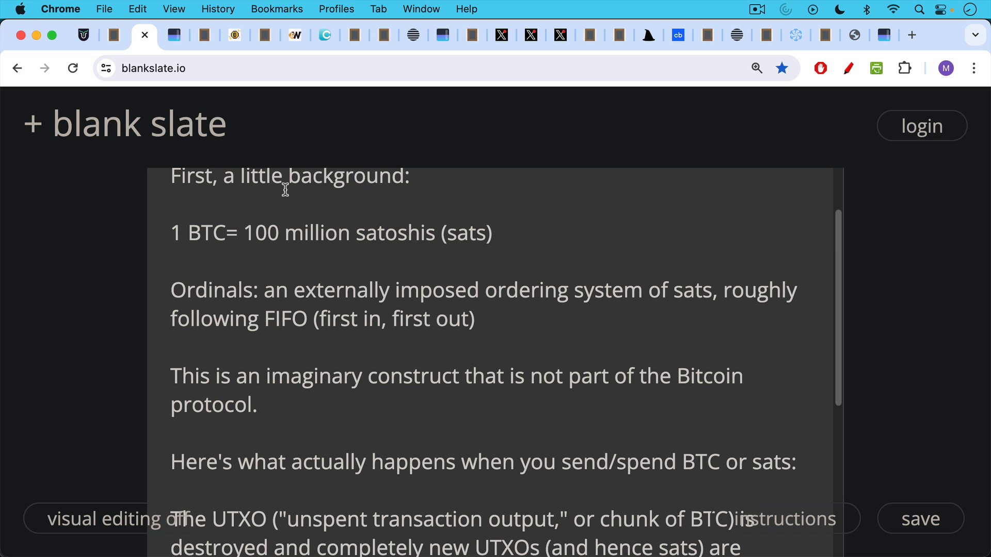
{"action": "mouse_move", "coordinate": [250, 254]}
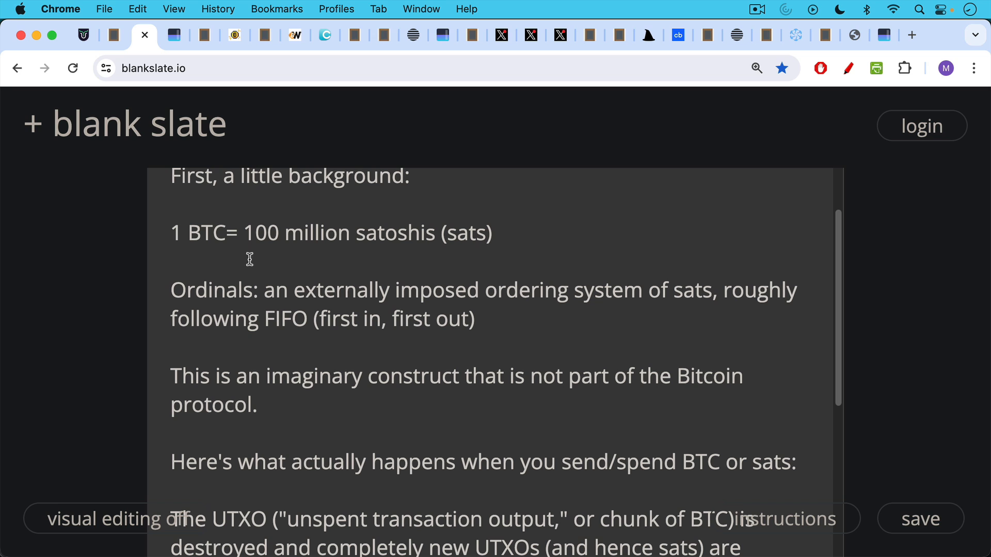
{"action": "scroll", "scroll_direction": "down", "scroll_amount": 3}
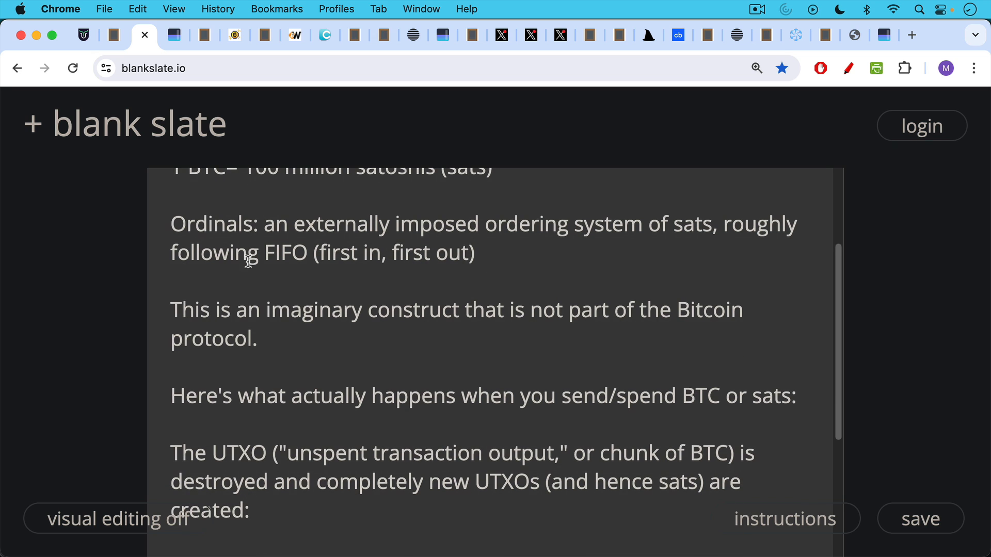
{"action": "scroll", "scroll_direction": "up", "scroll_amount": 3}
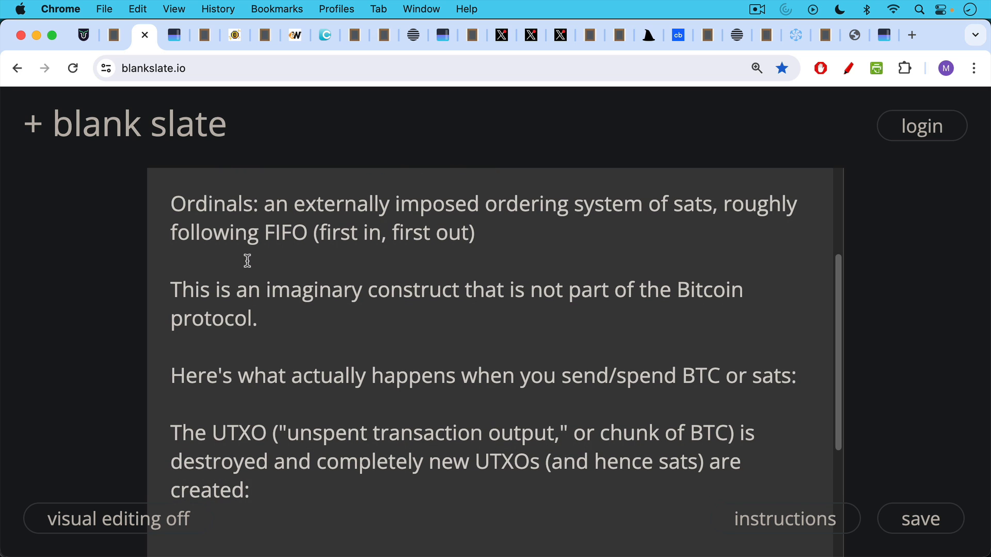
{"action": "mouse_move", "coordinate": [247, 239]}
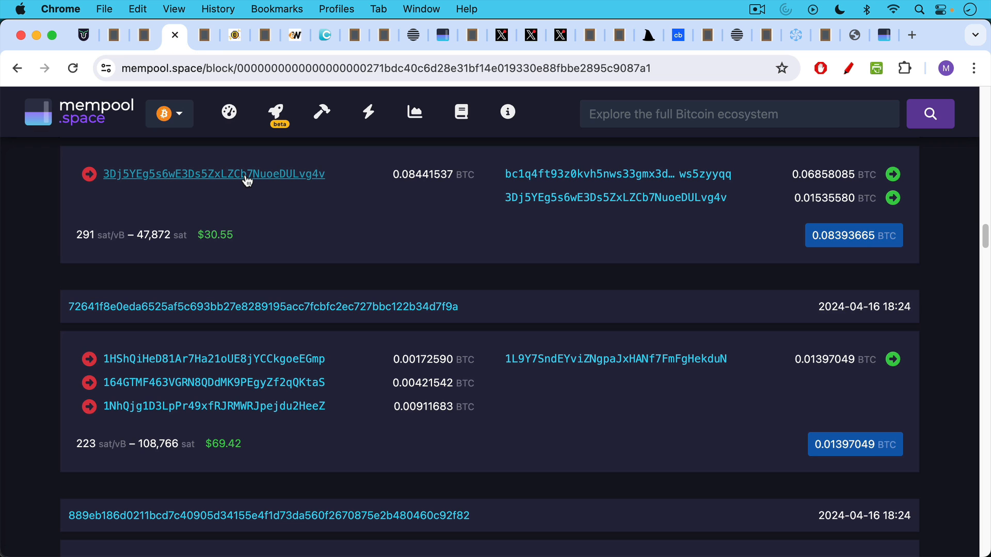
{"action": "mouse_move", "coordinate": [572, 174]}
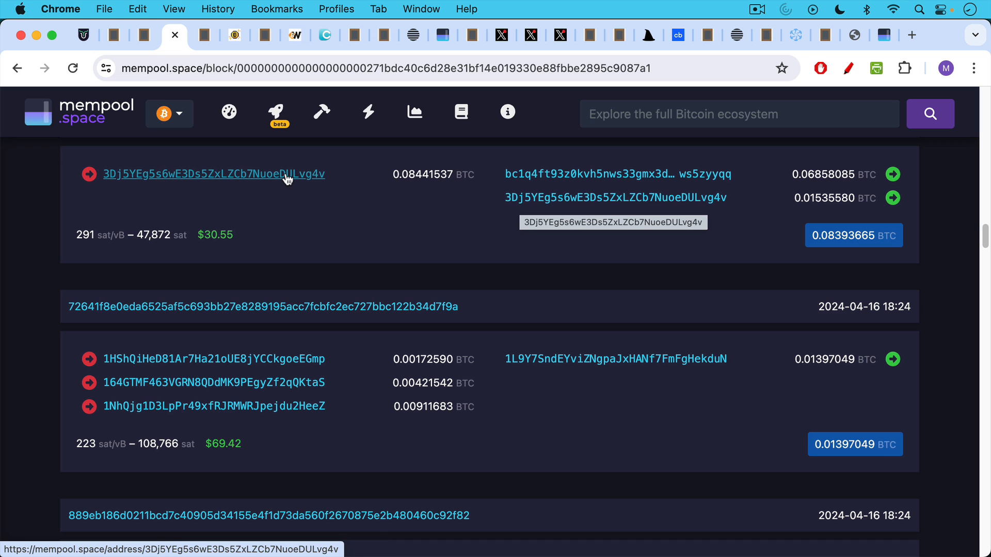
{"action": "mouse_move", "coordinate": [311, 176]}
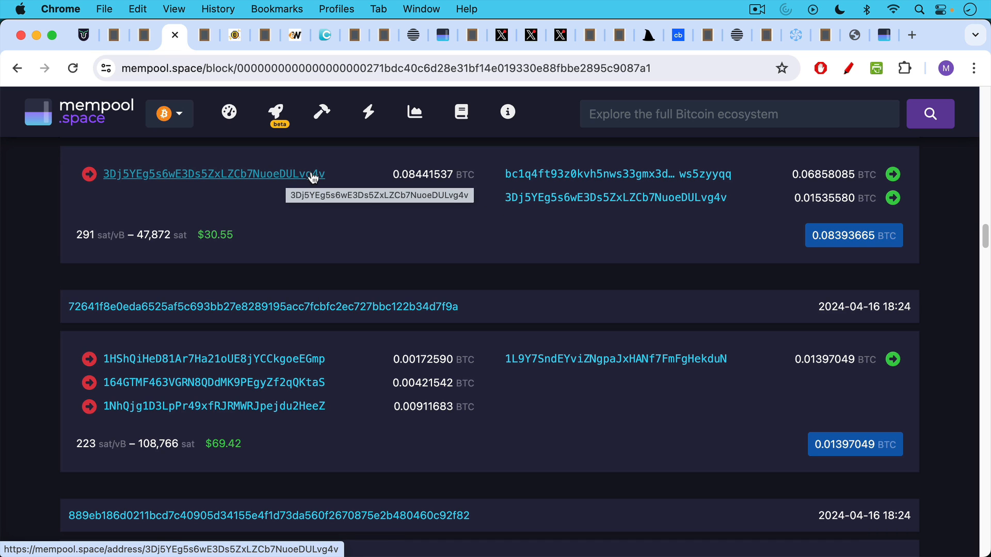
{"action": "mouse_move", "coordinate": [400, 174]}
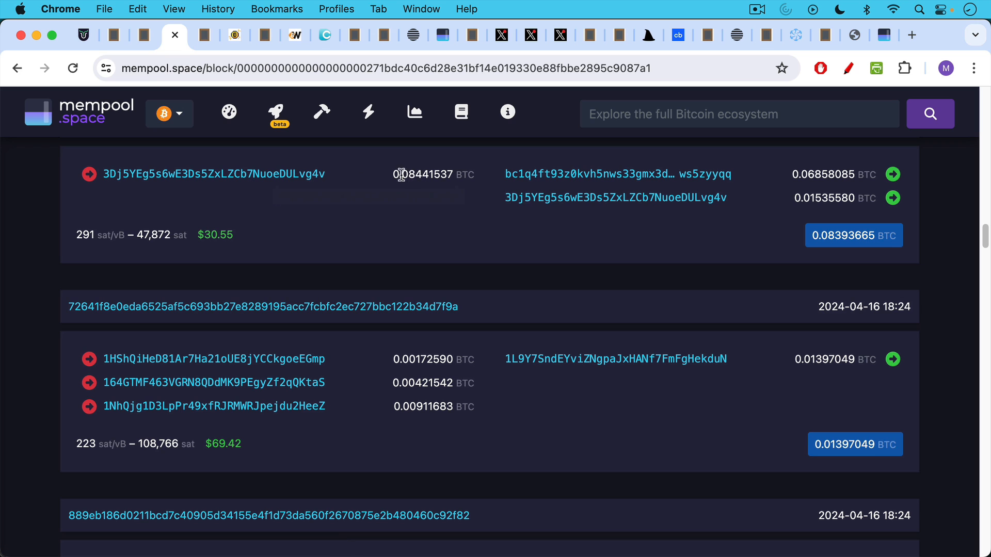
{"action": "mouse_move", "coordinate": [439, 186]}
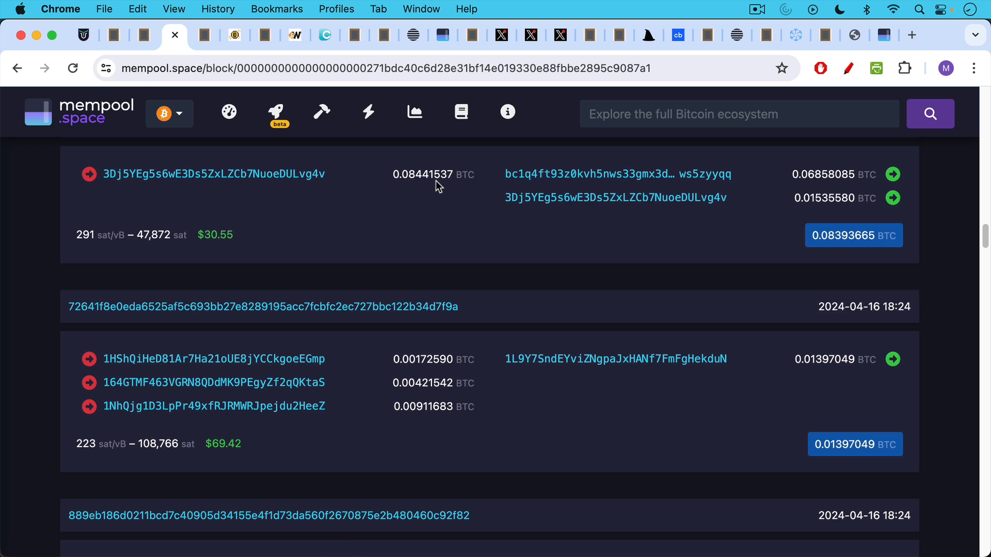
{"action": "mouse_move", "coordinate": [806, 175]}
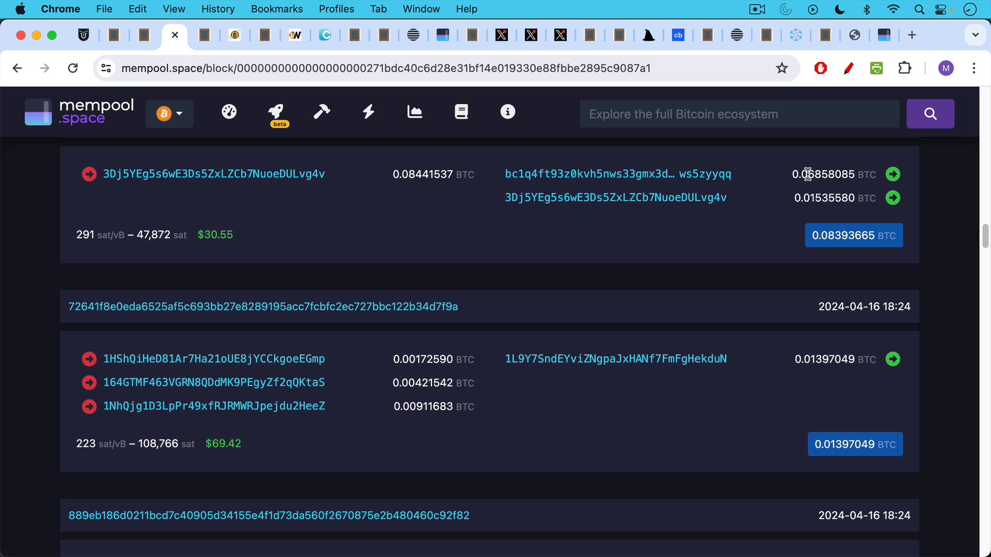
{"action": "mouse_move", "coordinate": [829, 217]}
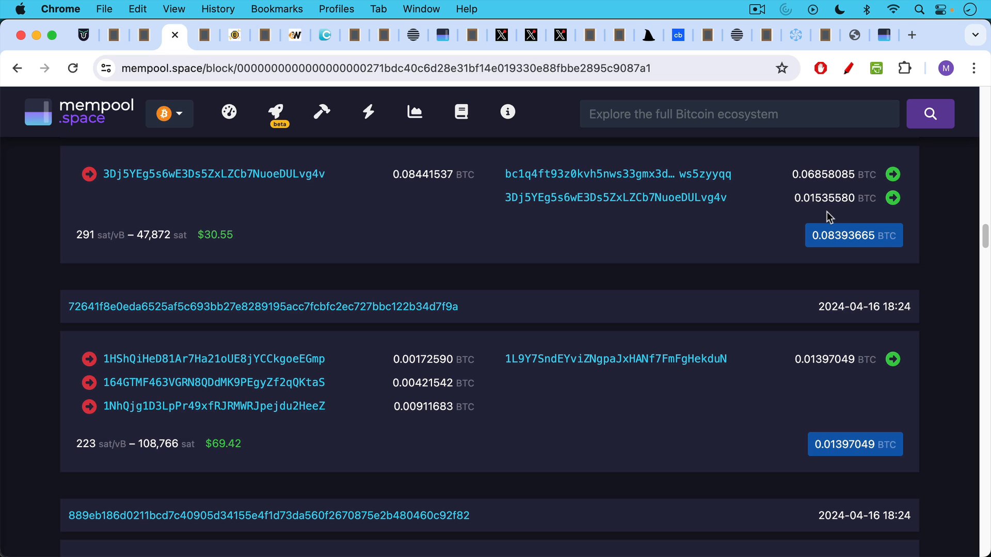
{"action": "mouse_move", "coordinate": [176, 42]}
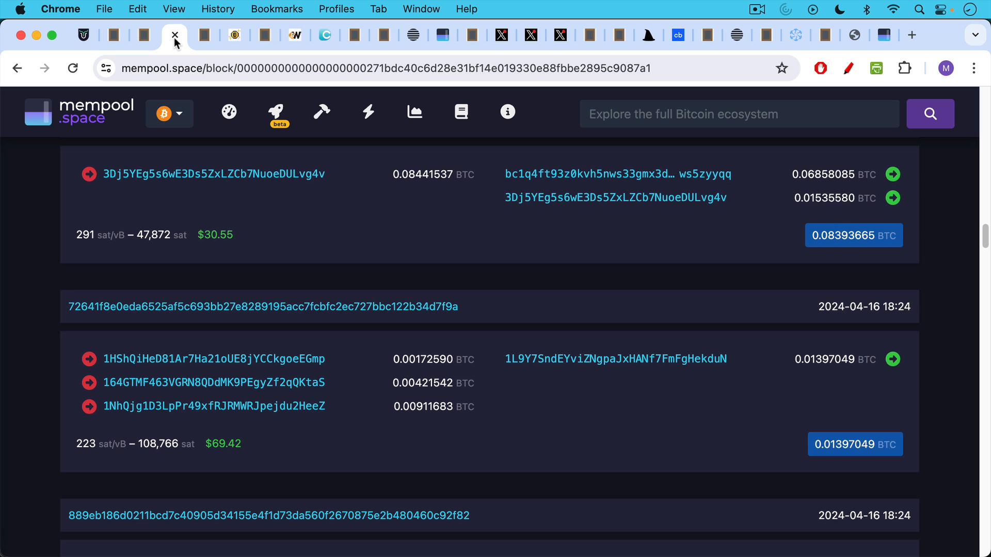
- Show the notes on untrackable single sats and nonexistent rare sats
{"action": "left_click", "coordinate": [203, 35]}
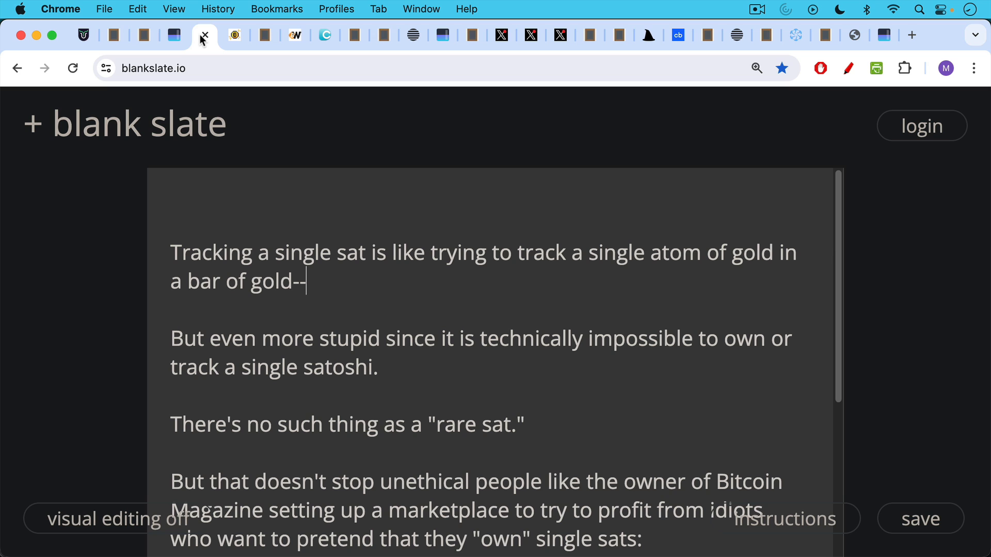
{"action": "mouse_move", "coordinate": [277, 220]}
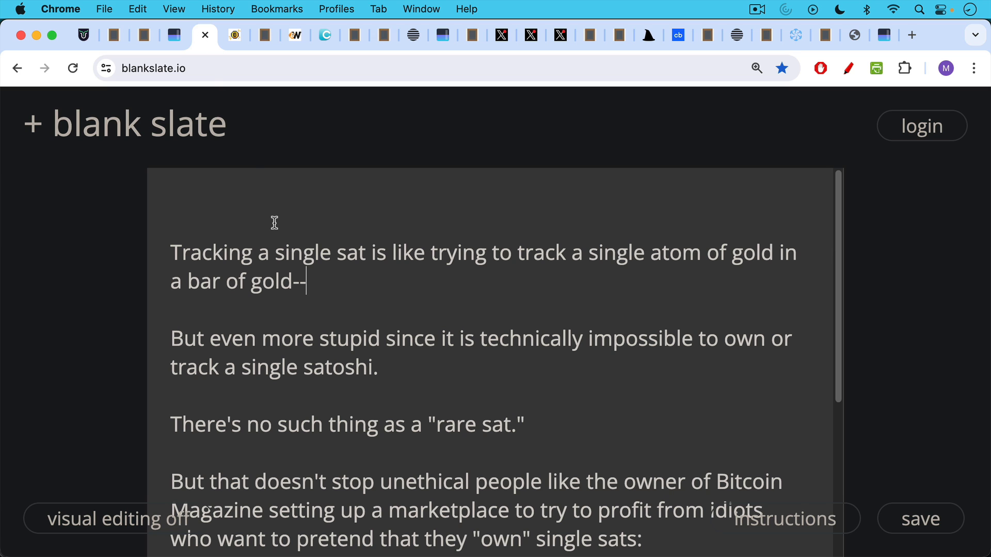
{"action": "scroll", "scroll_direction": "up", "scroll_amount": 3}
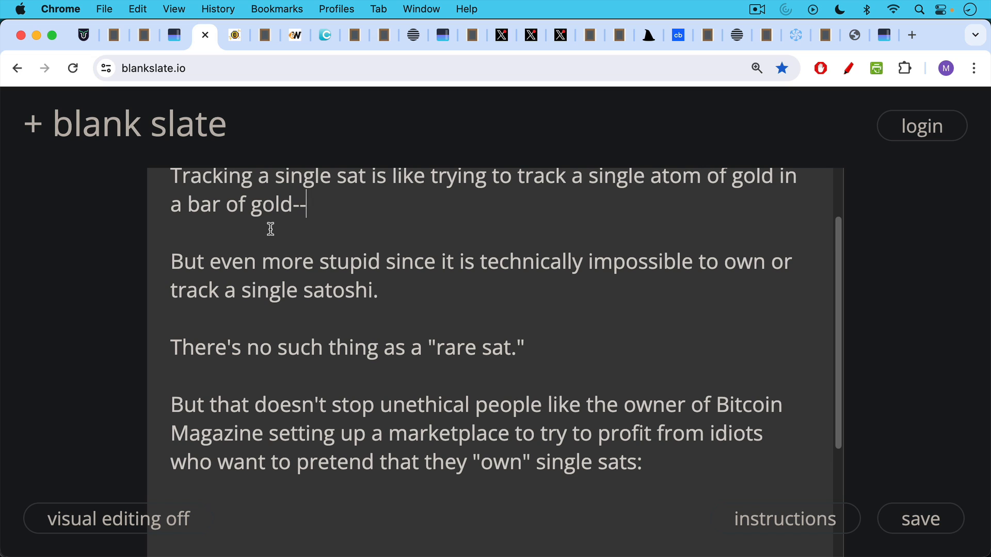
{"action": "mouse_move", "coordinate": [285, 149]}
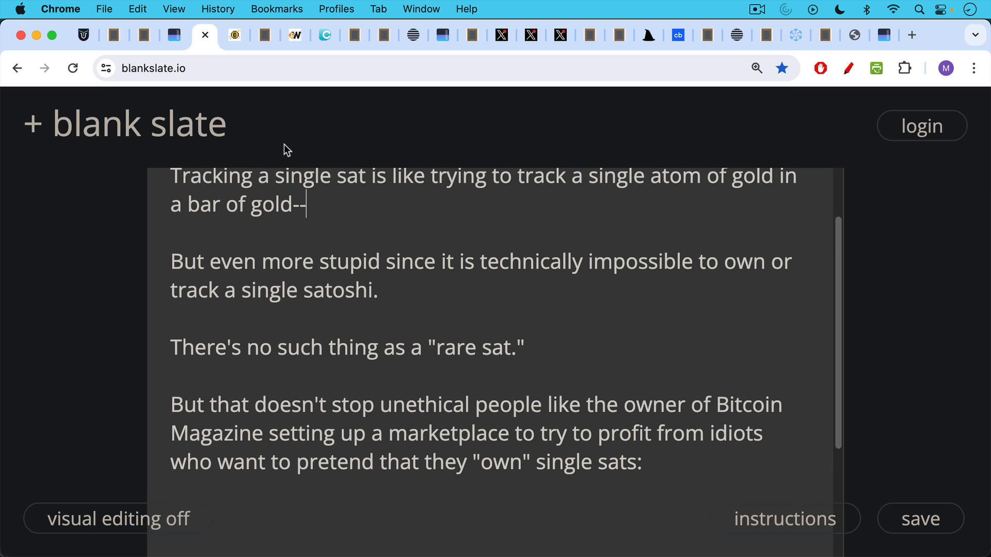
- Show rare.b.tc's Rare Inscriptions #22 and #26 offered at 10 and 12 BTC
{"action": "left_click", "coordinate": [234, 34]}
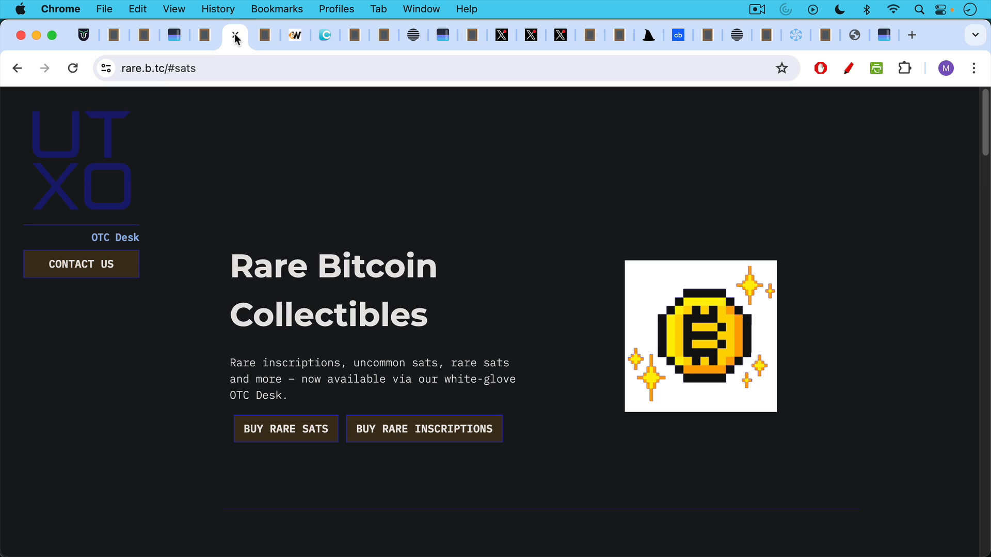
{"action": "mouse_move", "coordinate": [175, 167]}
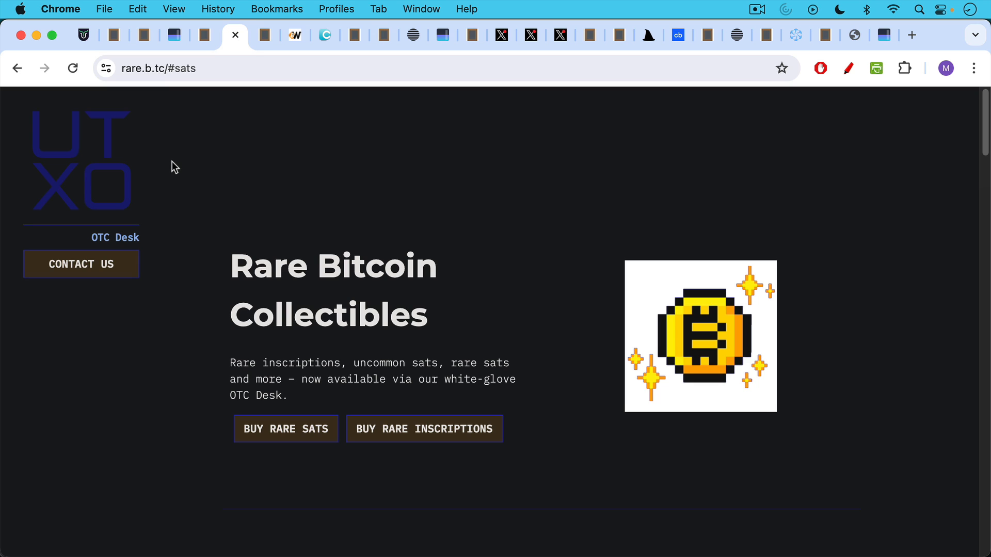
{"action": "mouse_move", "coordinate": [159, 150]}
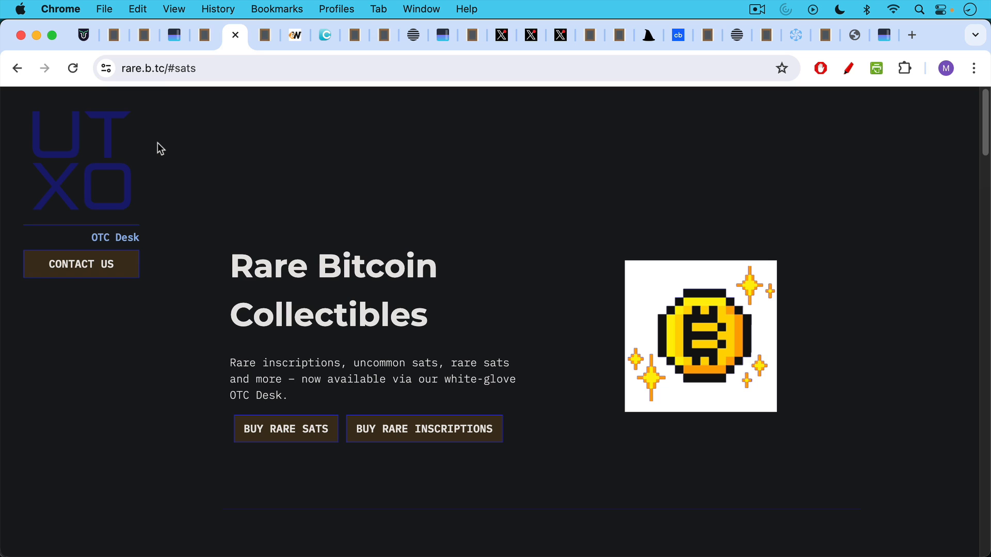
{"action": "mouse_move", "coordinate": [158, 140]}
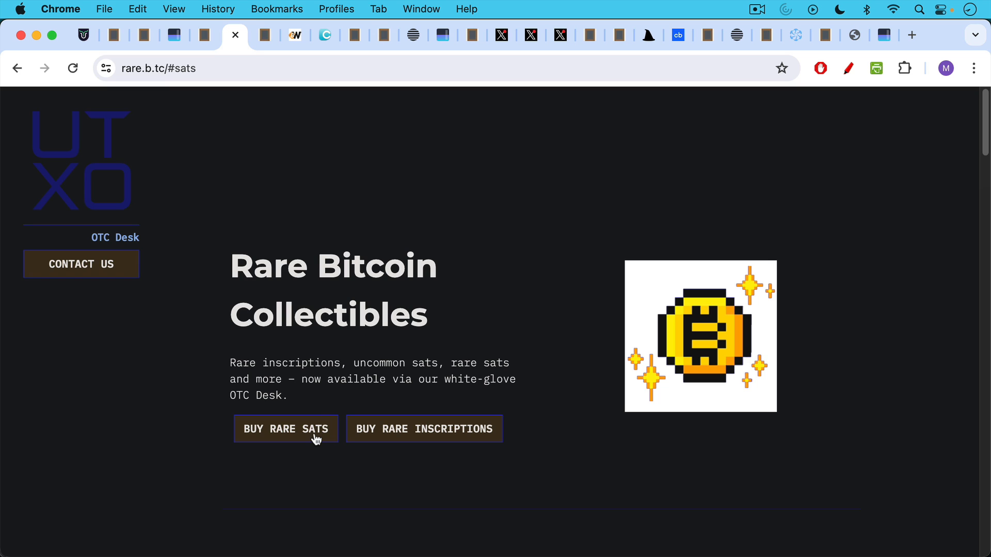
{"action": "mouse_move", "coordinate": [298, 48]}
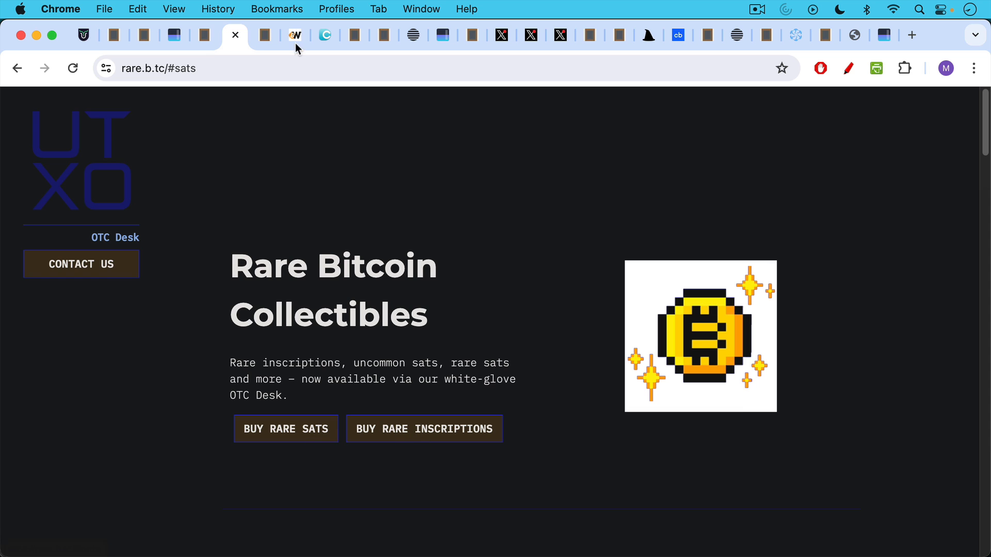
{"action": "left_click", "coordinate": [235, 35]}
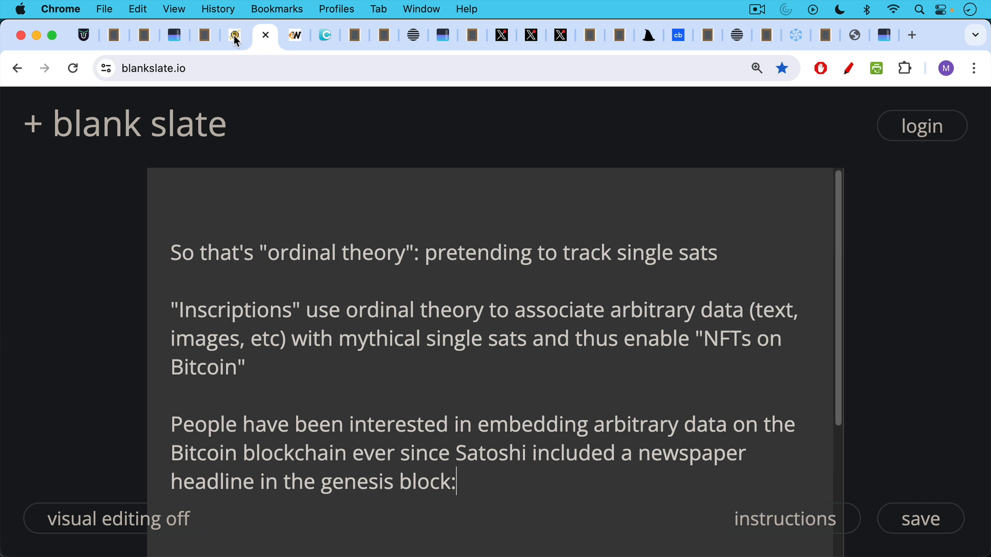
{"action": "left_click", "coordinate": [234, 35]}
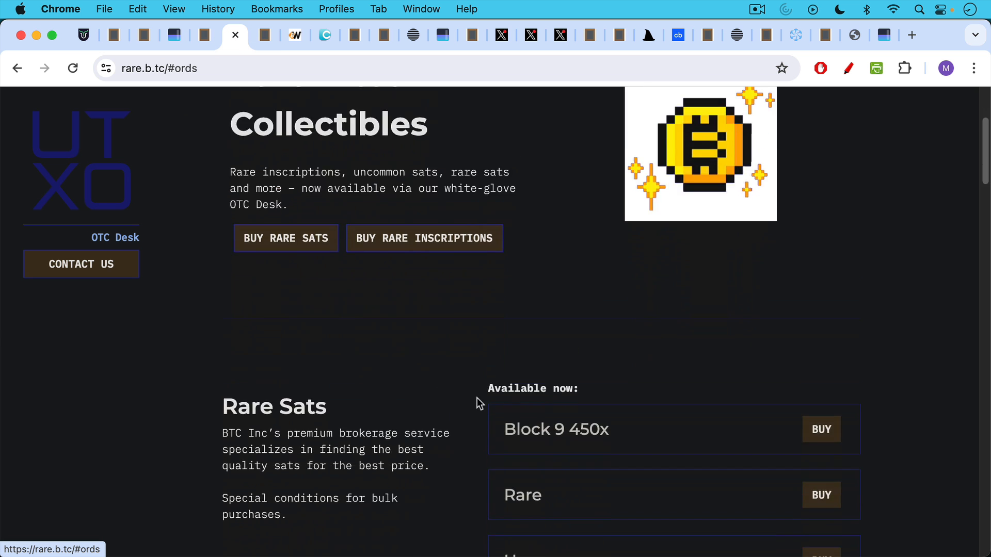
{"action": "scroll", "scroll_direction": "down", "scroll_amount": 3}
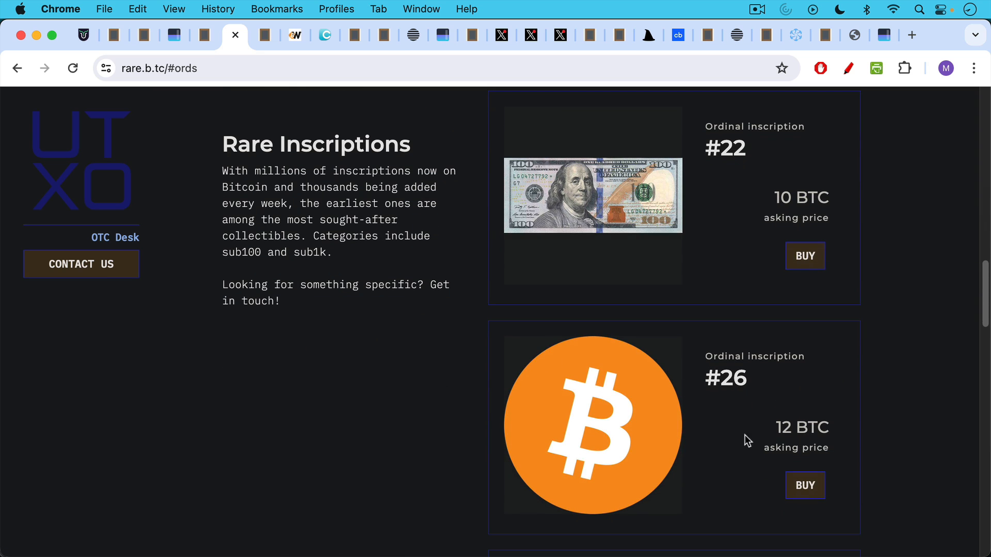
{"action": "mouse_move", "coordinate": [769, 442]}
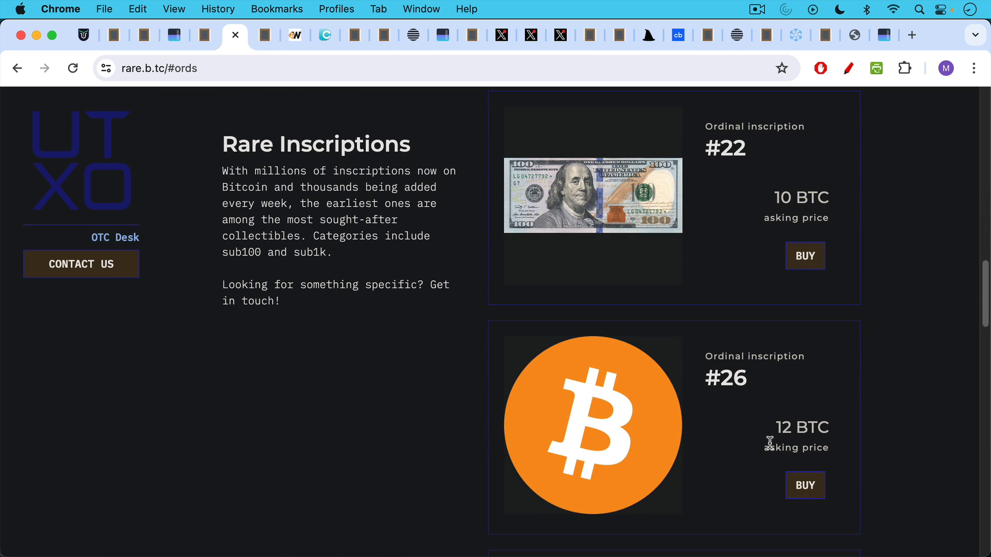
{"action": "mouse_move", "coordinate": [276, 50]}
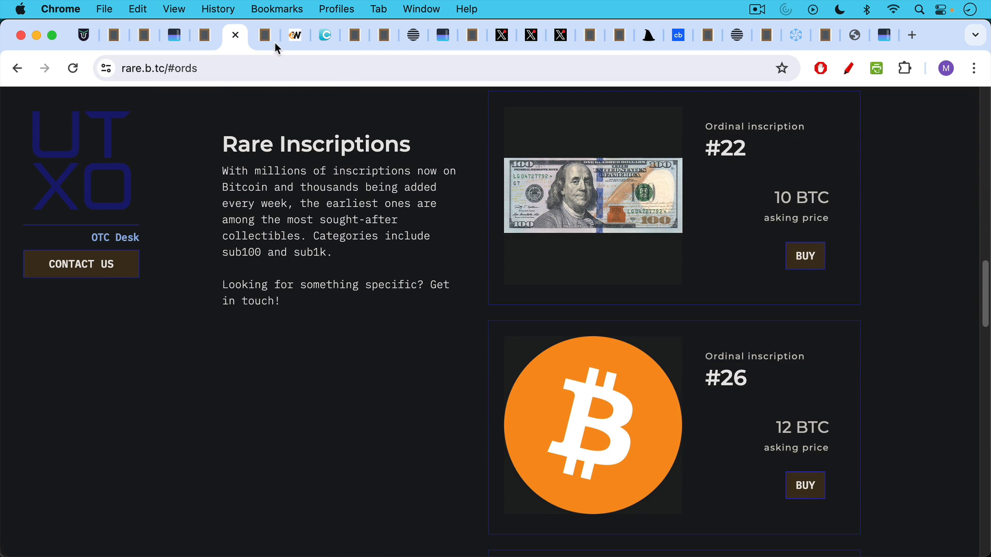
- Read the note on Satoshi's genesis-block headline, then view the Bitcoin Wiki coinbase data
{"action": "left_click", "coordinate": [234, 34]}
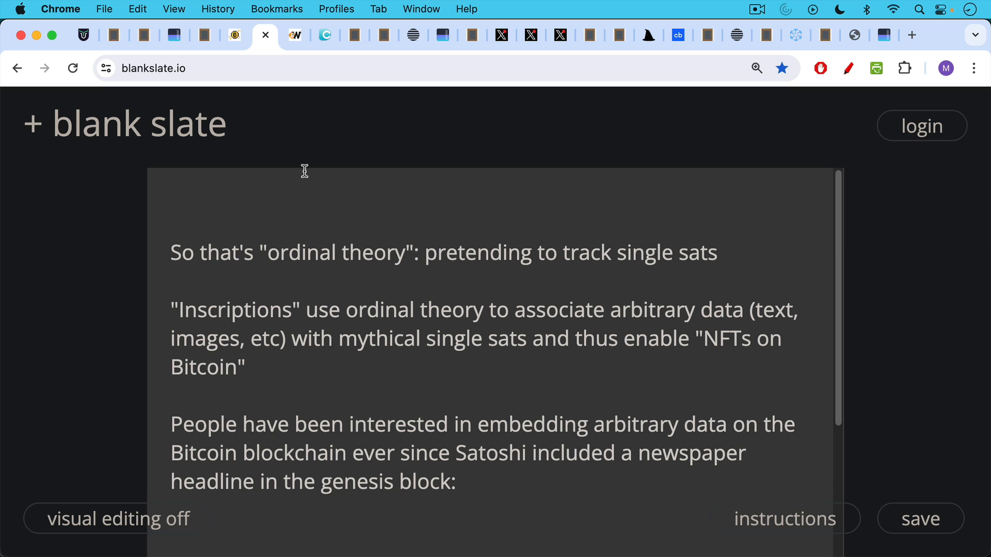
{"action": "mouse_move", "coordinate": [301, 203]}
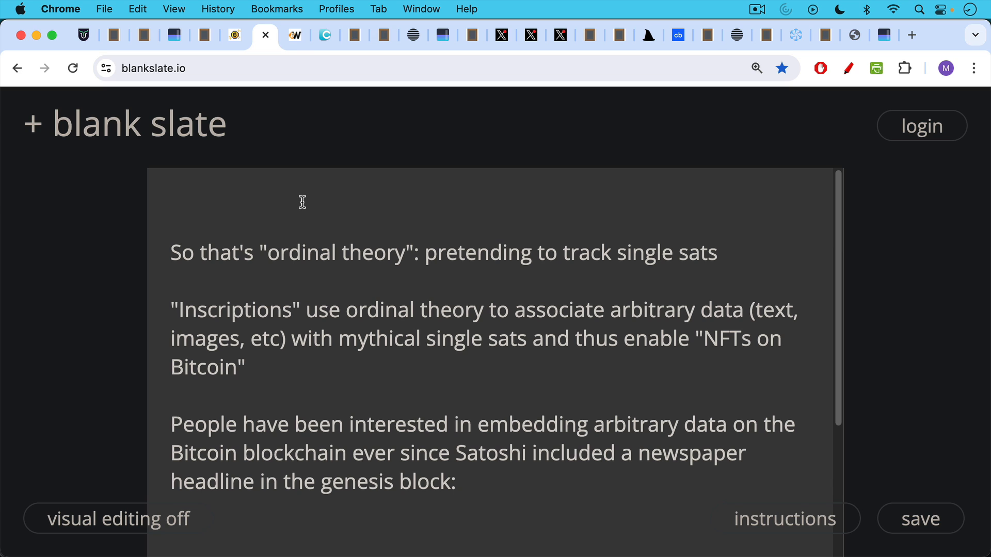
{"action": "mouse_move", "coordinate": [299, 207]}
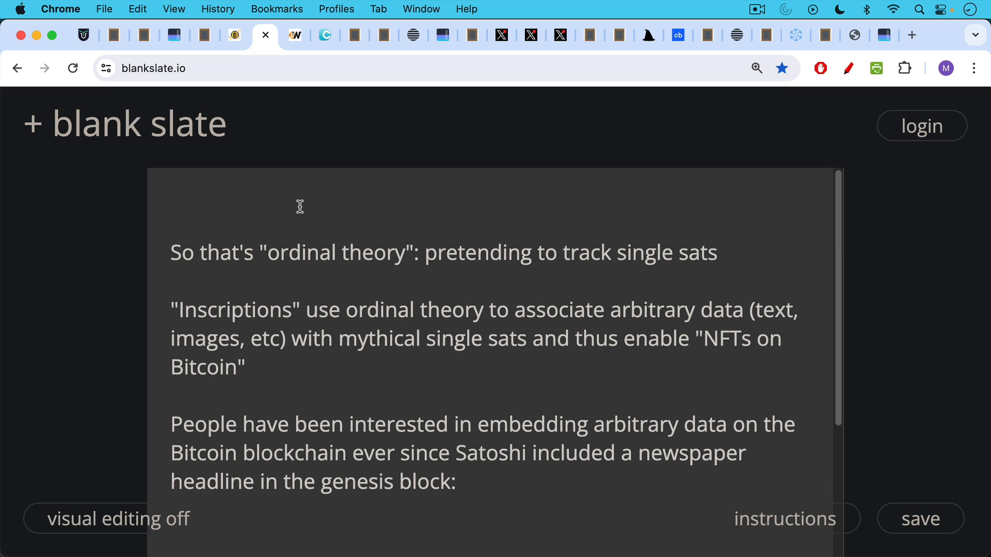
{"action": "mouse_move", "coordinate": [295, 220]}
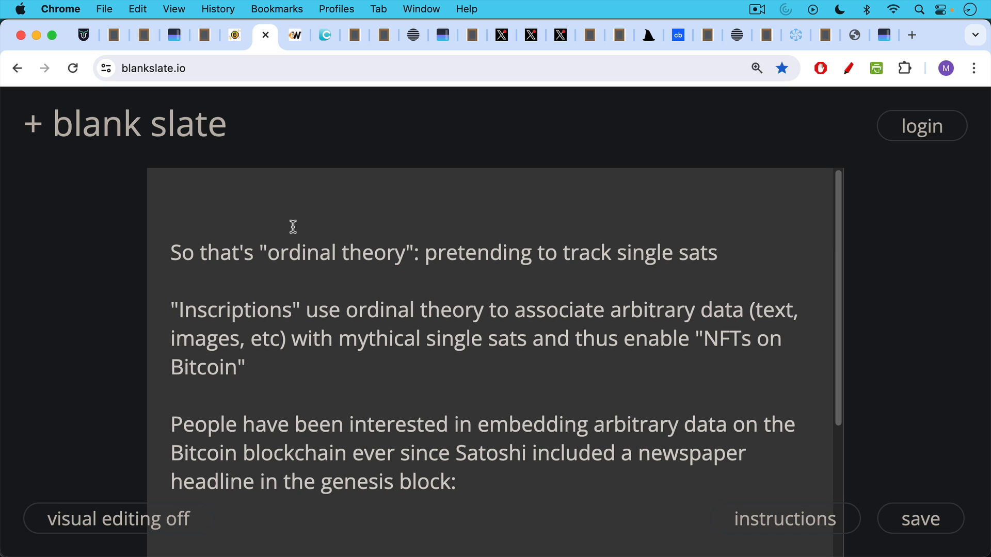
{"action": "mouse_move", "coordinate": [298, 194]}
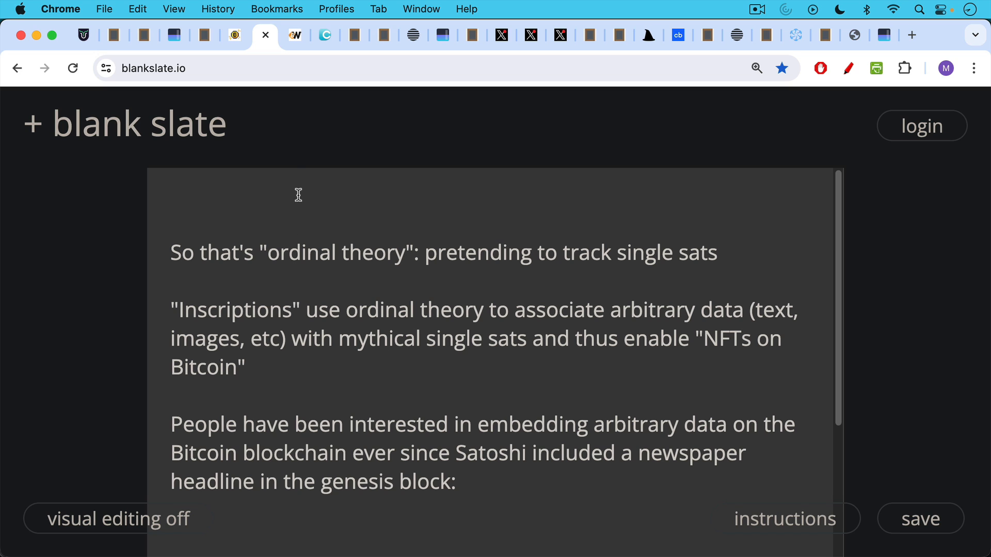
{"action": "mouse_move", "coordinate": [299, 41]}
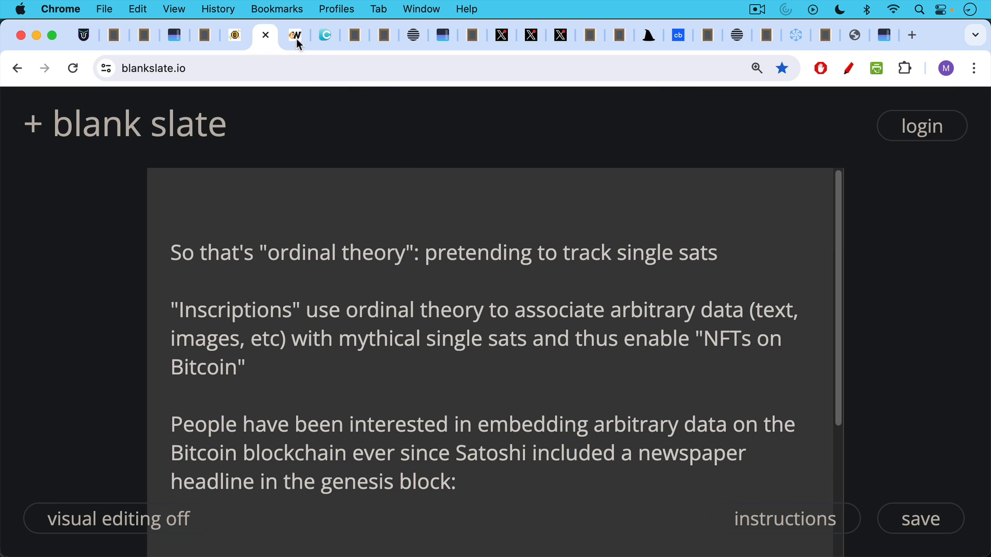
{"action": "left_click", "coordinate": [295, 34]}
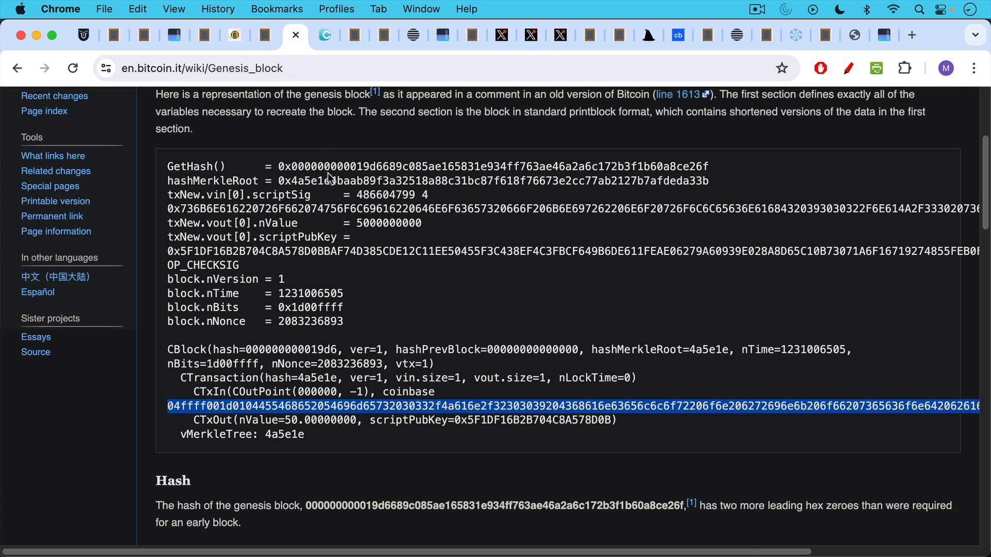
{"action": "mouse_move", "coordinate": [364, 408]}
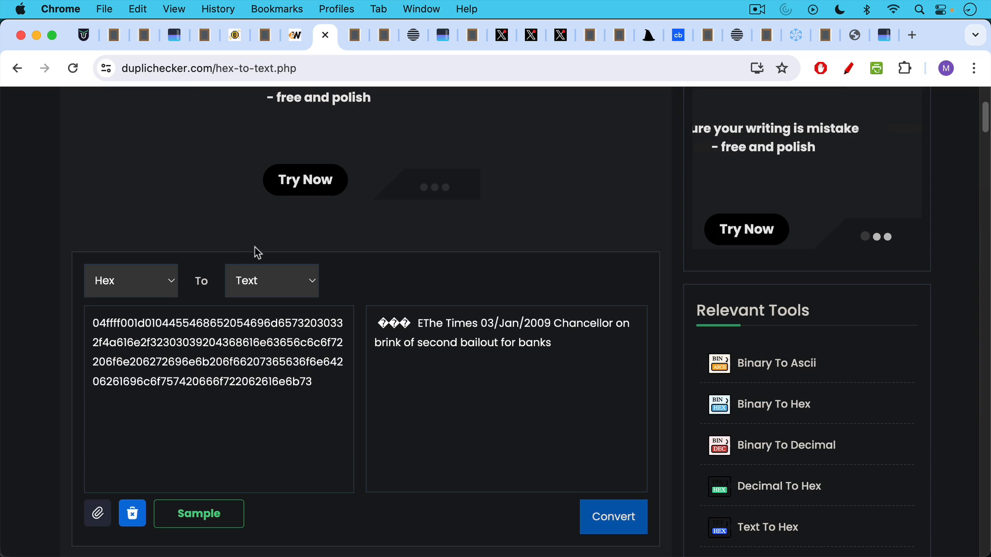
{"action": "mouse_move", "coordinate": [235, 178]}
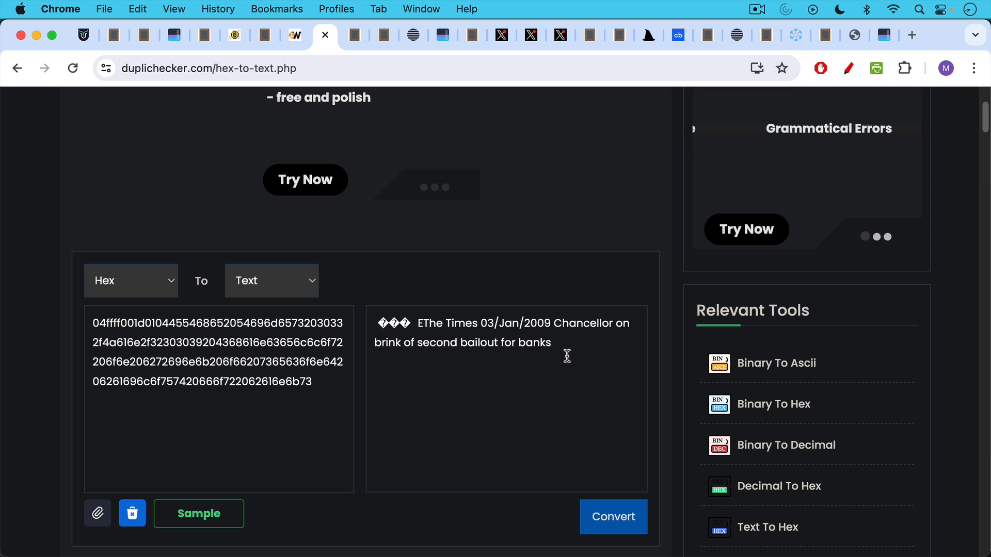
{"action": "mouse_move", "coordinate": [501, 209]}
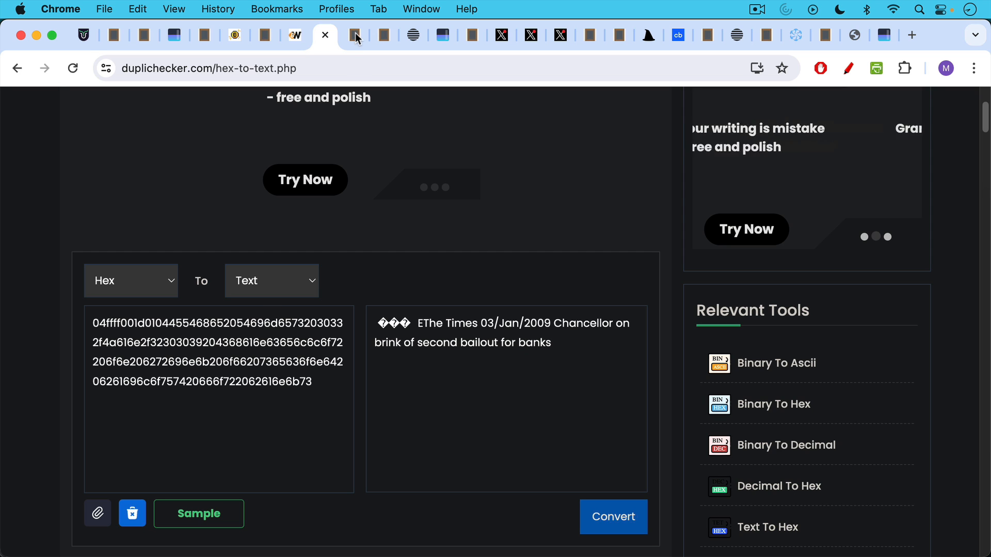
- Return to the notes on Satoshi's no-premine reasoning after the decoded Times headline
{"action": "left_click", "coordinate": [354, 34]}
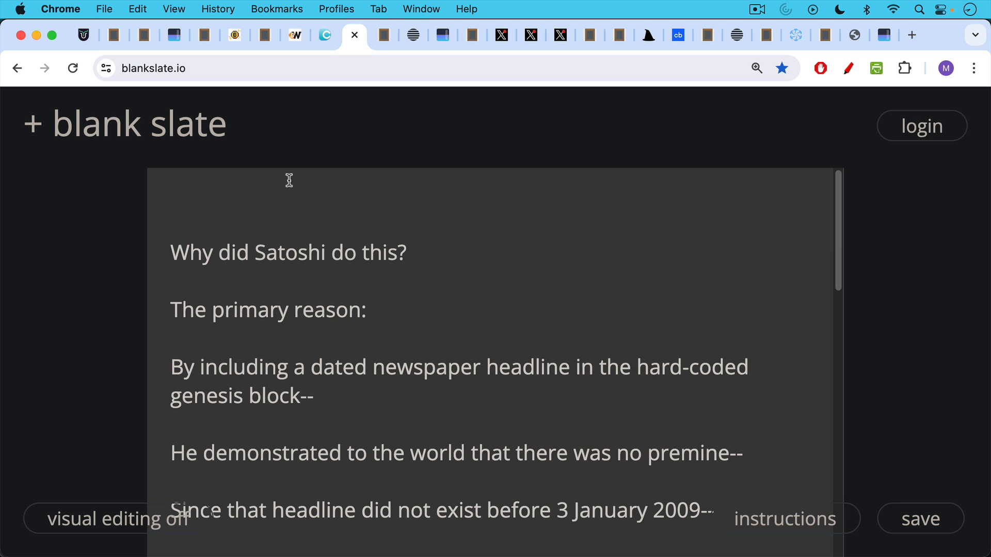
{"action": "scroll", "scroll_direction": "down", "scroll_amount": 3}
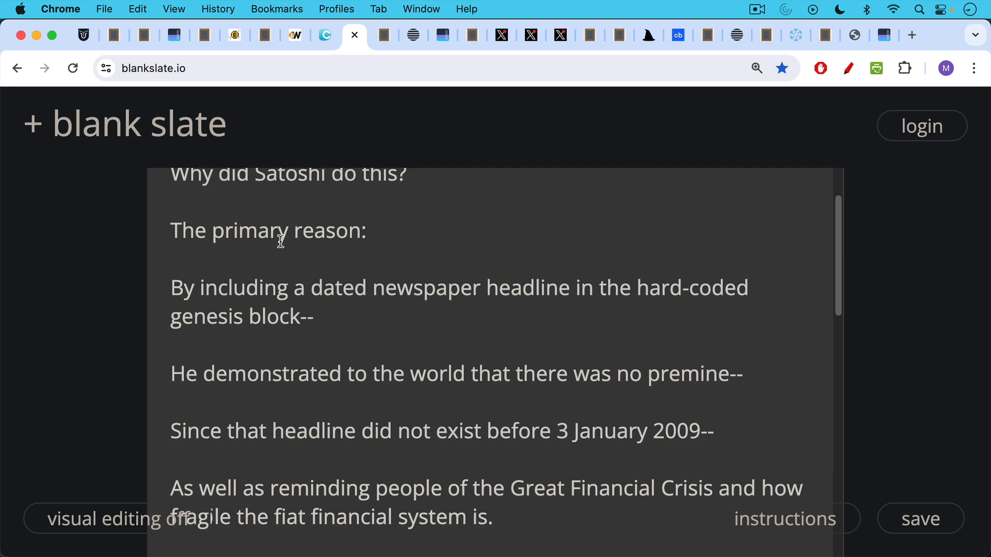
{"action": "scroll", "scroll_direction": "down", "scroll_amount": 3}
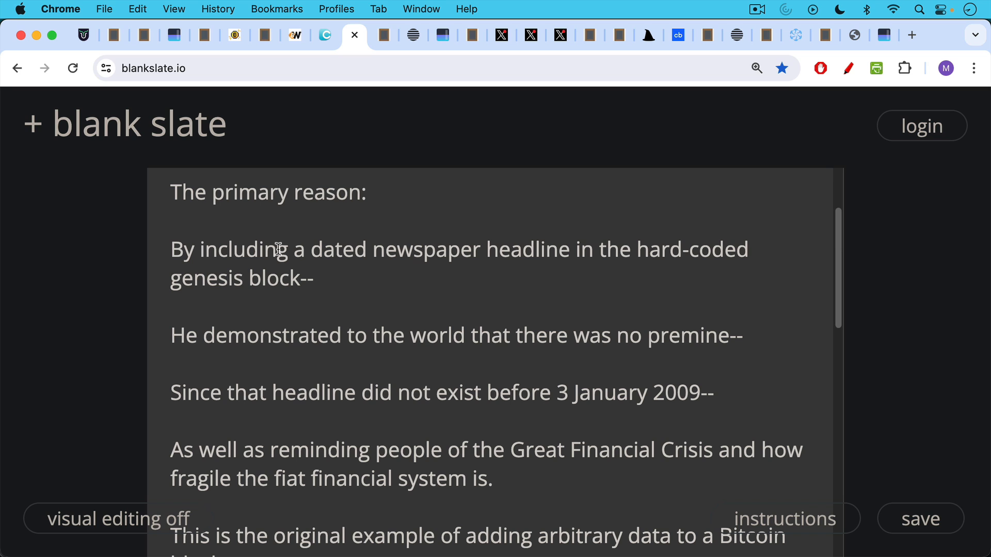
{"action": "scroll", "scroll_direction": "down", "scroll_amount": 3}
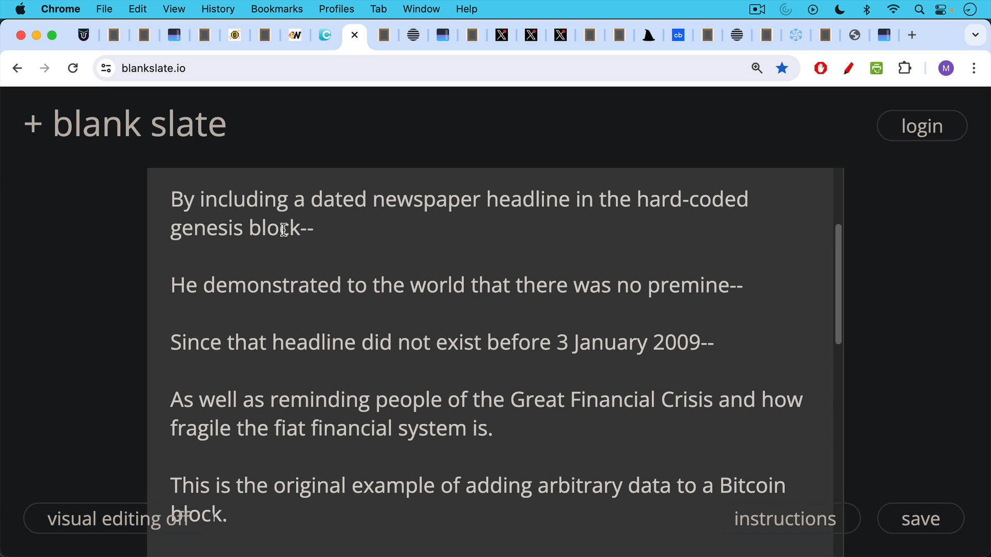
{"action": "mouse_move", "coordinate": [277, 271]}
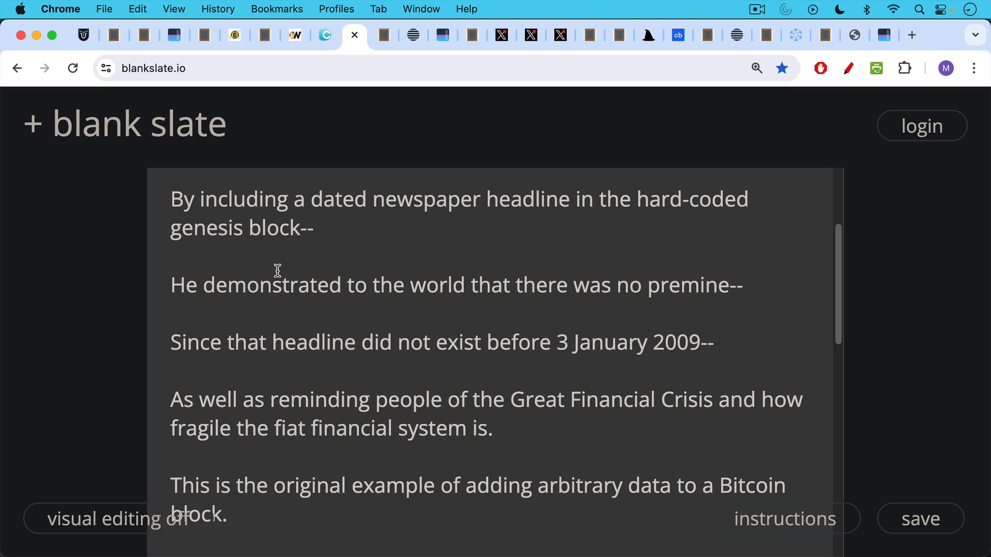
{"action": "scroll", "scroll_direction": "down", "scroll_amount": 3}
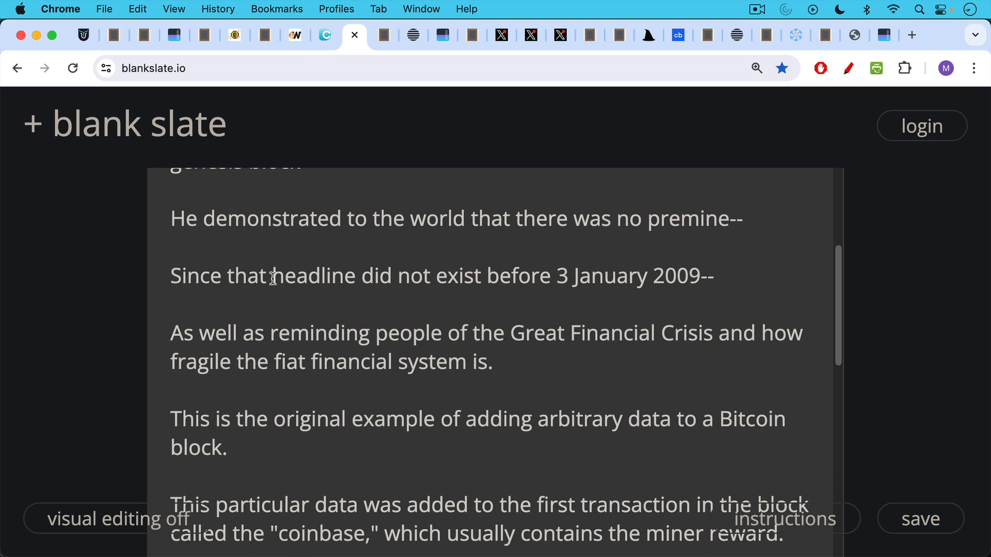
{"action": "scroll", "scroll_direction": "down", "scroll_amount": 3}
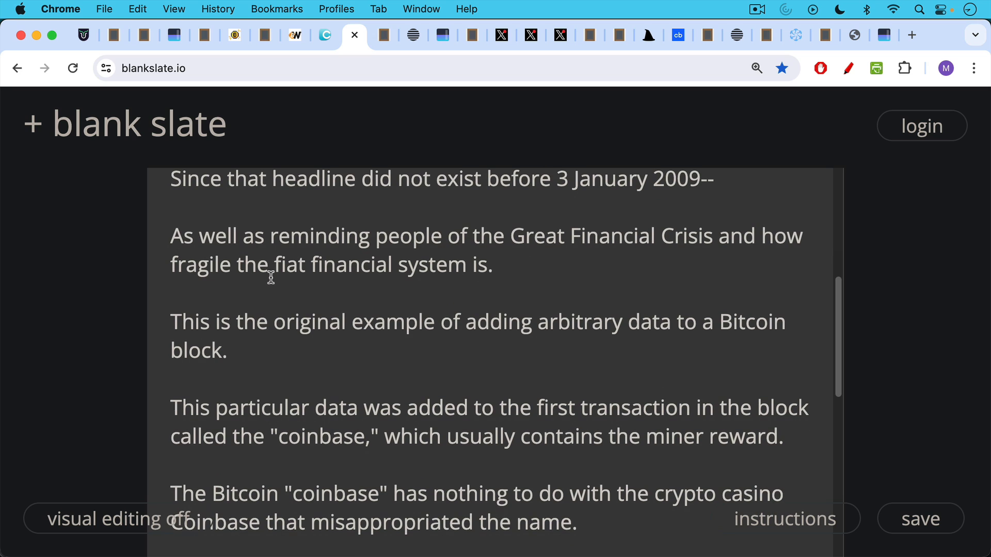
{"action": "mouse_move", "coordinate": [268, 271]}
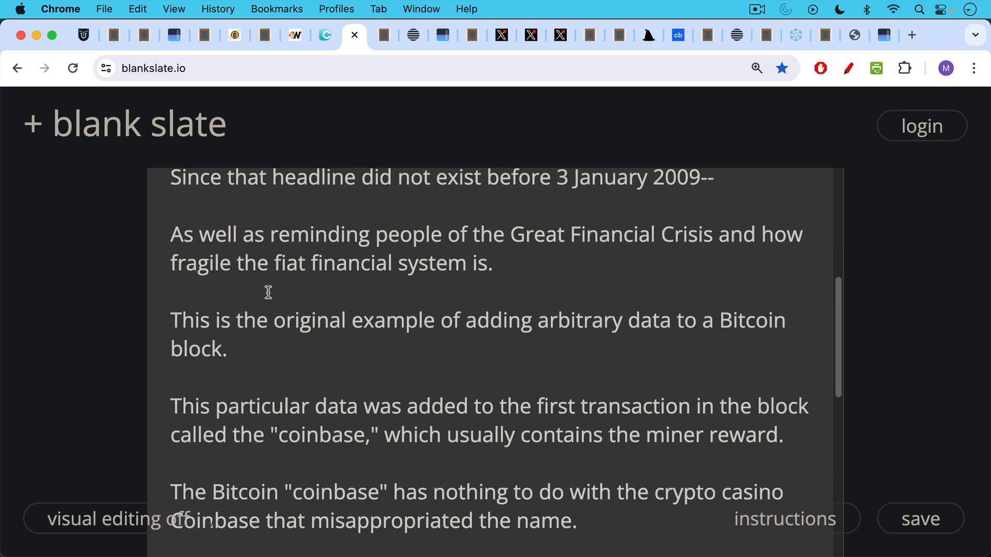
{"action": "scroll", "scroll_direction": "down", "scroll_amount": 3}
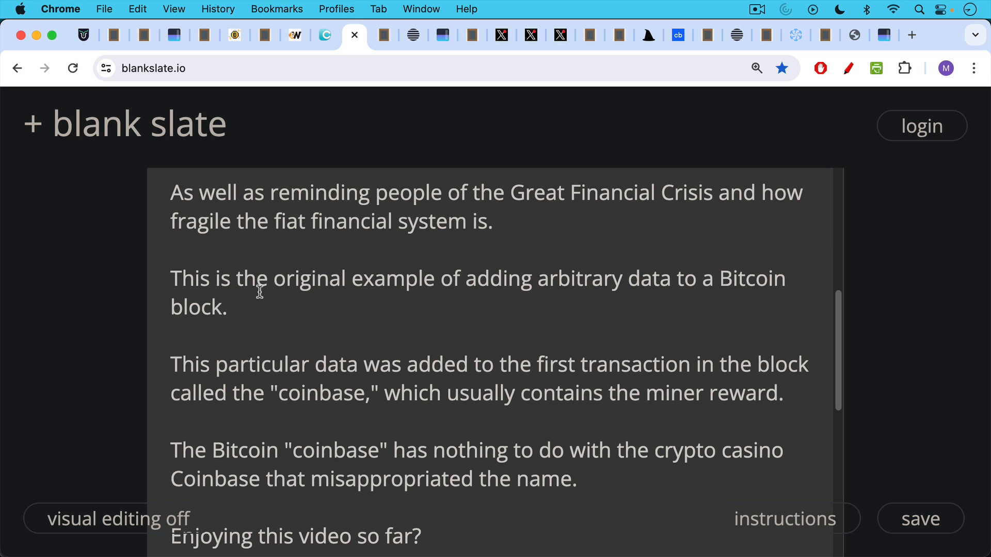
{"action": "scroll", "scroll_direction": "down", "scroll_amount": 3}
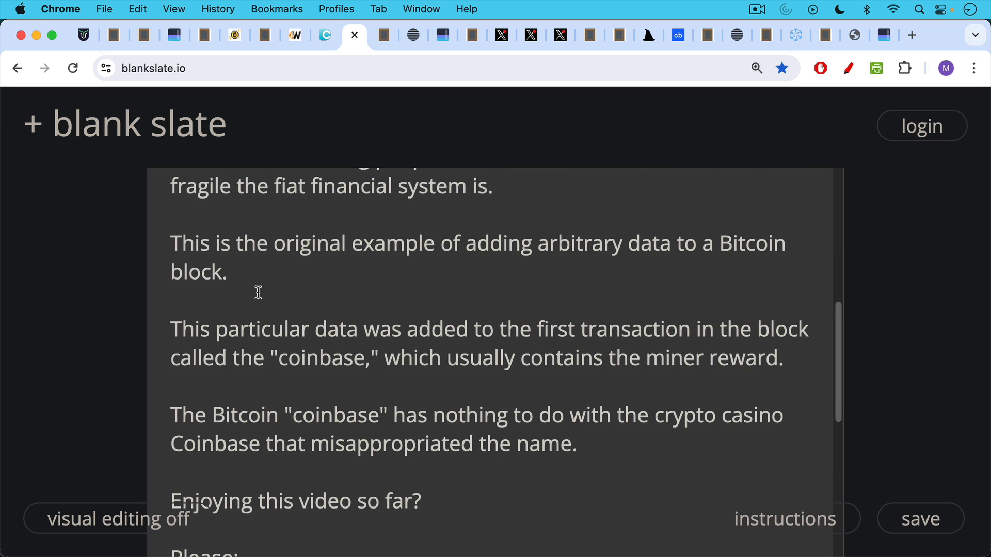
{"action": "scroll", "scroll_direction": "up", "scroll_amount": 3}
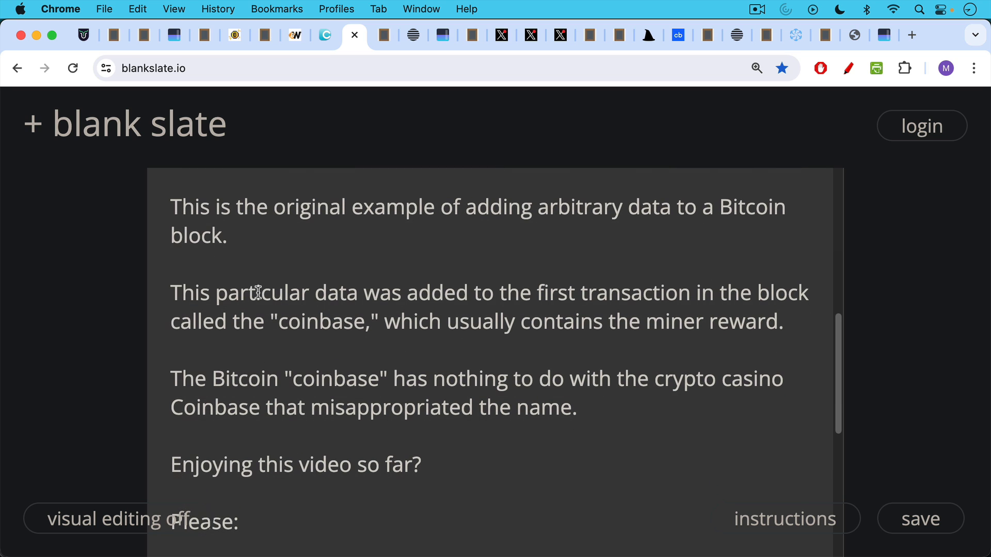
{"action": "mouse_move", "coordinate": [252, 300]}
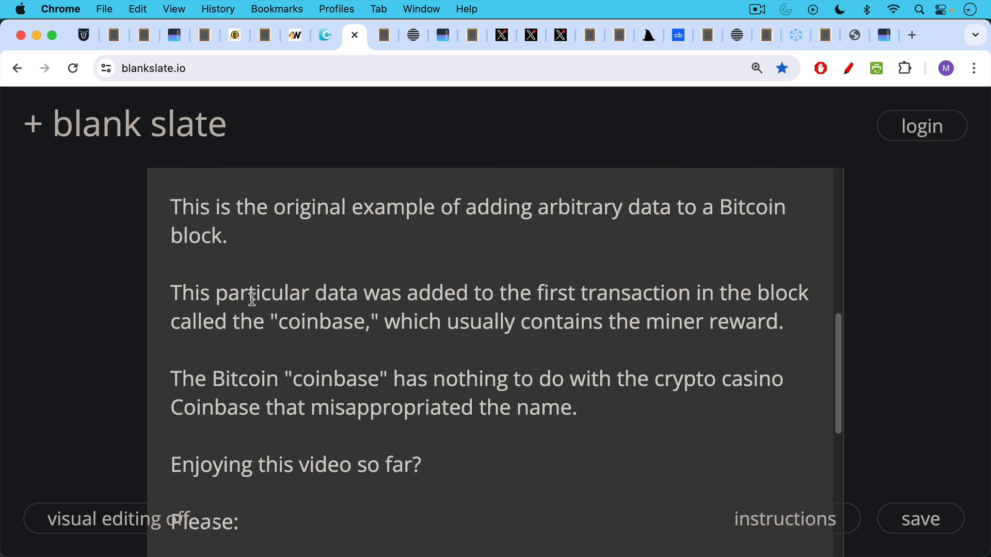
{"action": "scroll", "scroll_direction": "down", "scroll_amount": 3}
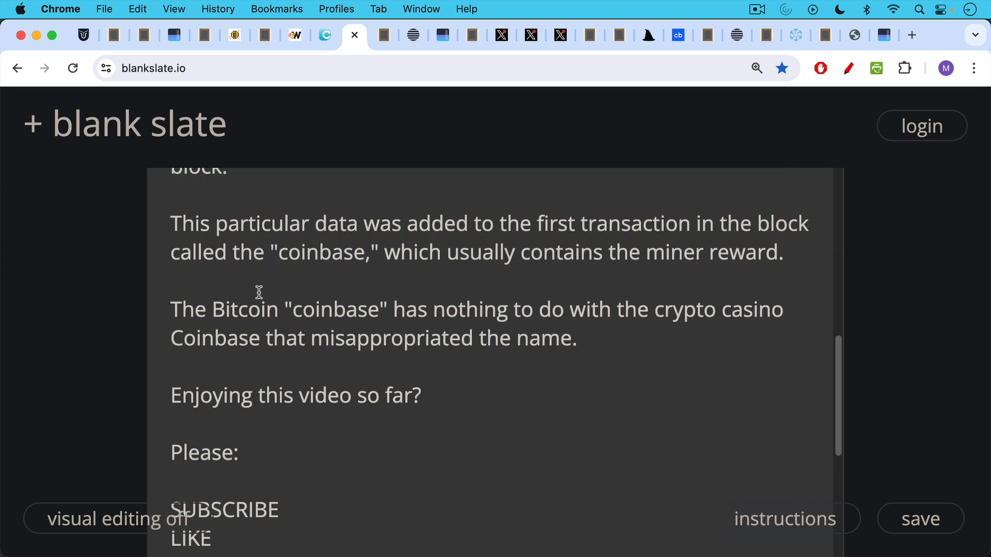
{"action": "scroll", "scroll_direction": "down", "scroll_amount": 3}
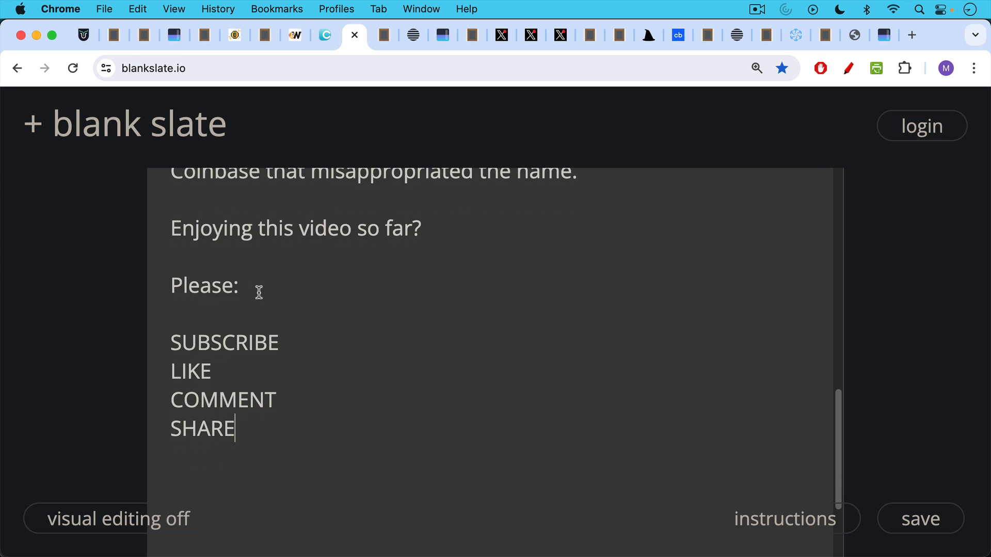
{"action": "mouse_move", "coordinate": [383, 43]}
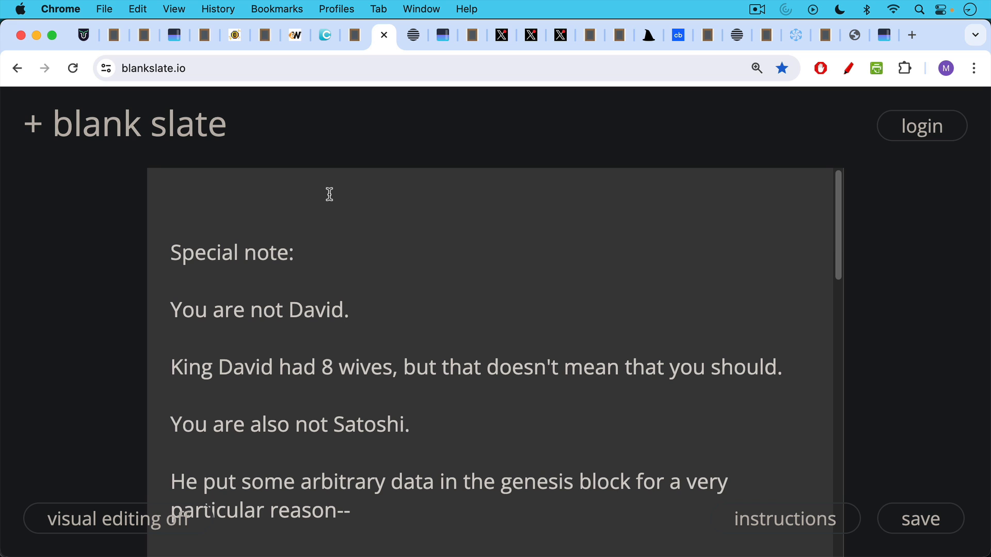
- Scroll past the life-raft passages to the 13,485 sats for 546 sats and a jpeg
{"action": "scroll", "scroll_direction": "down", "scroll_amount": 3}
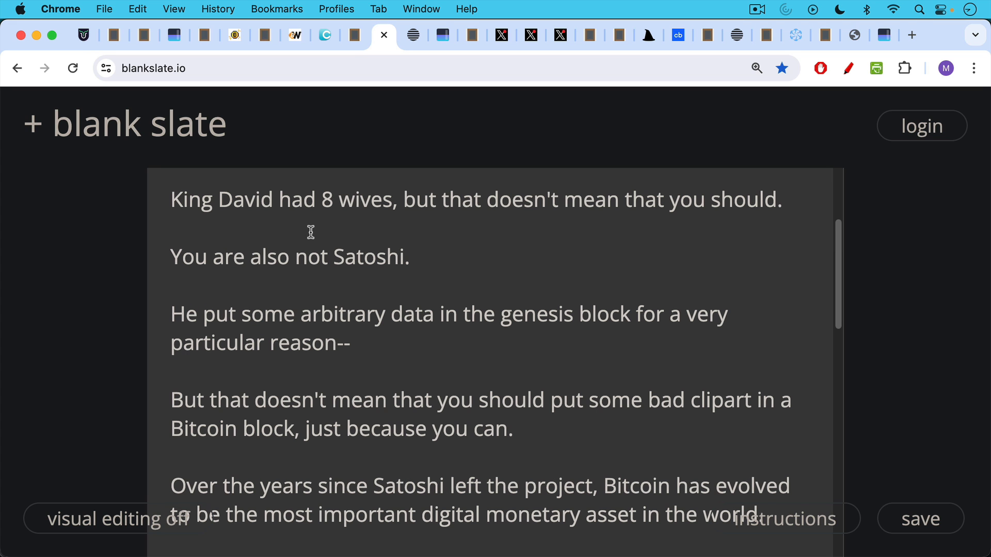
{"action": "mouse_move", "coordinate": [304, 200]}
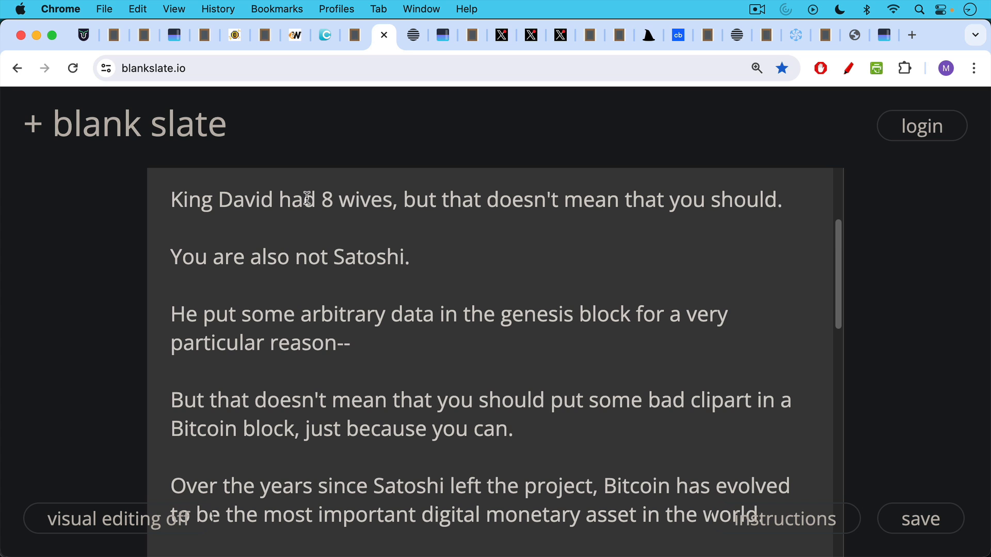
{"action": "scroll", "scroll_direction": "down", "scroll_amount": 3}
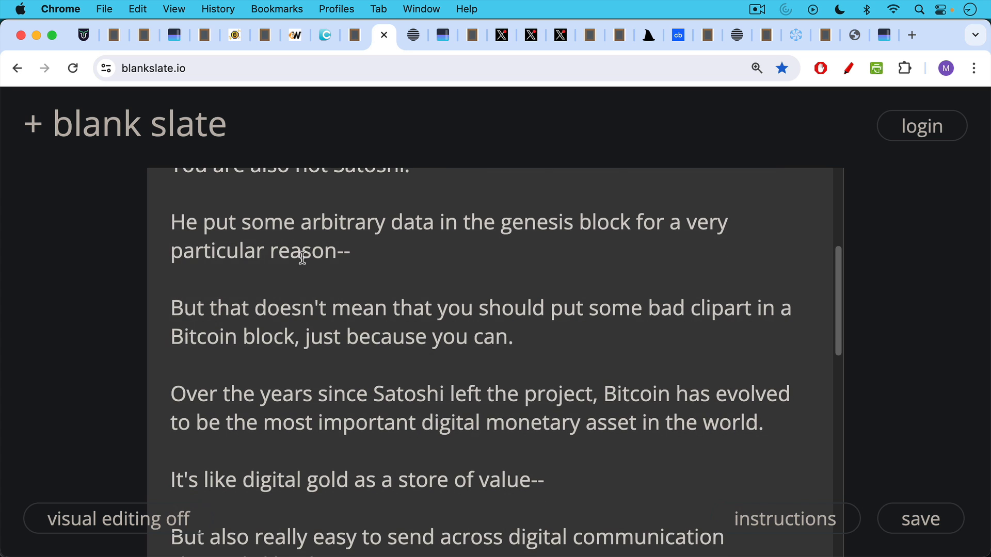
{"action": "mouse_move", "coordinate": [298, 245]}
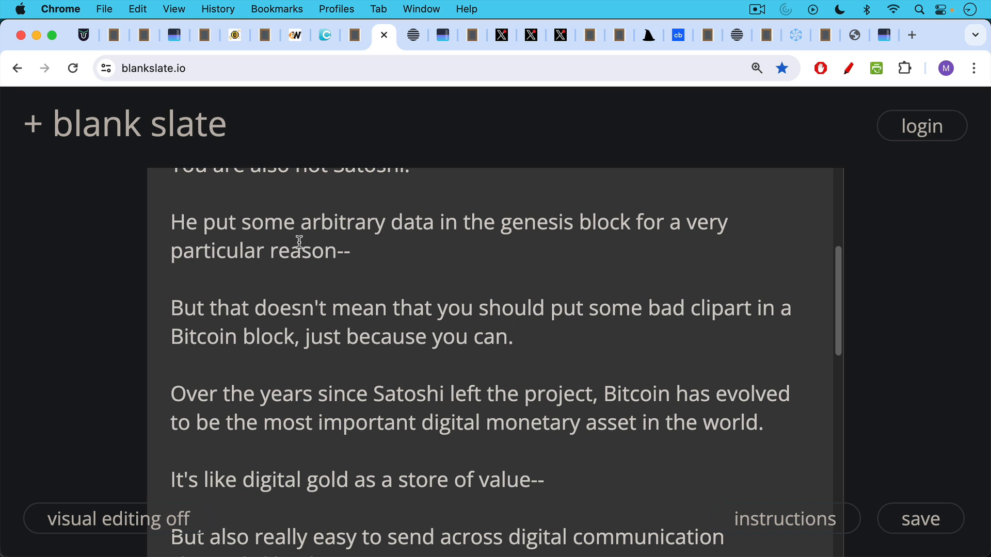
{"action": "mouse_move", "coordinate": [299, 275]}
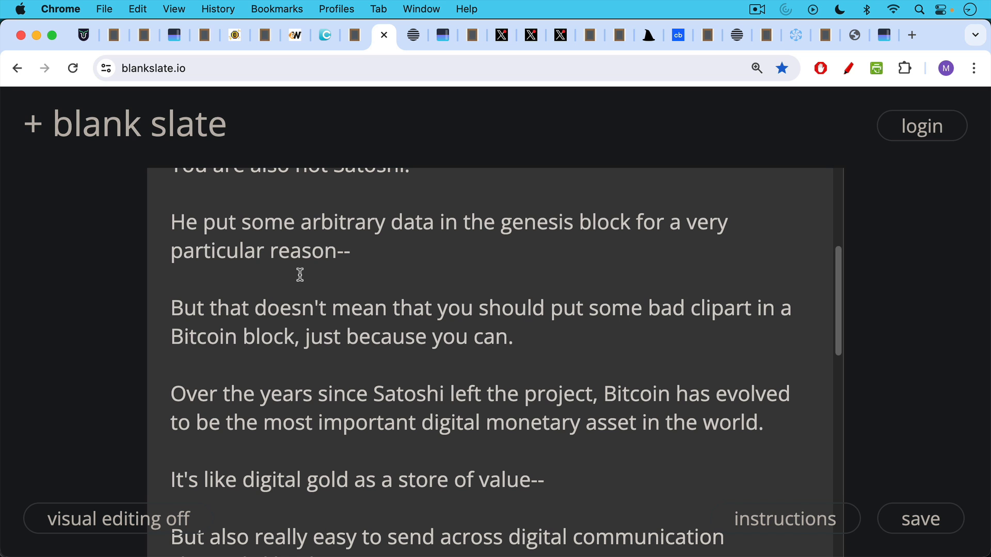
{"action": "mouse_move", "coordinate": [301, 281]}
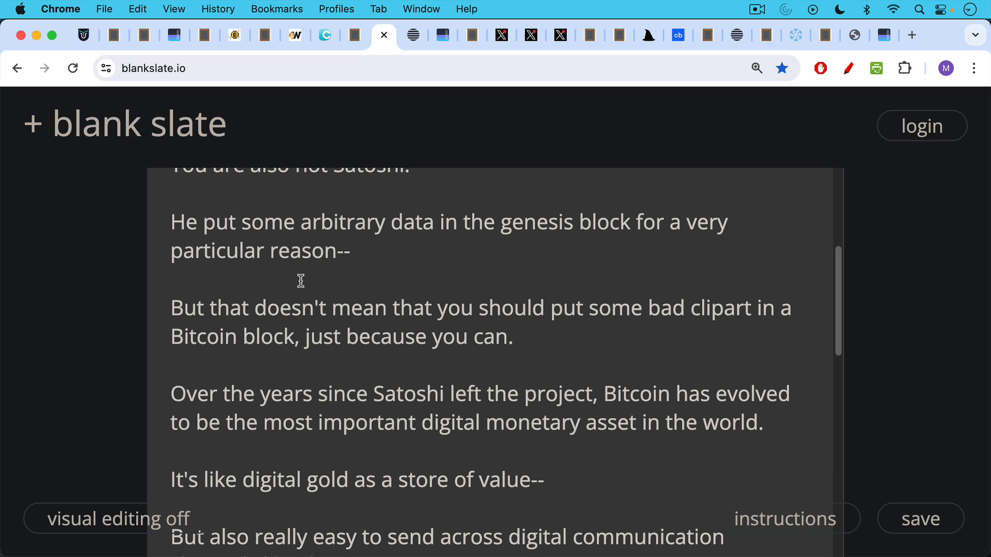
{"action": "scroll", "scroll_direction": "down", "scroll_amount": 3}
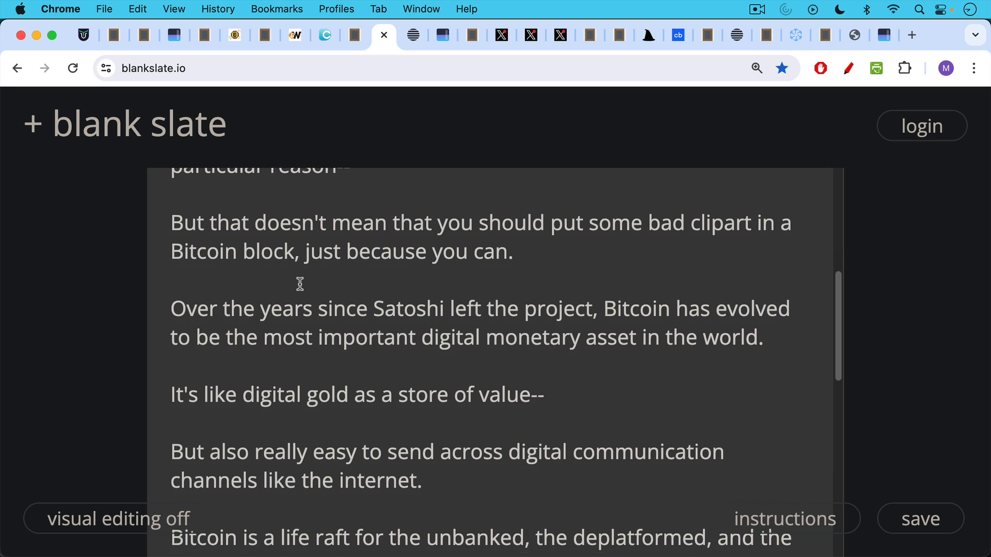
{"action": "scroll", "scroll_direction": "down", "scroll_amount": 3}
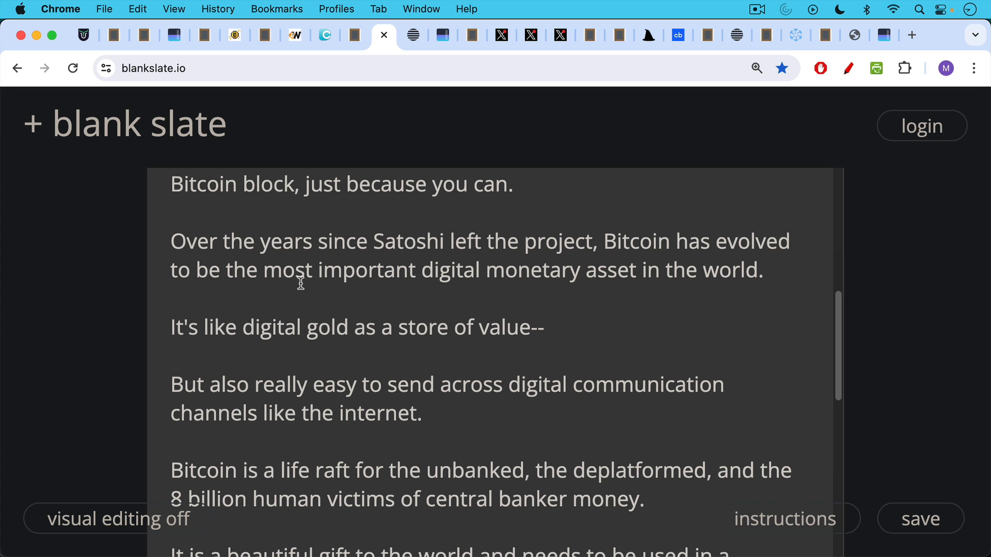
{"action": "scroll", "scroll_direction": "down", "scroll_amount": 3}
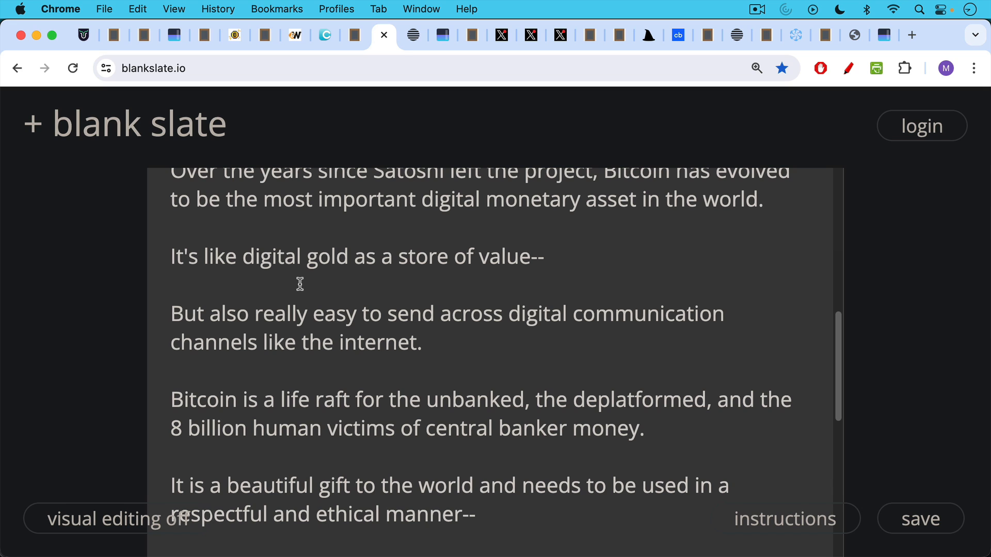
{"action": "mouse_move", "coordinate": [303, 285]}
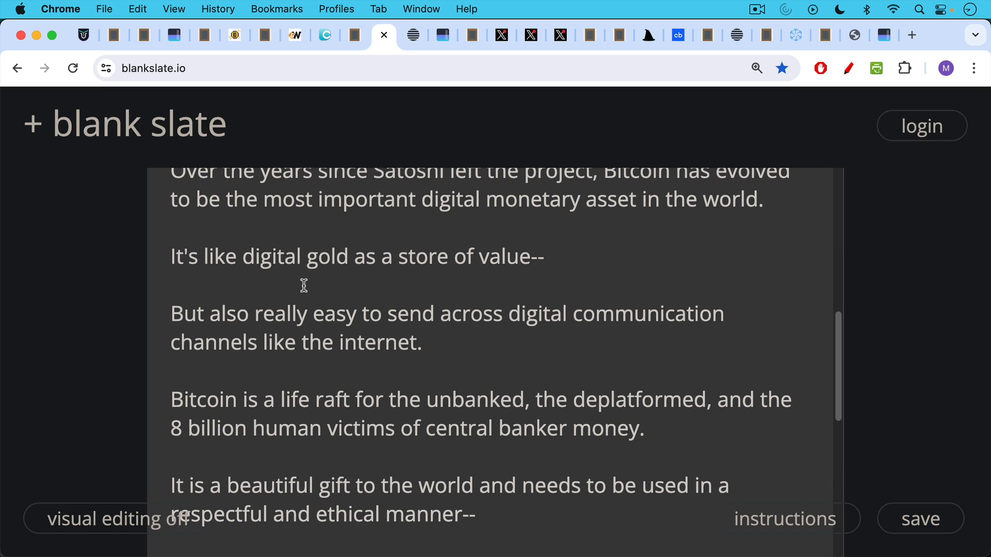
{"action": "scroll", "scroll_direction": "down", "scroll_amount": 3}
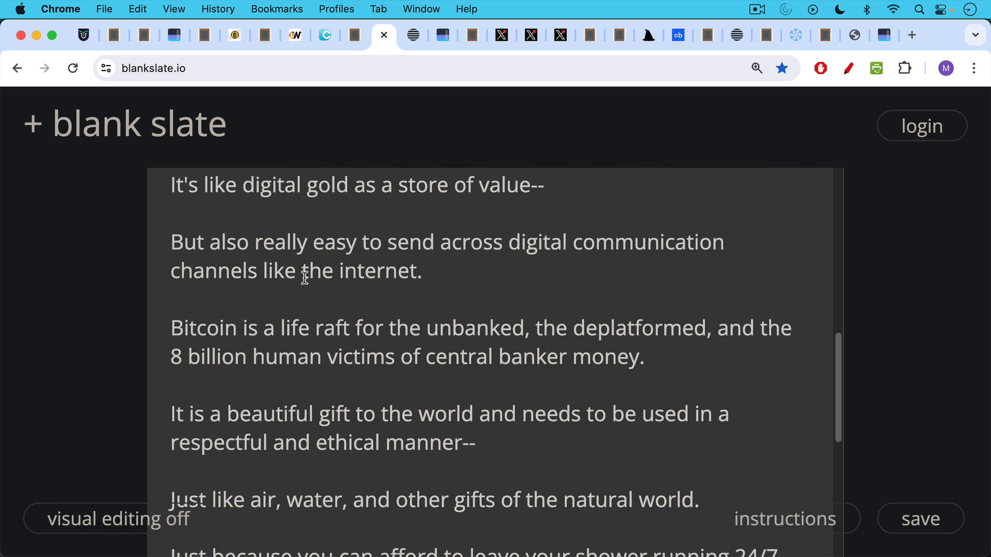
{"action": "scroll", "scroll_direction": "down", "scroll_amount": 3}
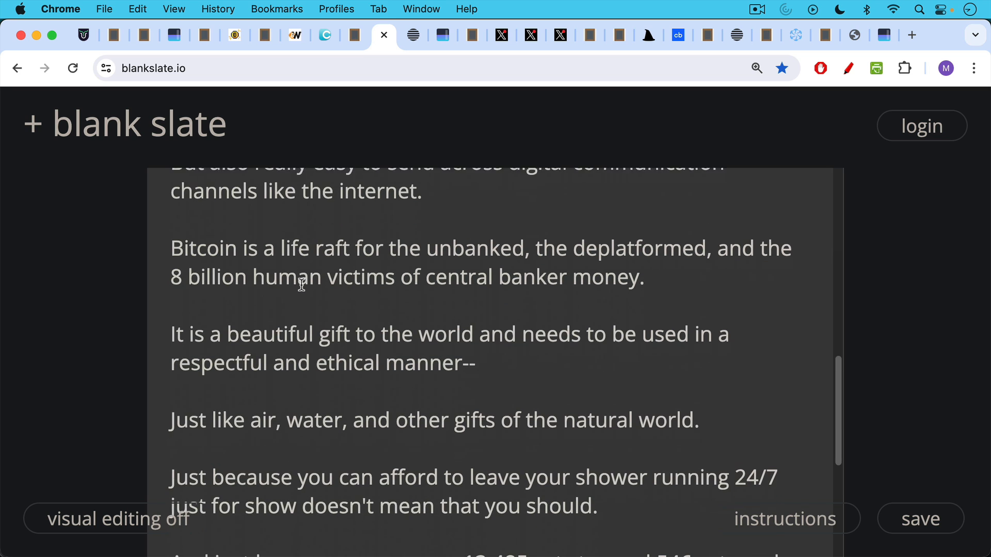
{"action": "scroll", "scroll_direction": "down", "scroll_amount": 3}
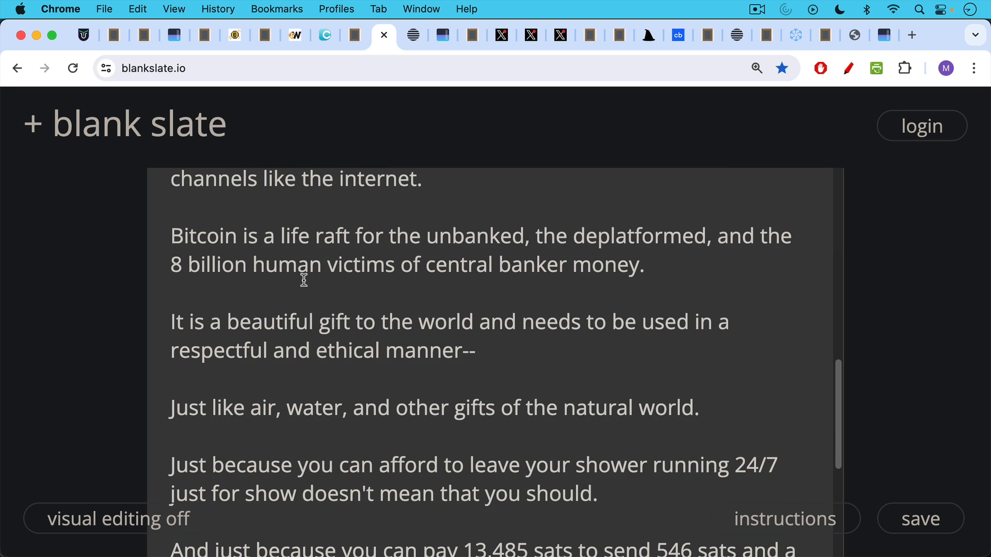
{"action": "mouse_move", "coordinate": [281, 290]}
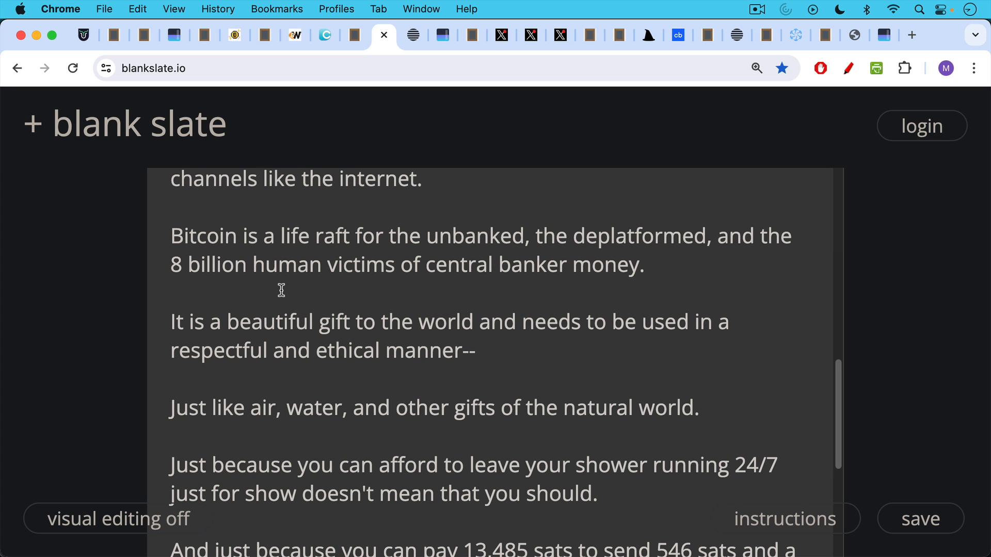
{"action": "scroll", "scroll_direction": "down", "scroll_amount": 3}
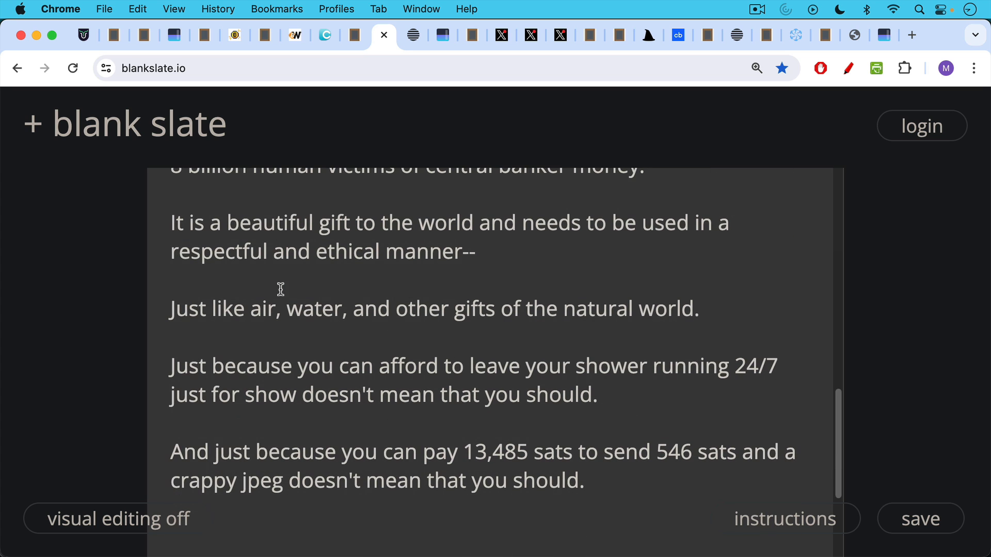
{"action": "mouse_move", "coordinate": [284, 261]}
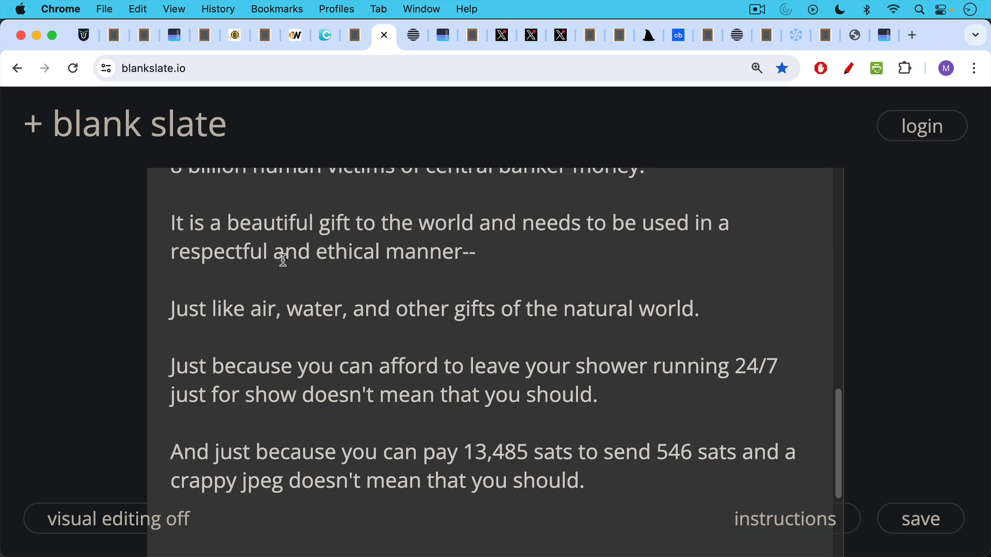
{"action": "mouse_move", "coordinate": [256, 288]}
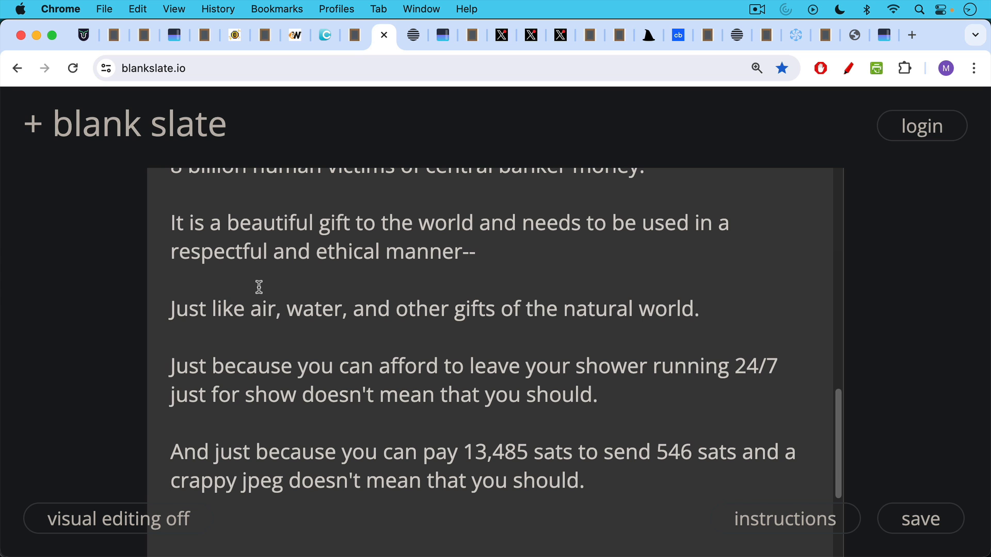
{"action": "mouse_move", "coordinate": [375, 90]}
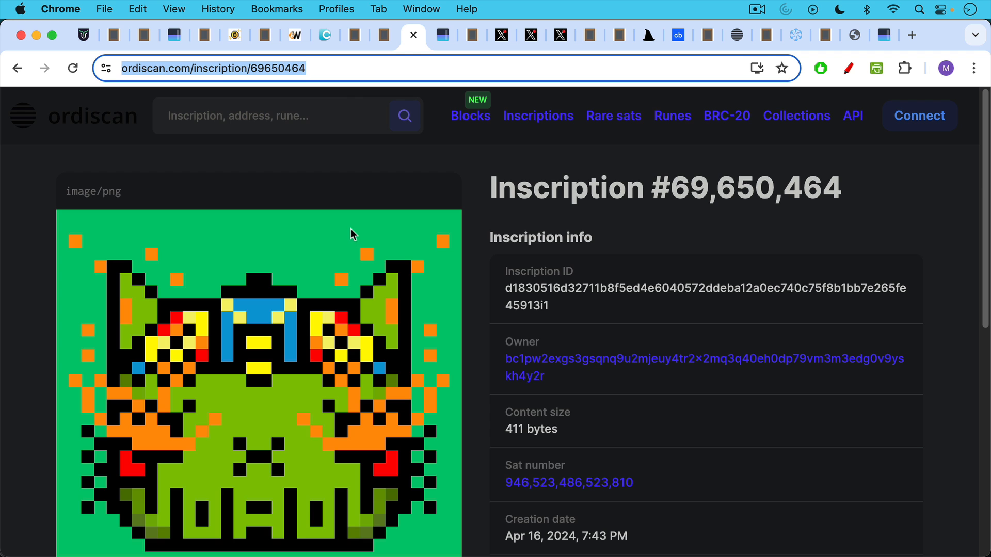
{"action": "mouse_move", "coordinate": [335, 228]}
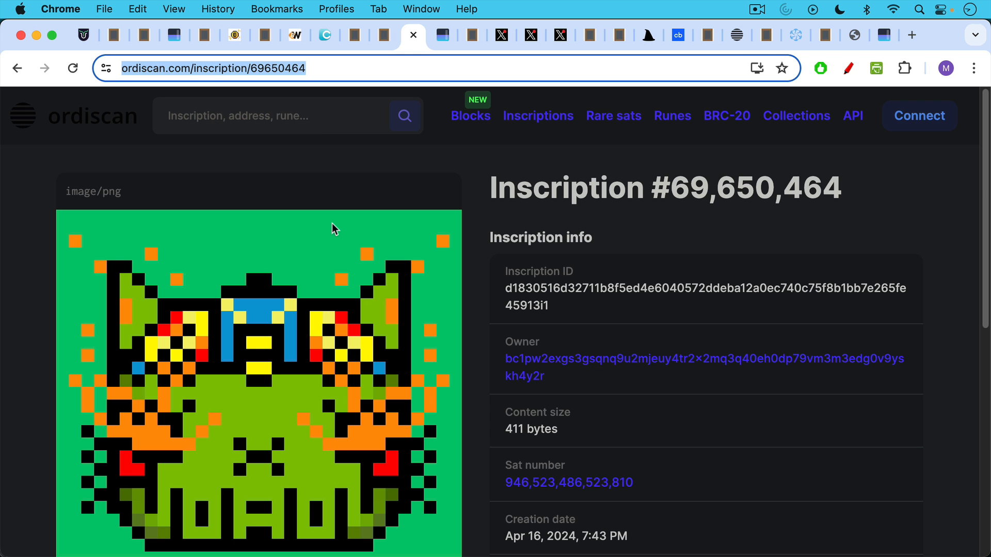
- Scroll to inscription #69,650,464's pixel frog, block 839,576 and trait metadata
{"action": "scroll", "scroll_direction": "down", "scroll_amount": 3}
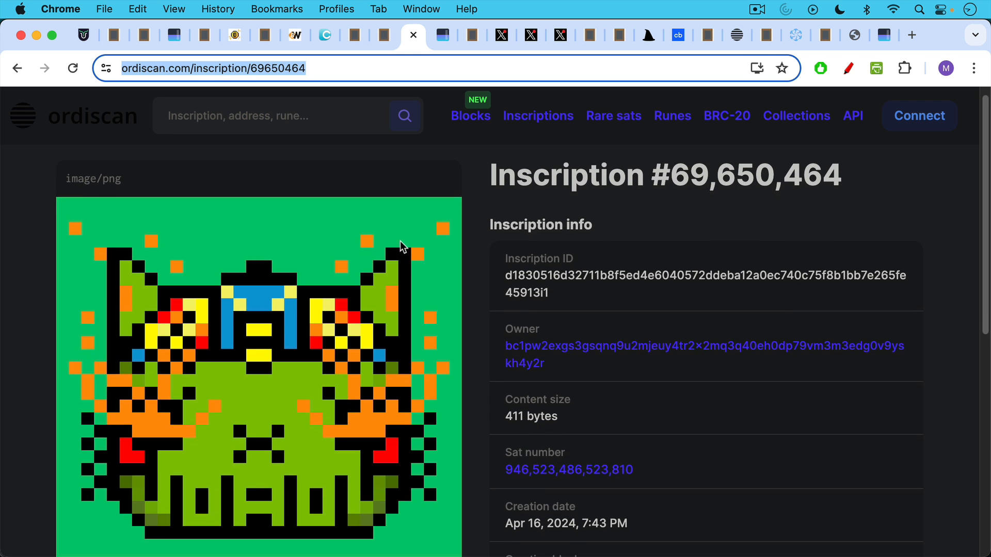
{"action": "scroll", "scroll_direction": "down", "scroll_amount": 3}
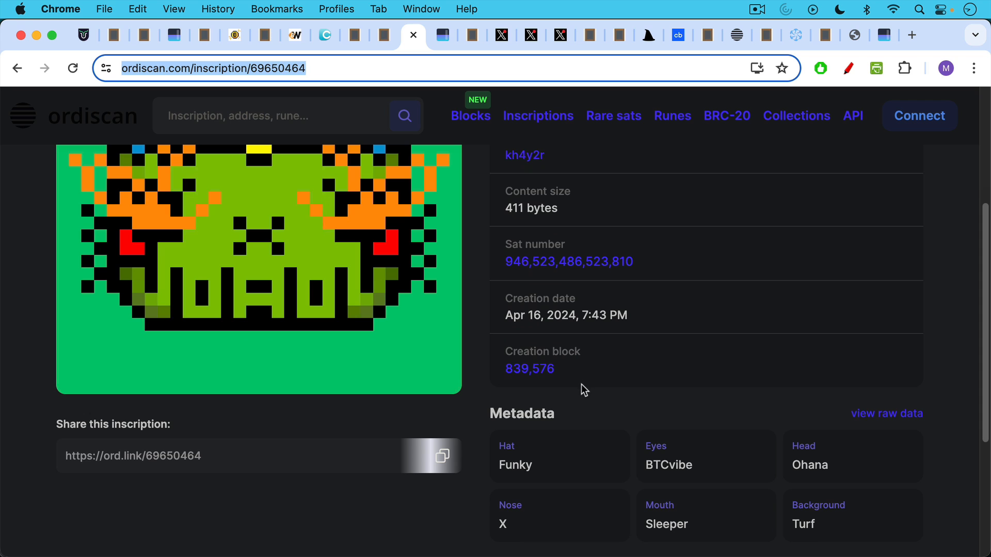
- View the inscription transaction's 13,485-sat fee at 31 sat/vB on mempool.space
{"action": "left_click", "coordinate": [413, 35]}
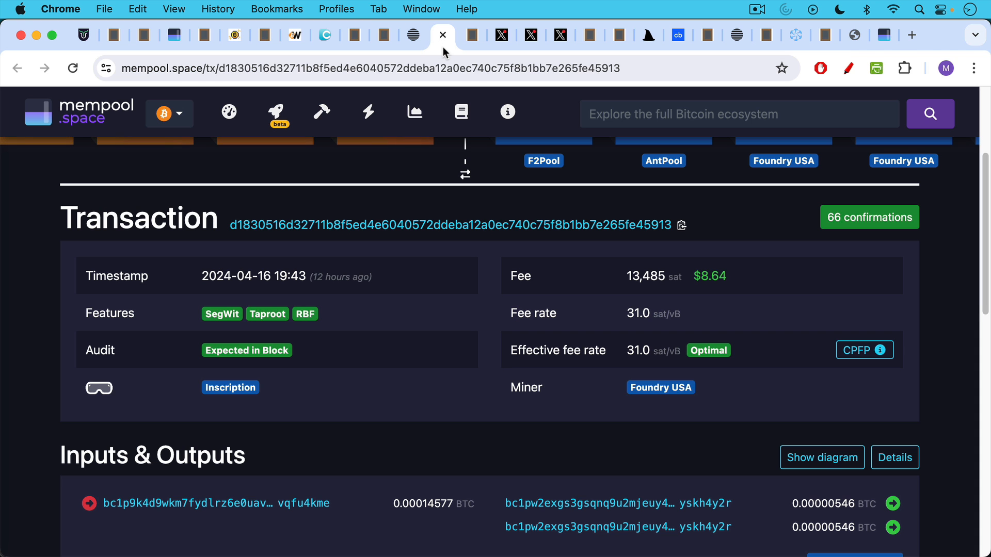
{"action": "mouse_move", "coordinate": [644, 293]}
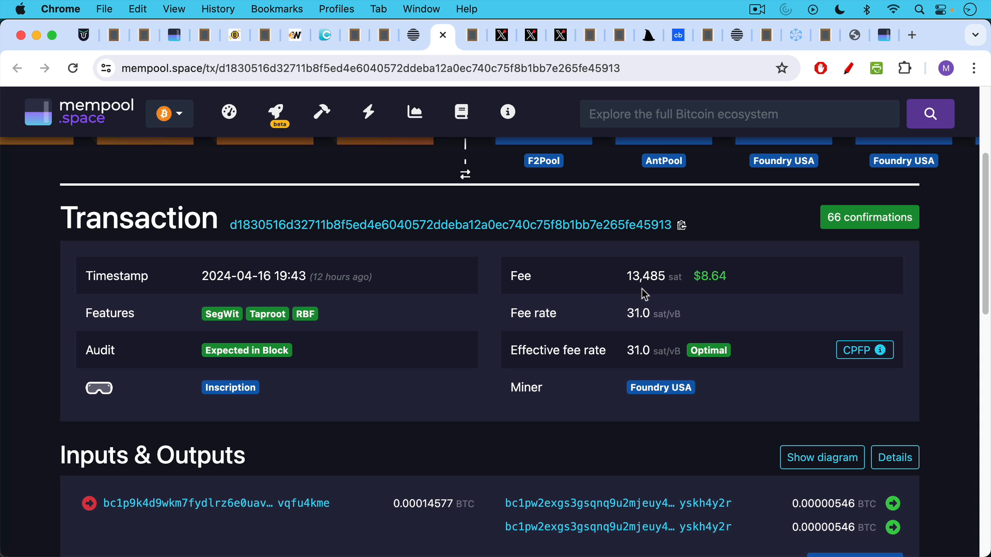
{"action": "mouse_move", "coordinate": [657, 291]}
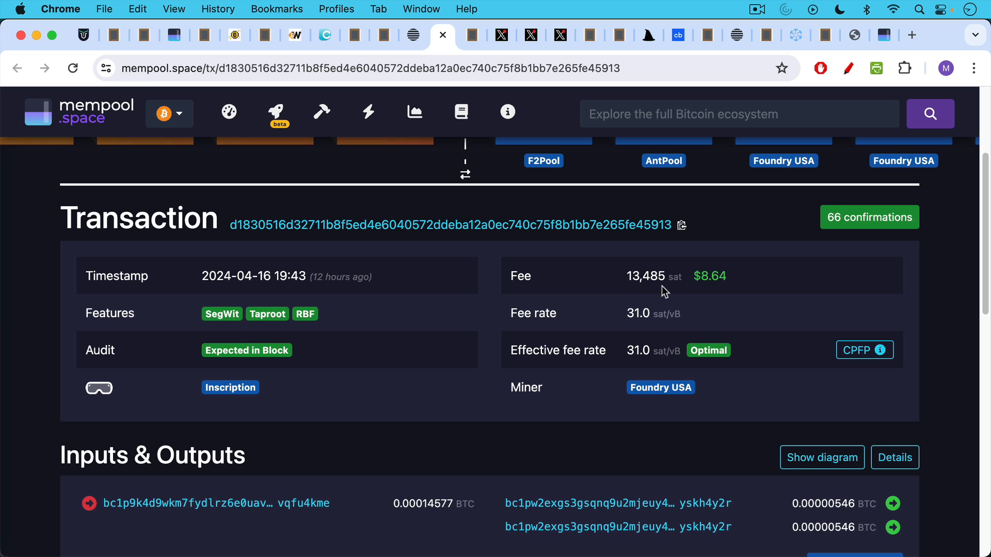
{"action": "mouse_move", "coordinate": [855, 521]}
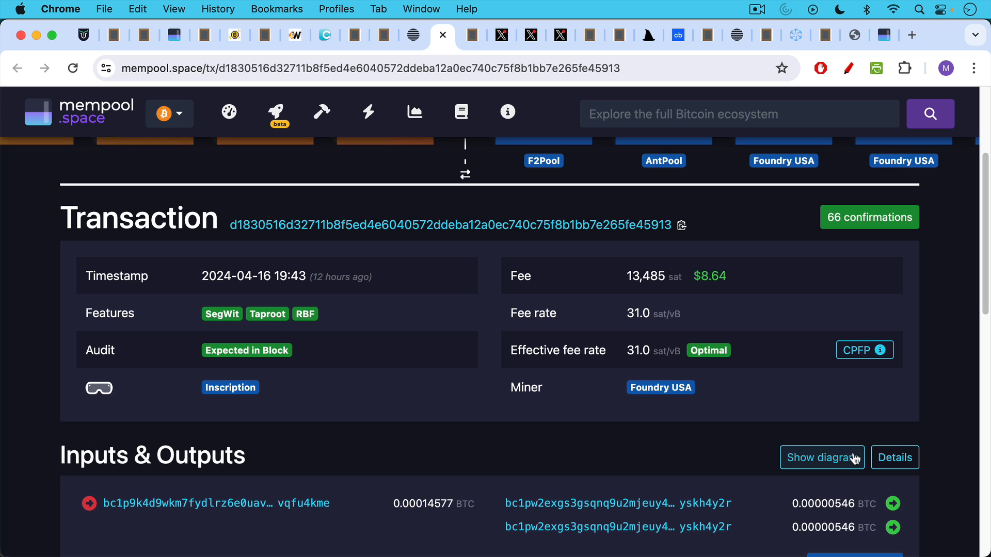
- Show the notes questioning Bitcoin Magazine encouraging garbage-filled blocks and higher fees
{"action": "left_click", "coordinate": [441, 35]}
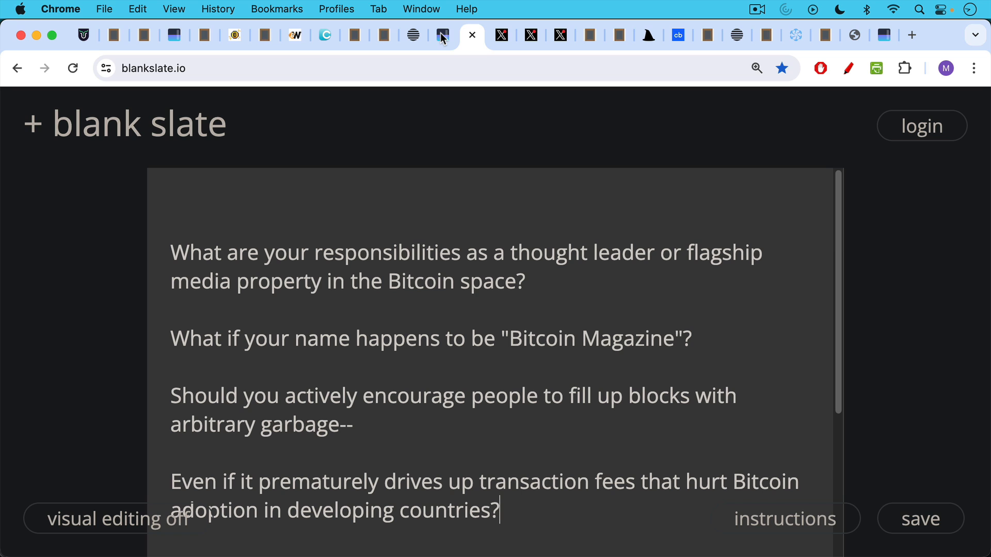
{"action": "mouse_move", "coordinate": [446, 120]}
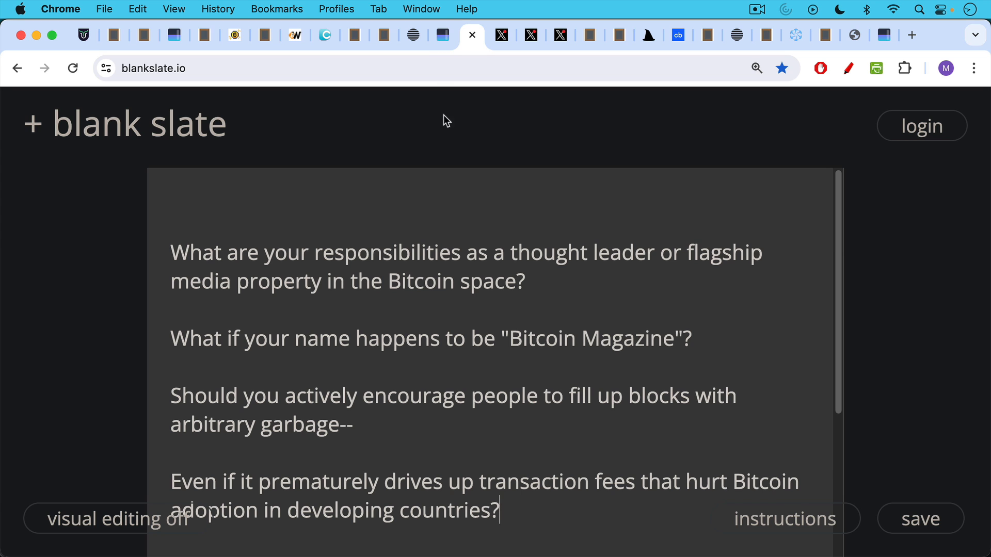
{"action": "mouse_move", "coordinate": [445, 179]}
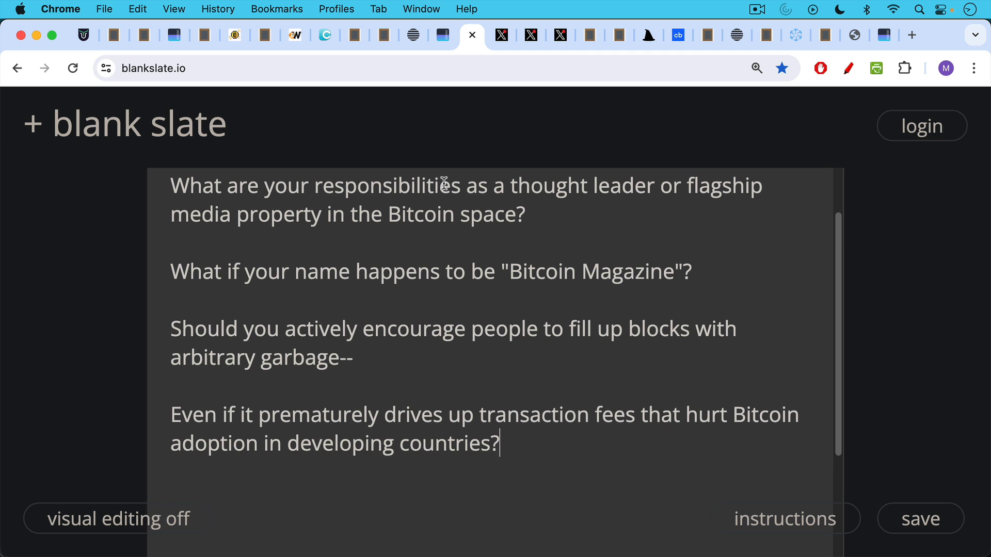
{"action": "mouse_move", "coordinate": [455, 101]}
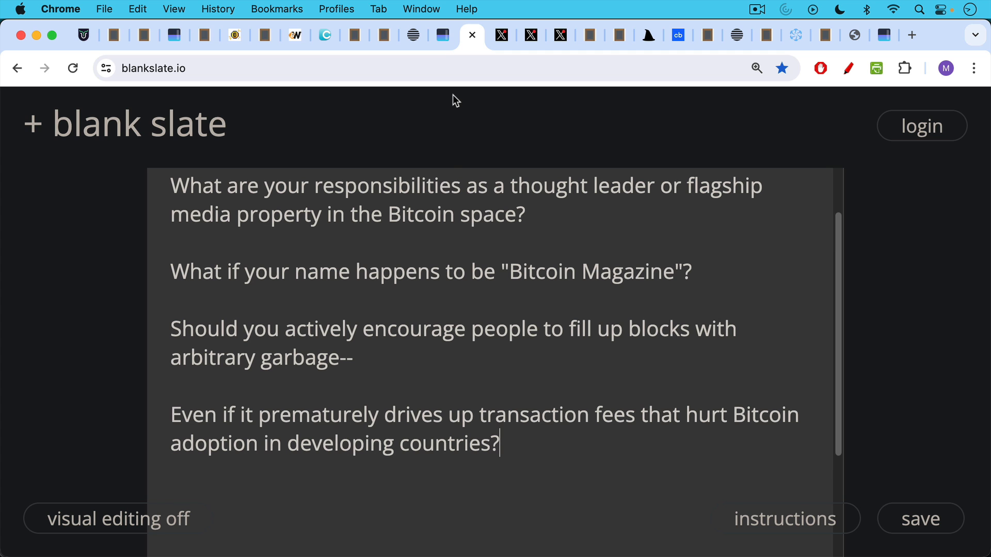
- Switch to the X tab with Udi Wertheimer's "We broke bitcoin" wizard-hat crowd post
{"action": "left_click", "coordinate": [501, 34]}
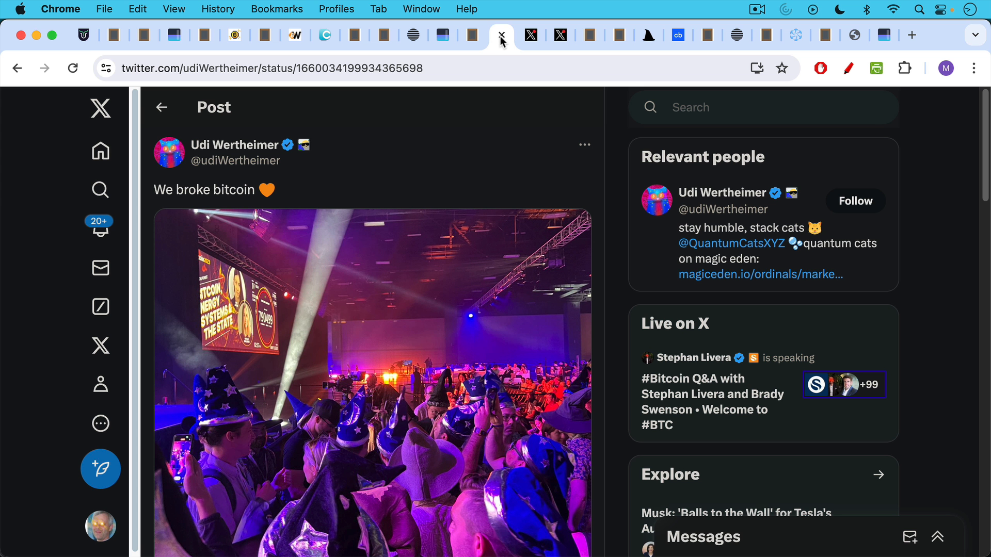
{"action": "mouse_move", "coordinate": [482, 65]}
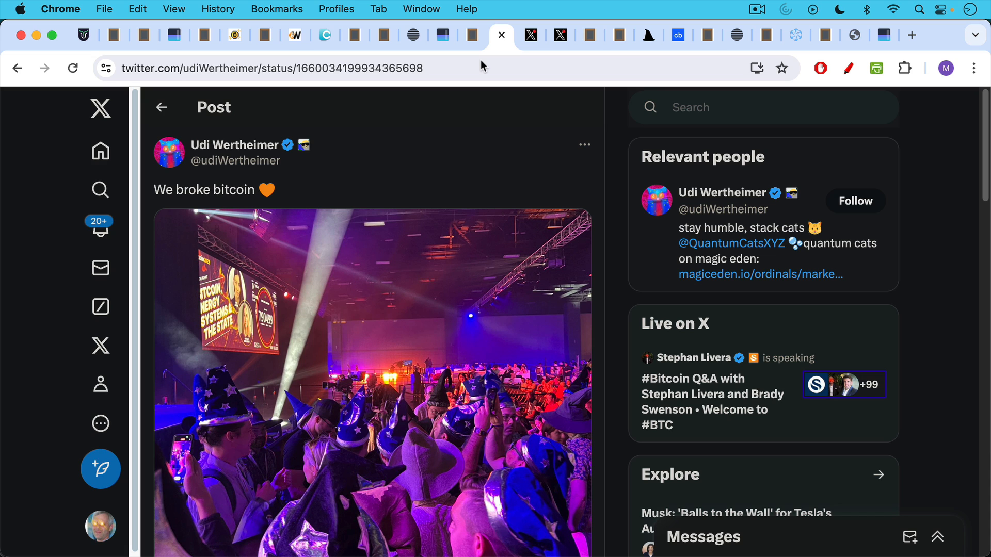
{"action": "mouse_move", "coordinate": [478, 121]}
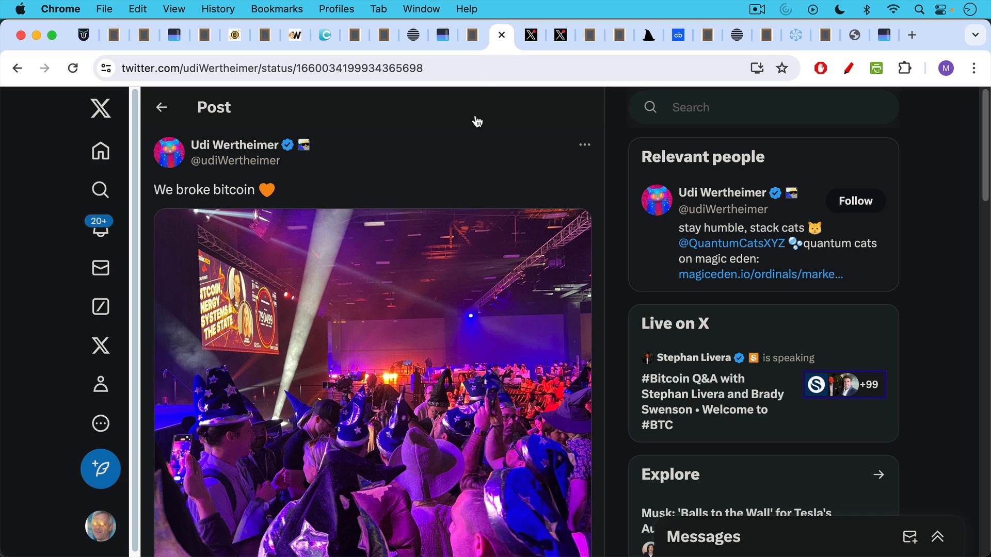
{"action": "mouse_move", "coordinate": [527, 34]}
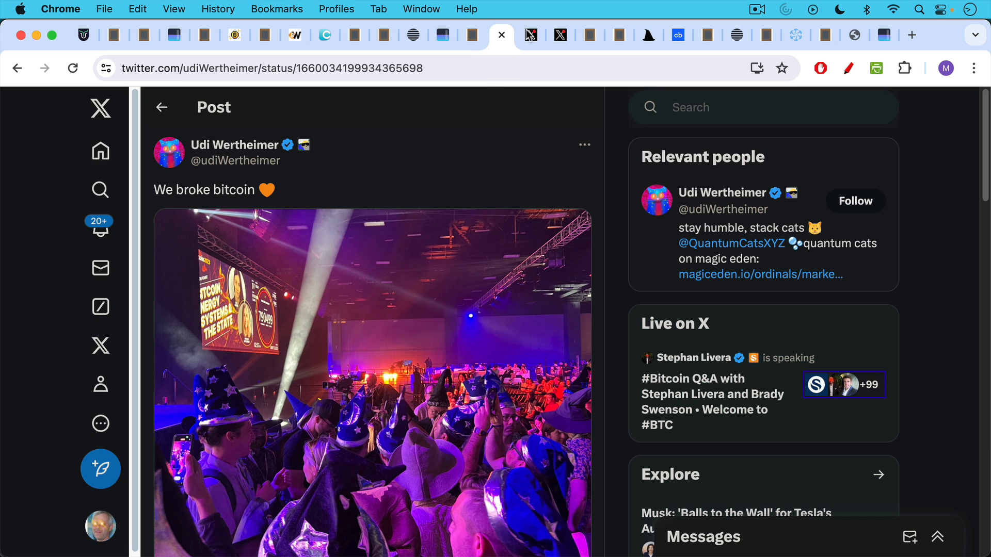
{"action": "left_click", "coordinate": [531, 35]}
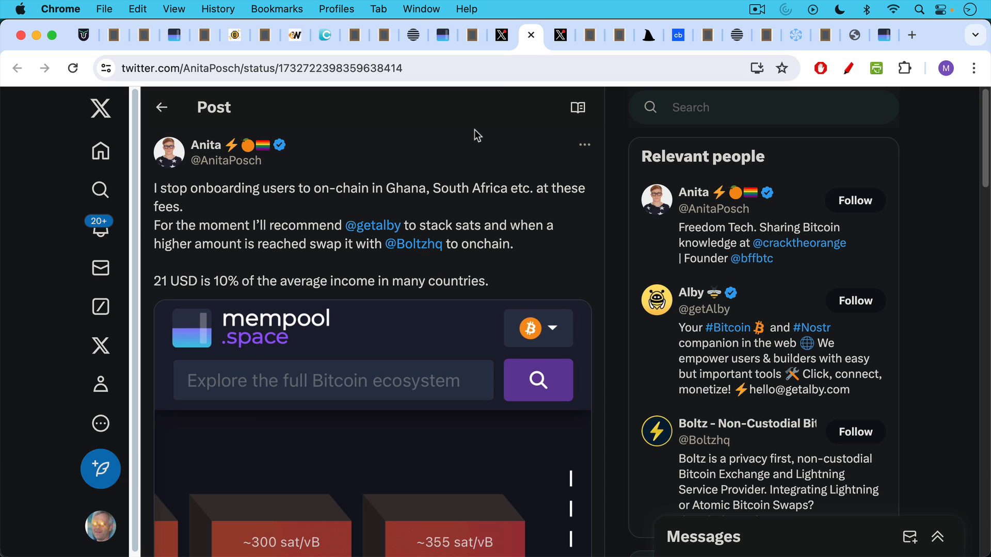
{"action": "mouse_move", "coordinate": [470, 101]}
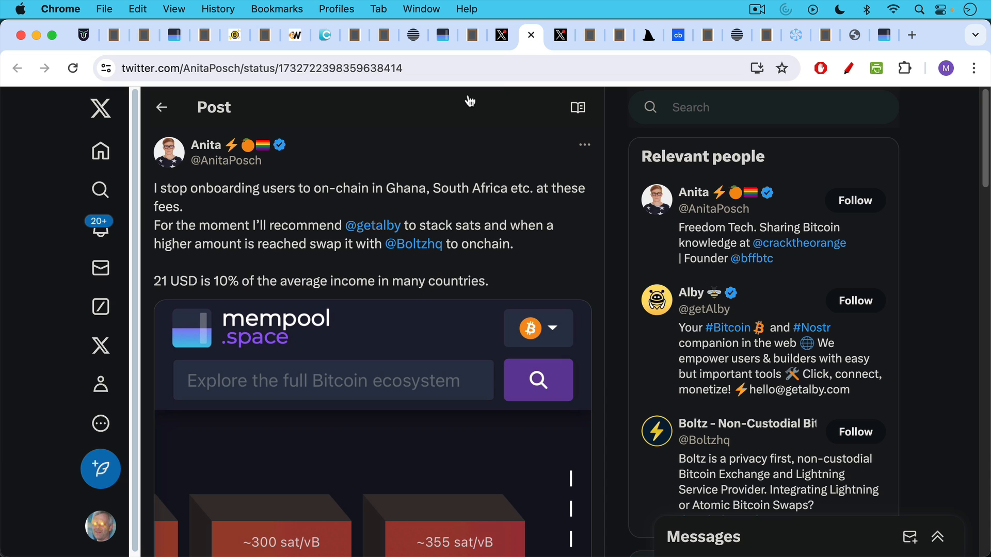
{"action": "mouse_move", "coordinate": [417, 140]}
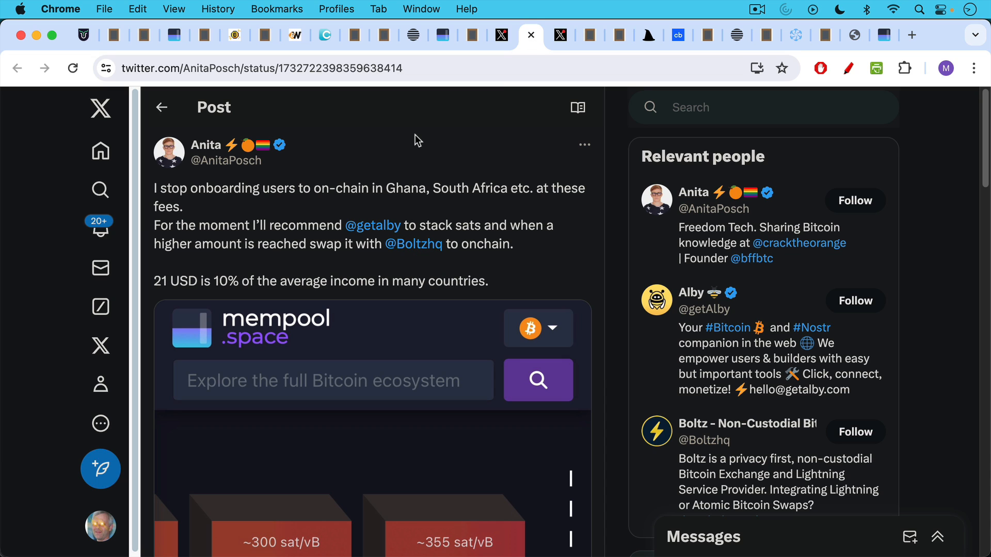
{"action": "mouse_move", "coordinate": [318, 211]}
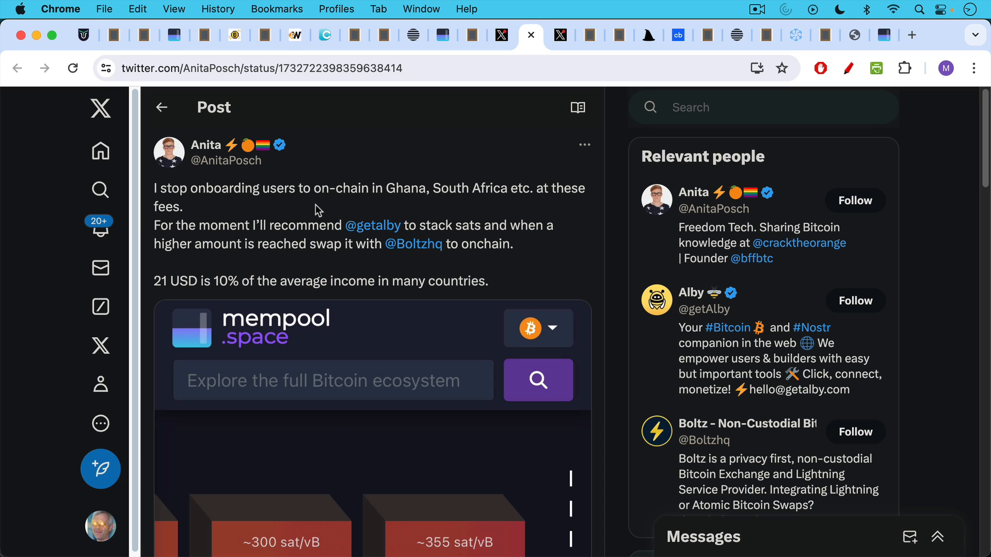
{"action": "mouse_move", "coordinate": [333, 138]}
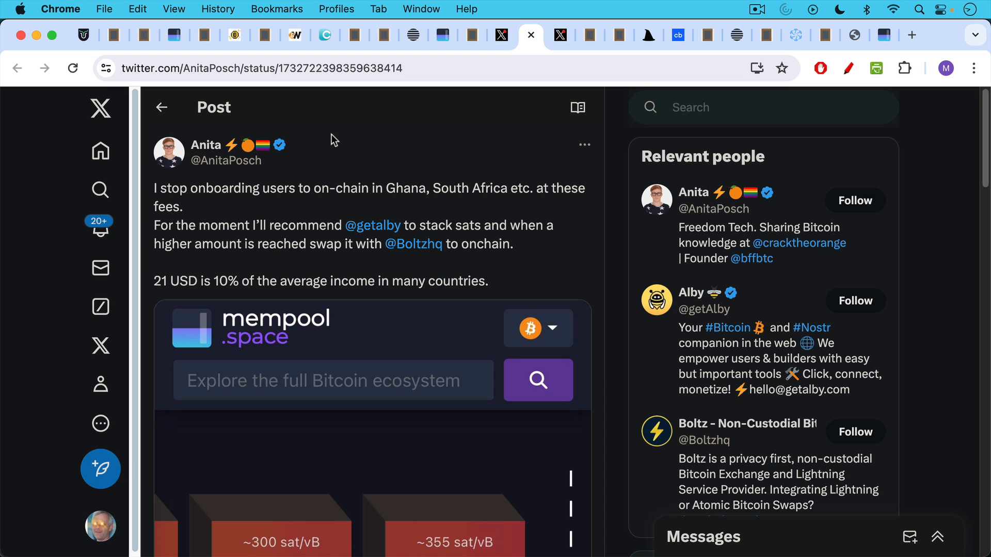
{"action": "mouse_move", "coordinate": [343, 189]}
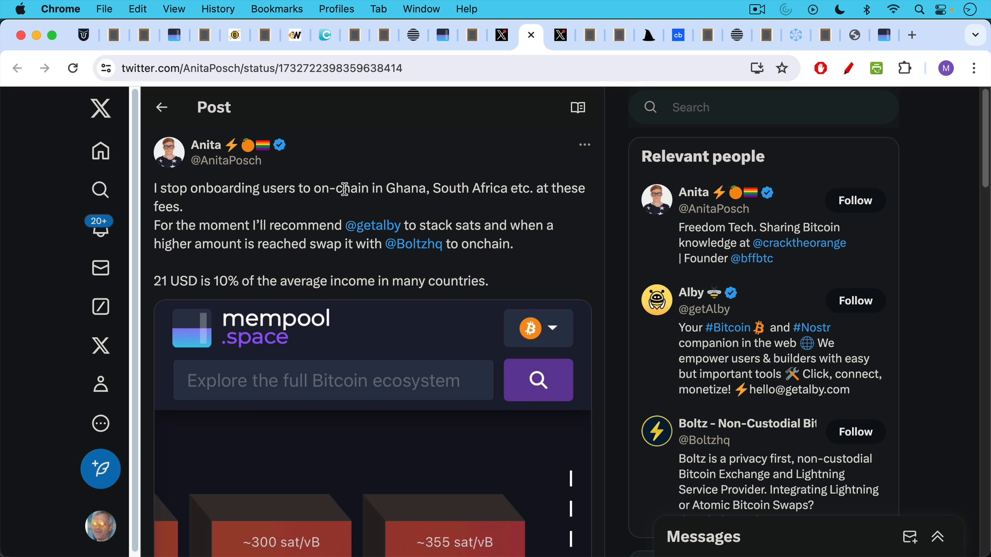
{"action": "scroll", "scroll_direction": "down", "scroll_amount": 3}
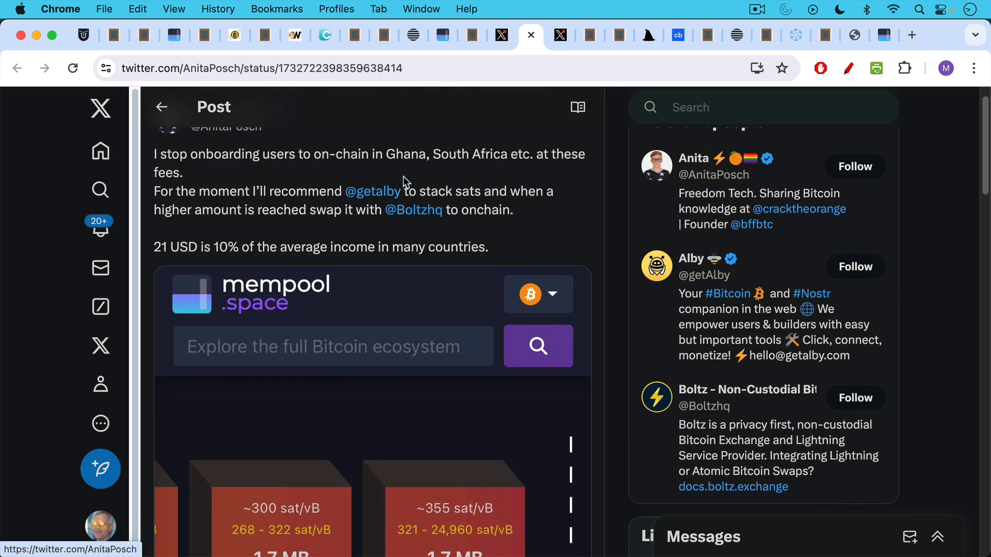
{"action": "scroll", "scroll_direction": "up", "scroll_amount": 3}
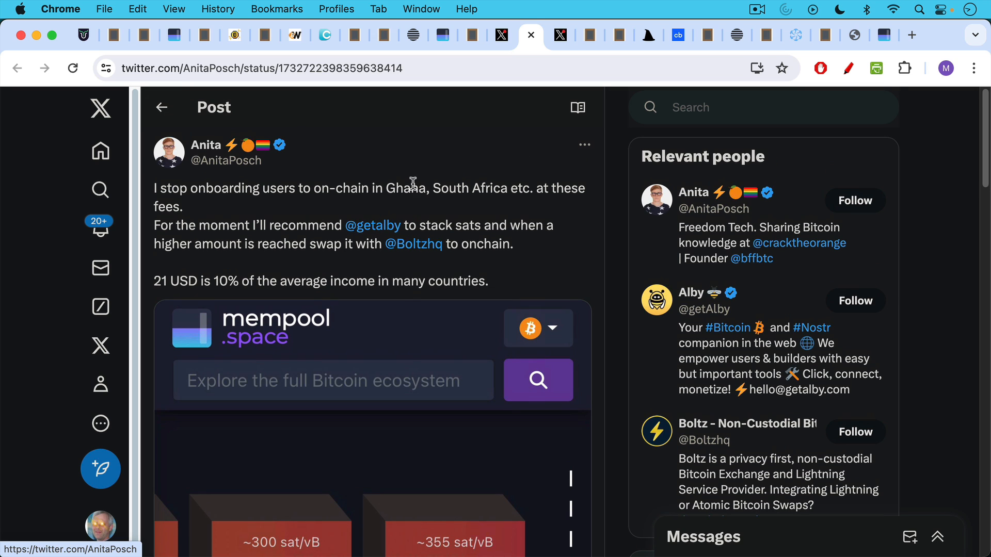
{"action": "mouse_move", "coordinate": [531, 36]}
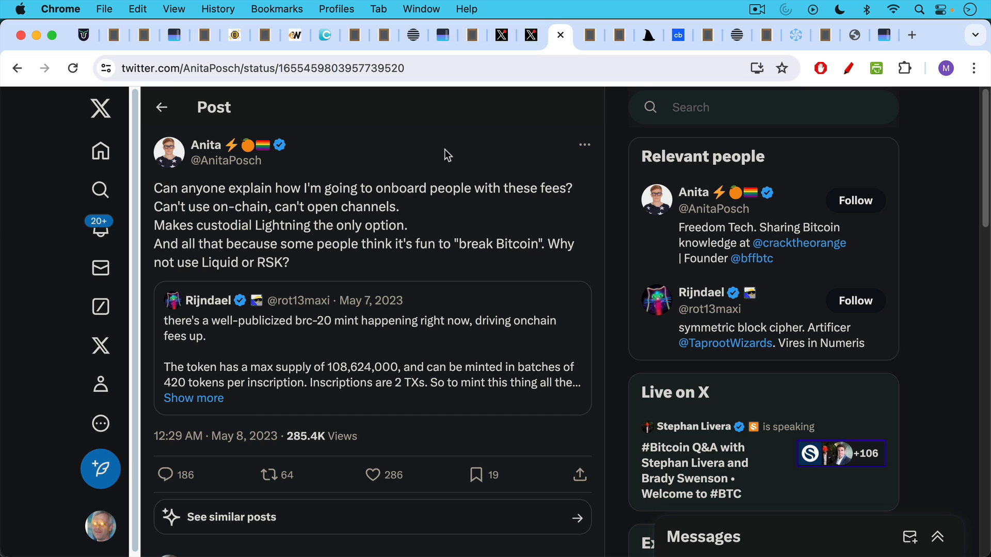
{"action": "mouse_move", "coordinate": [438, 144]}
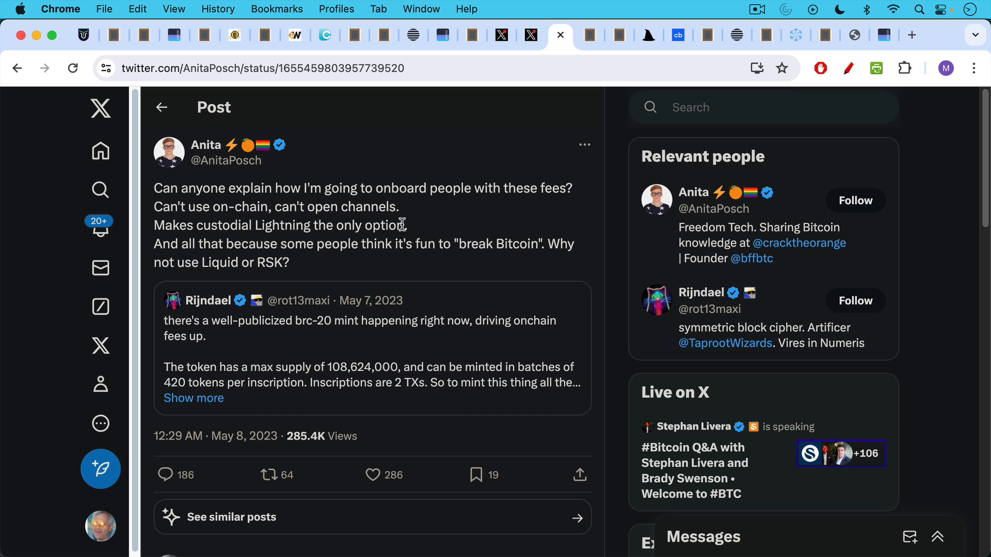
{"action": "mouse_move", "coordinate": [407, 204]}
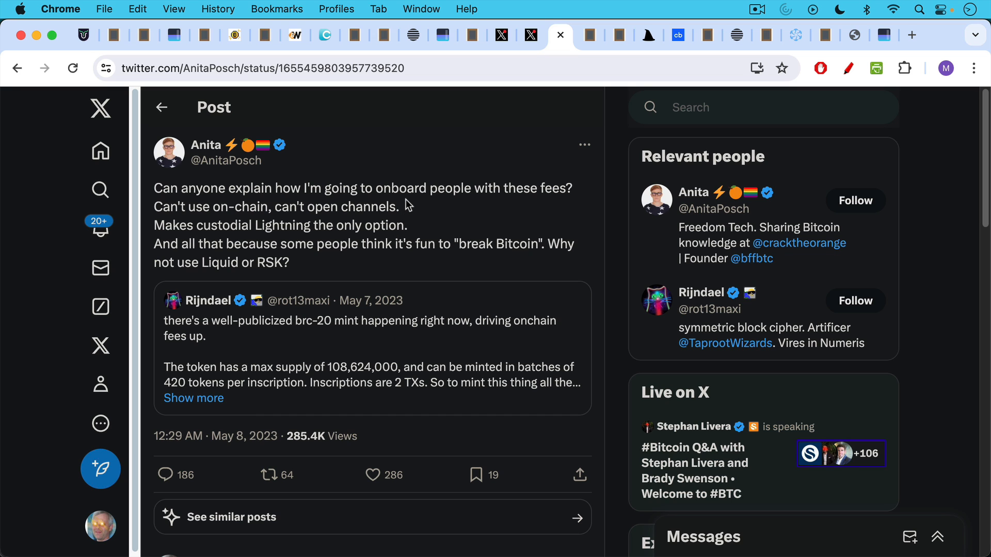
- Read the witness discount note down to soft forks enabling inscriptions and urging caution
{"action": "left_click", "coordinate": [587, 35]}
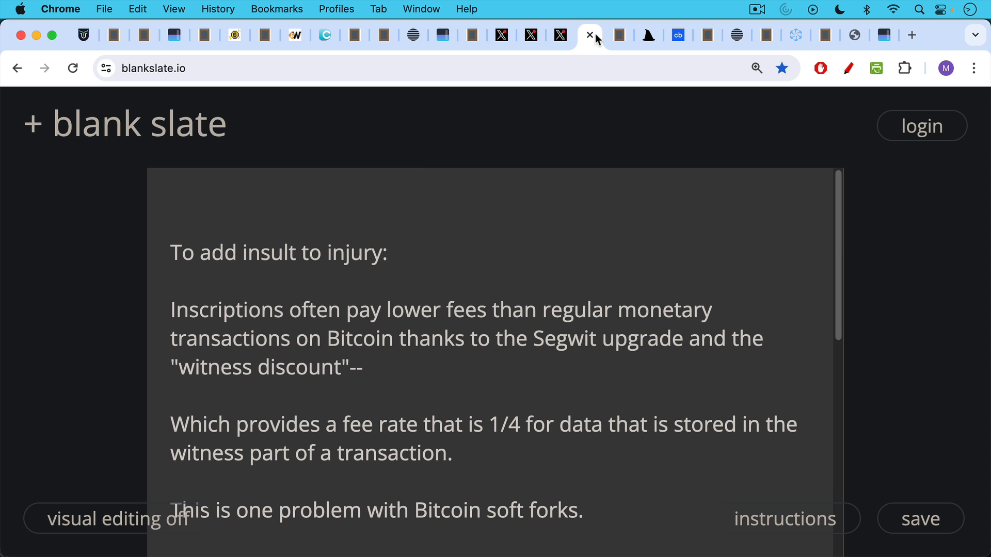
{"action": "mouse_move", "coordinate": [424, 171]}
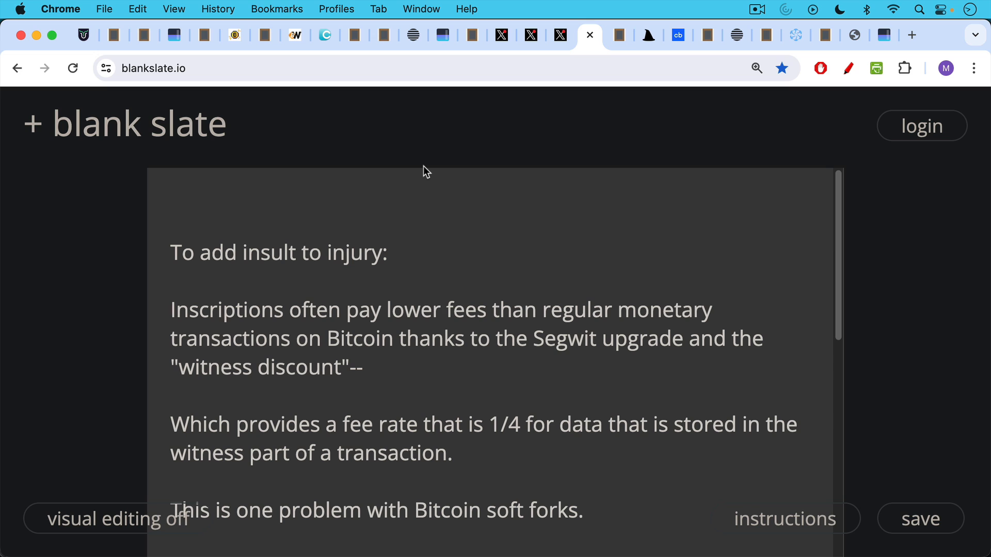
{"action": "scroll", "scroll_direction": "down", "scroll_amount": 3}
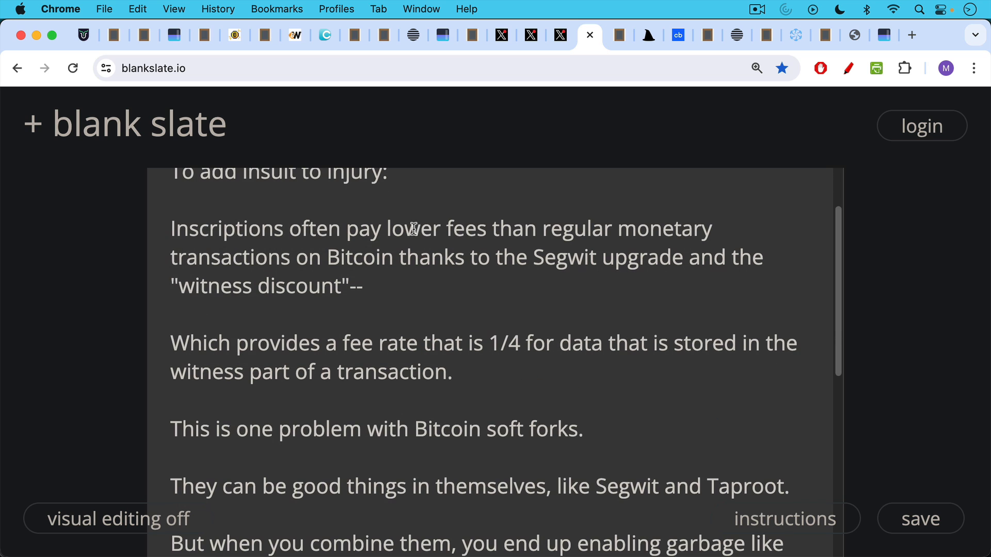
{"action": "scroll", "scroll_direction": "down", "scroll_amount": 3}
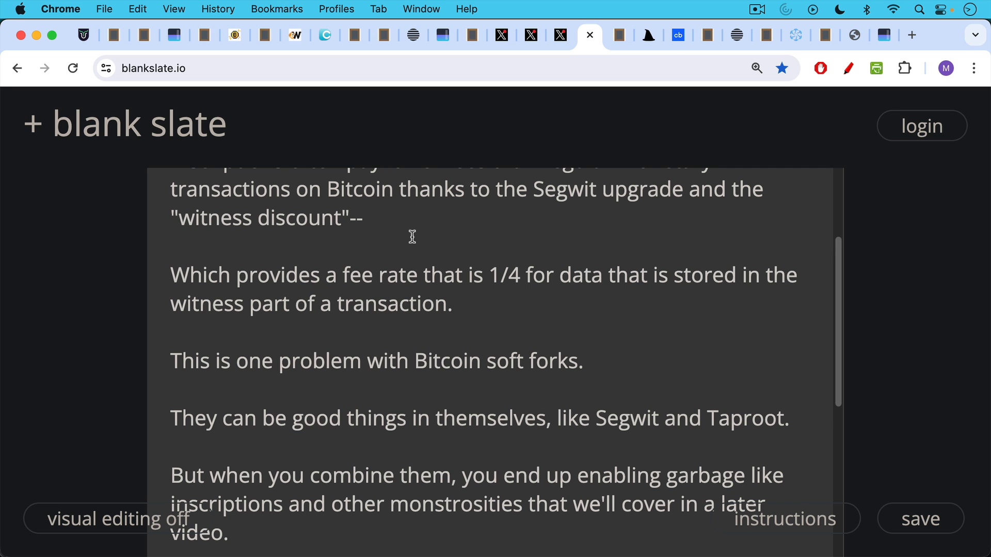
{"action": "scroll", "scroll_direction": "down", "scroll_amount": 3}
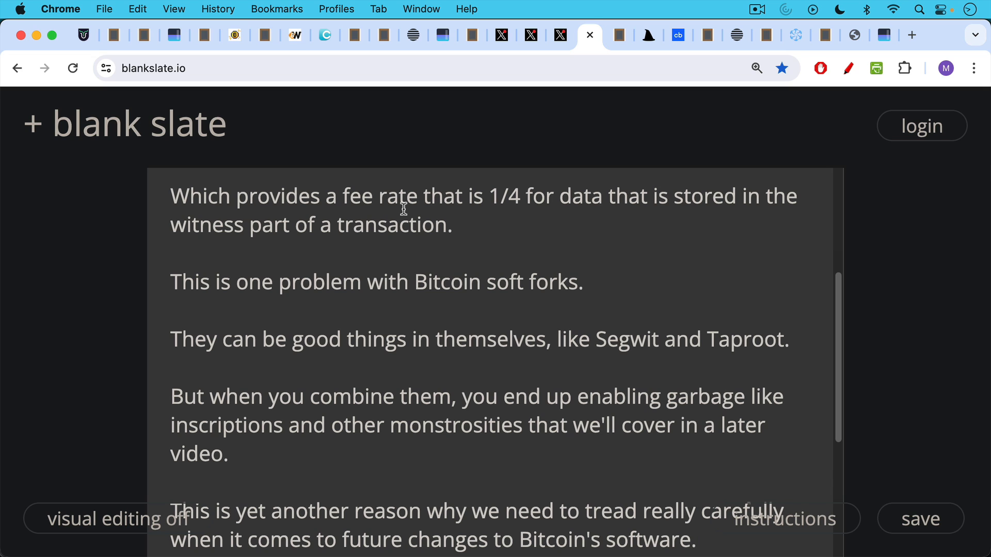
{"action": "mouse_move", "coordinate": [403, 299]}
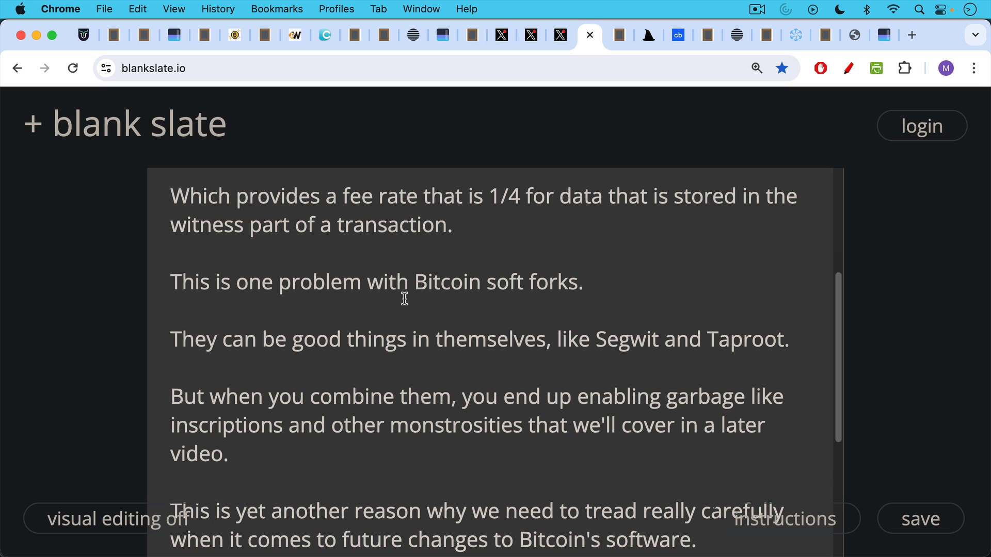
{"action": "scroll", "scroll_direction": "down", "scroll_amount": 3}
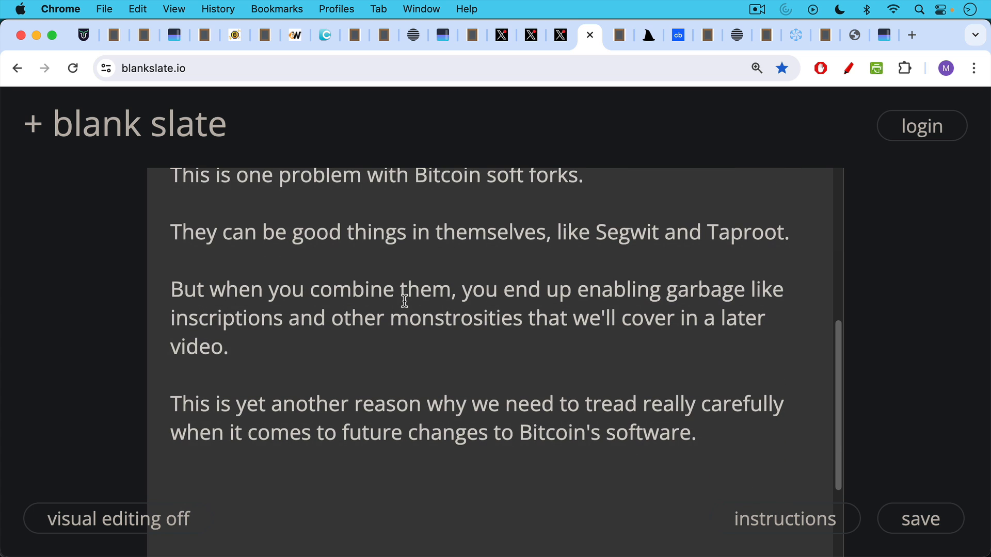
{"action": "mouse_move", "coordinate": [397, 245]}
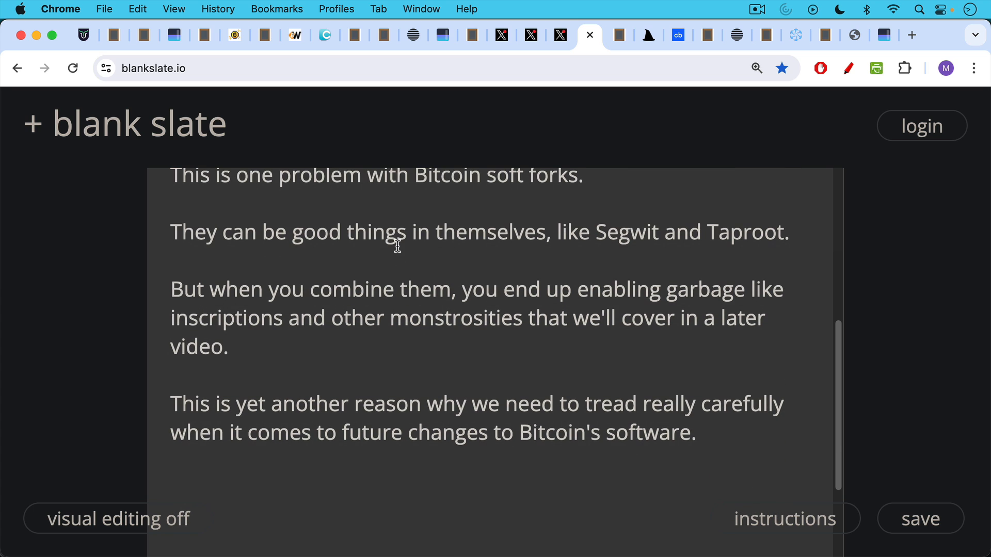
{"action": "mouse_move", "coordinate": [571, 105]}
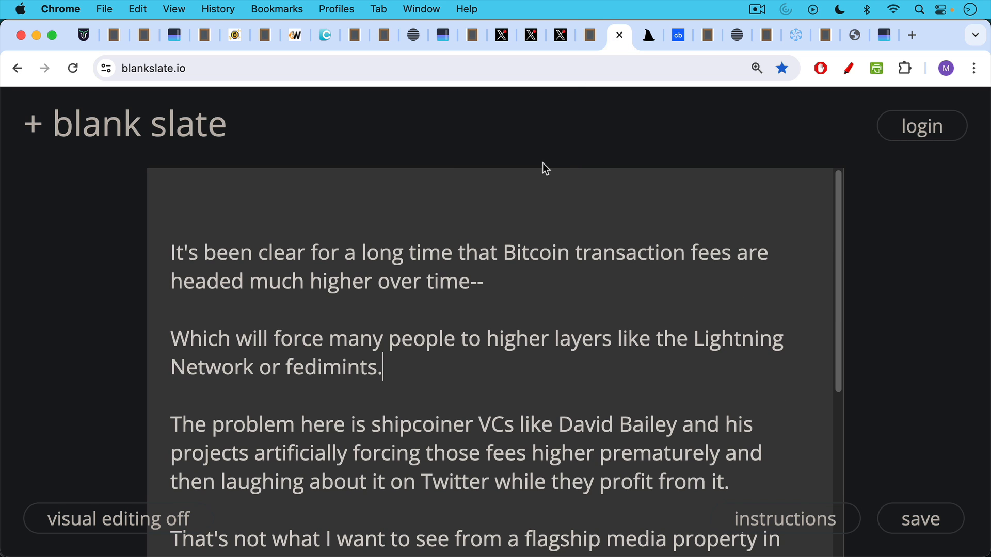
{"action": "mouse_move", "coordinate": [532, 164]}
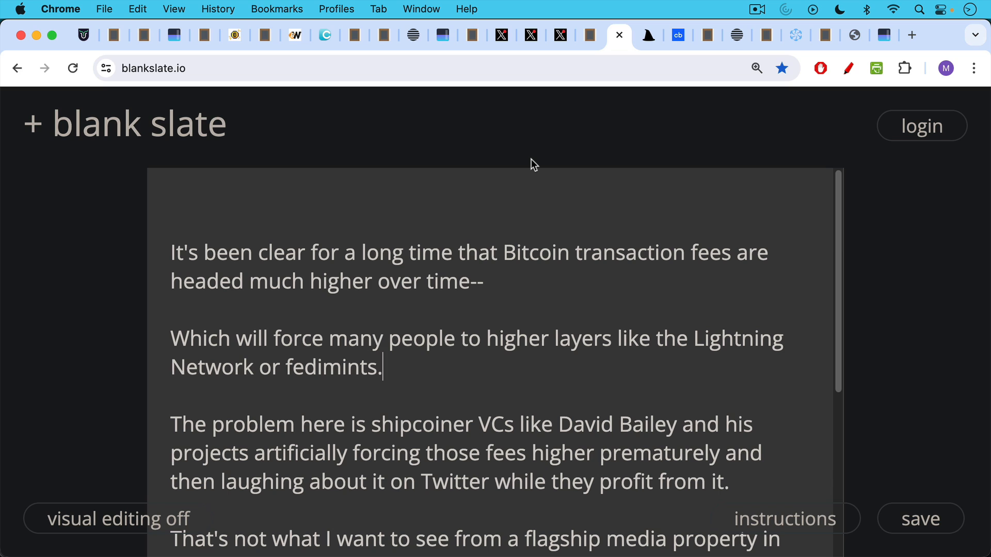
{"action": "mouse_move", "coordinate": [532, 186]}
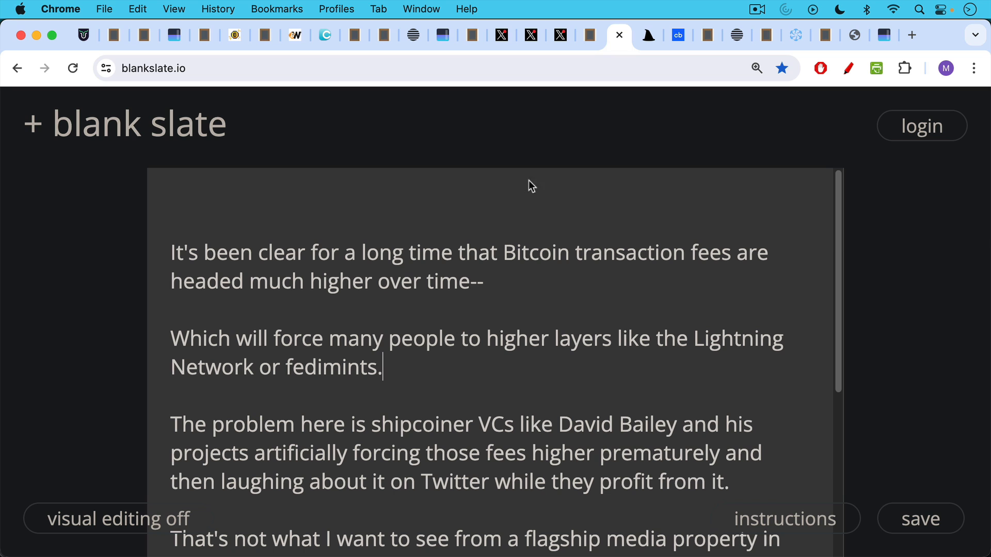
{"action": "mouse_move", "coordinate": [515, 321]}
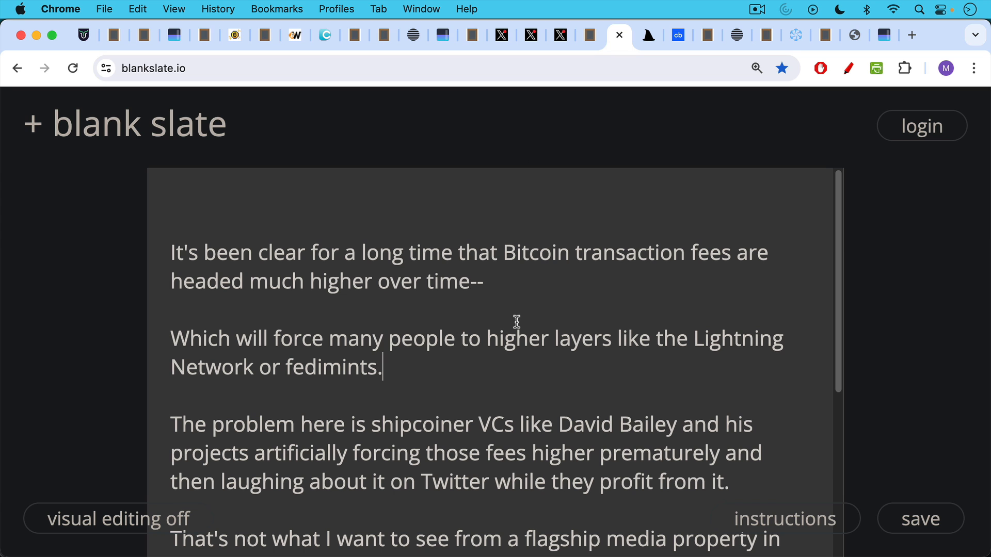
- Scroll through the note criticizing VCs for artificially pushing Bitcoin fees higher
{"action": "scroll", "scroll_direction": "down", "scroll_amount": 3}
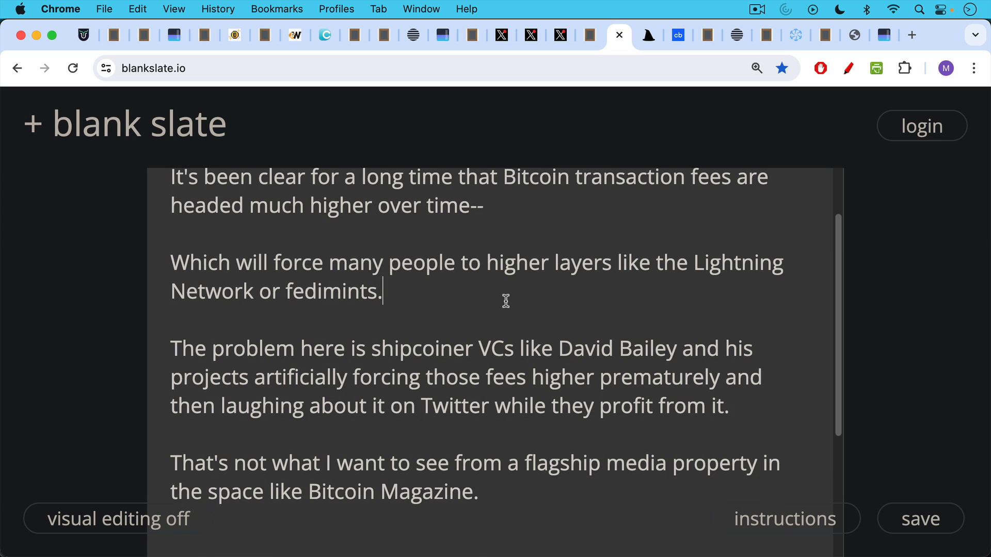
{"action": "mouse_move", "coordinate": [506, 280]}
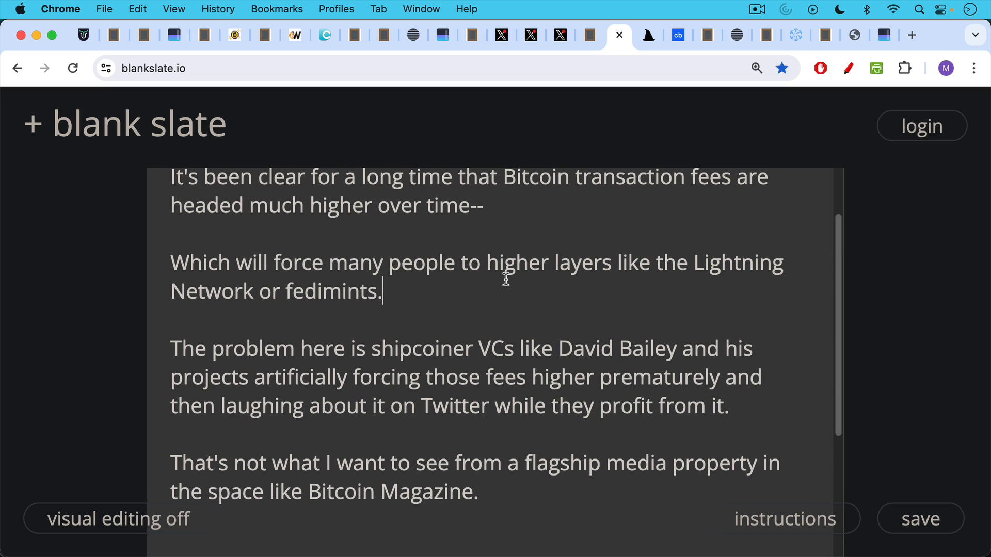
{"action": "mouse_move", "coordinate": [502, 272]}
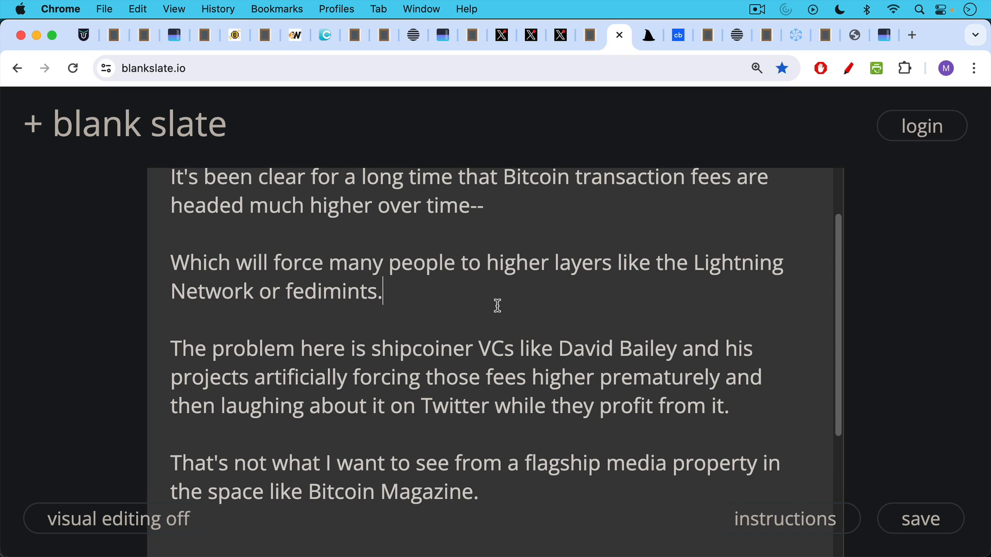
{"action": "mouse_move", "coordinate": [503, 329]}
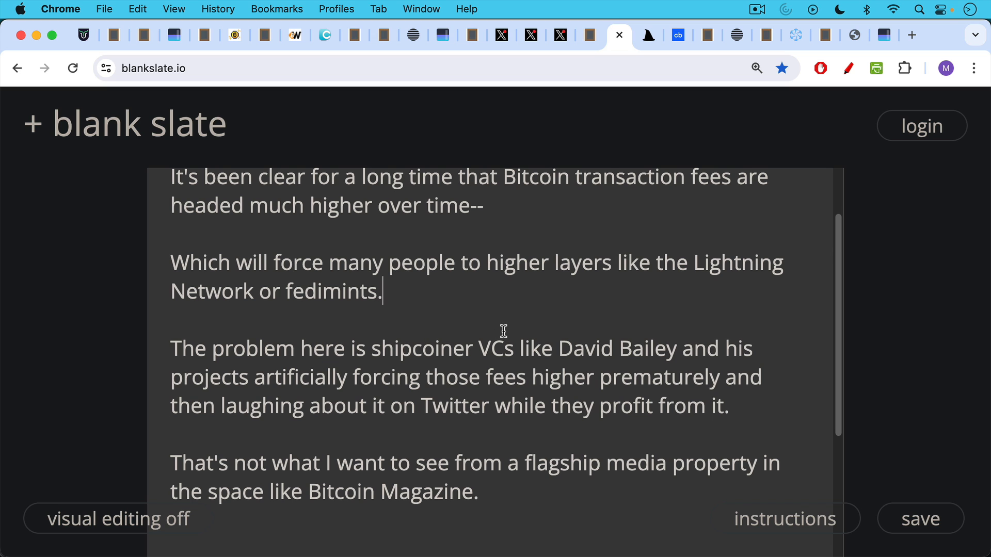
{"action": "scroll", "scroll_direction": "down", "scroll_amount": 3}
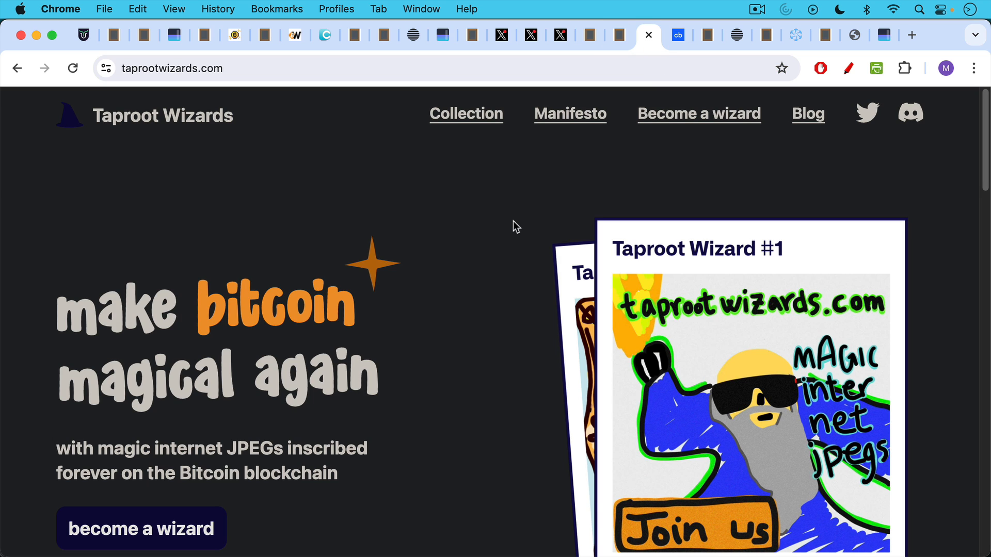
{"action": "mouse_move", "coordinate": [522, 205]}
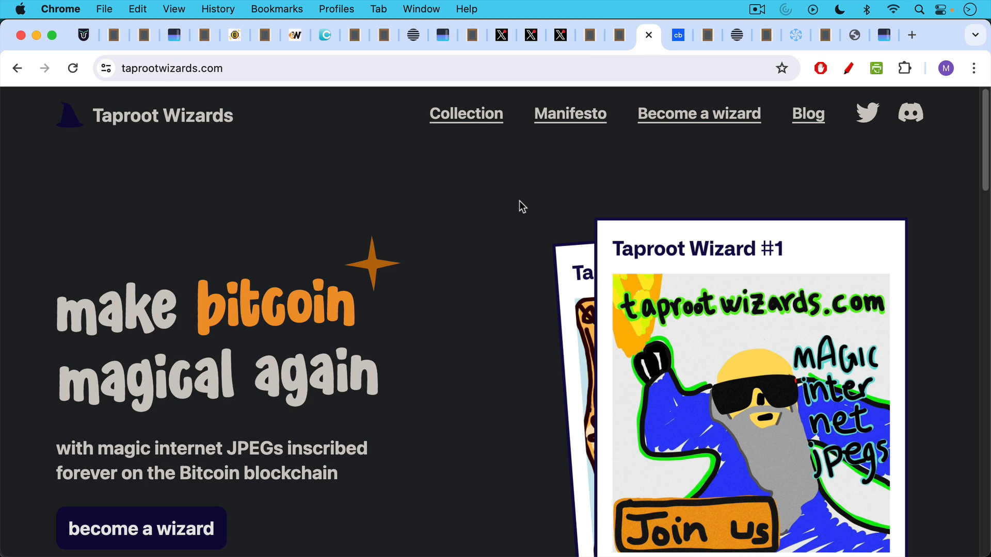
- Show Crunchbase's Taproot Wizards seed round: Geometry Research, UTXO Management, Masterkey Venture Capital
{"action": "left_click", "coordinate": [678, 35]}
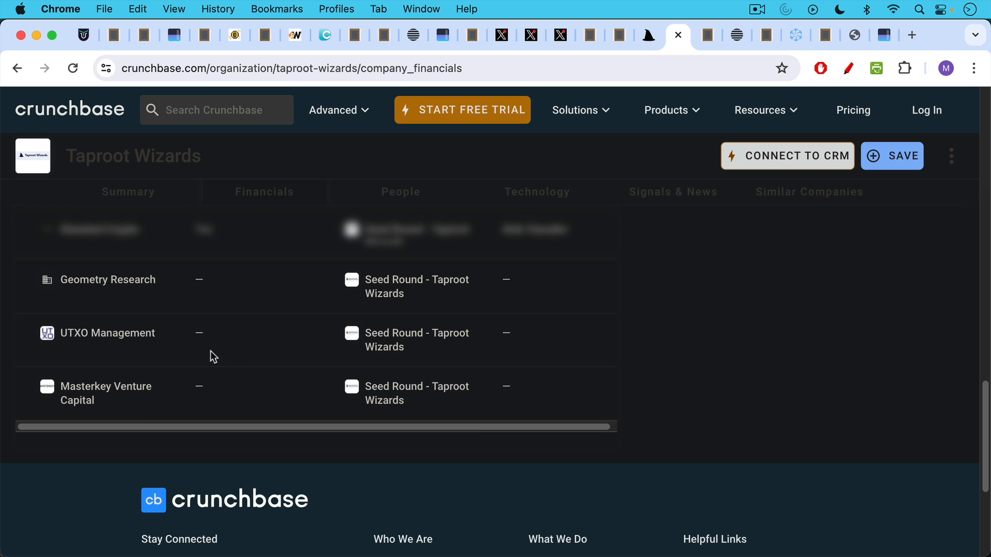
{"action": "mouse_move", "coordinate": [108, 333]}
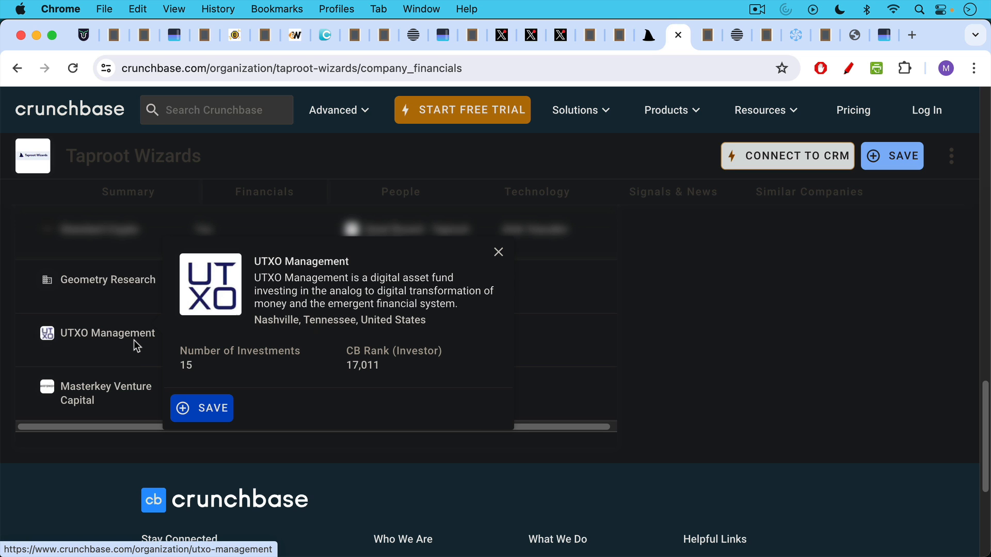
{"action": "mouse_move", "coordinate": [717, 41]}
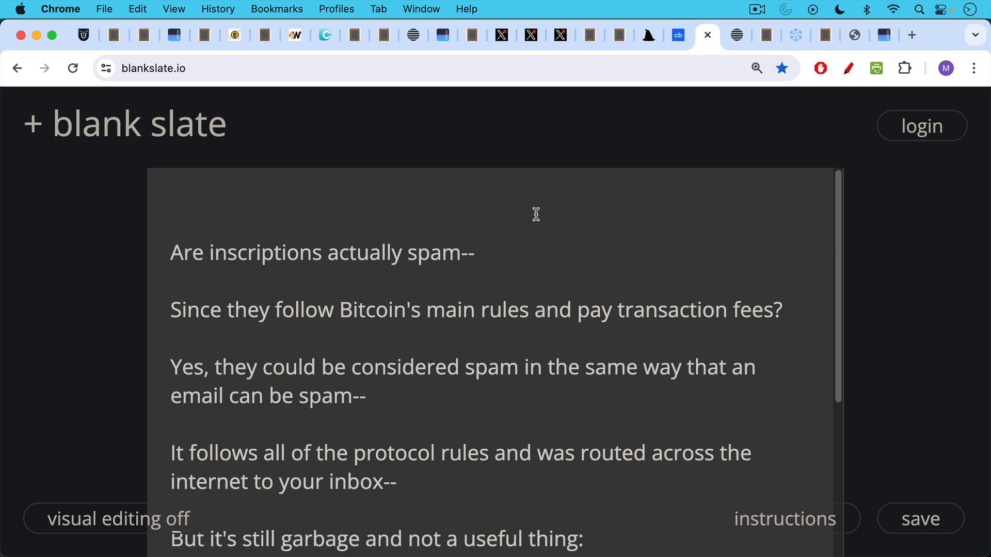
- Scroll the note asking whether inscriptions are spam, likening them to email spam
{"action": "scroll", "scroll_direction": "up", "scroll_amount": 3}
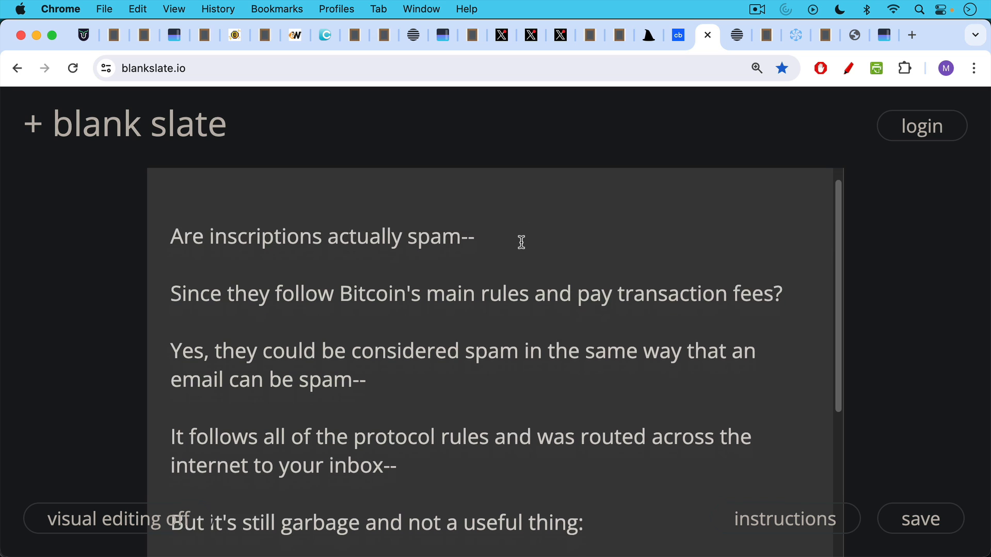
{"action": "scroll", "scroll_direction": "down", "scroll_amount": 3}
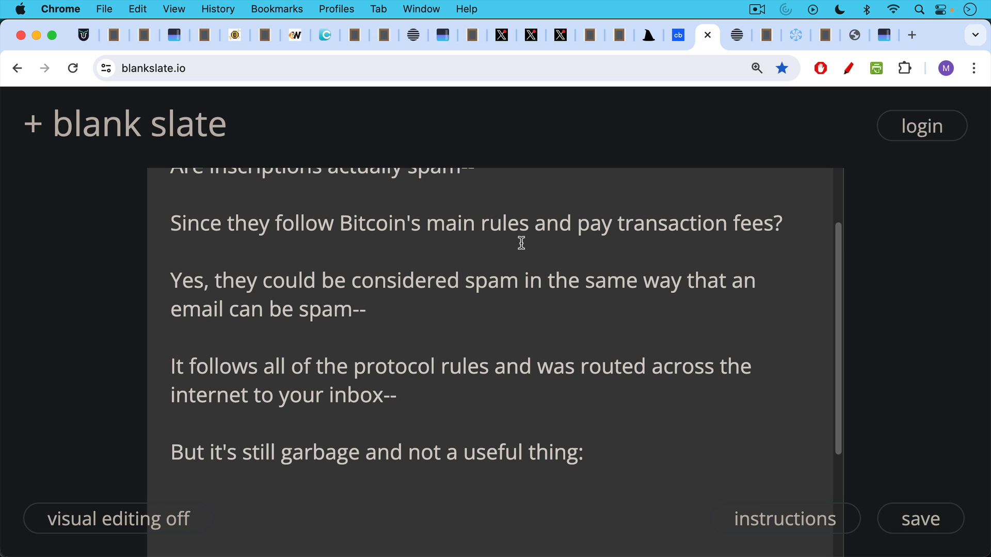
{"action": "mouse_move", "coordinate": [697, 79]}
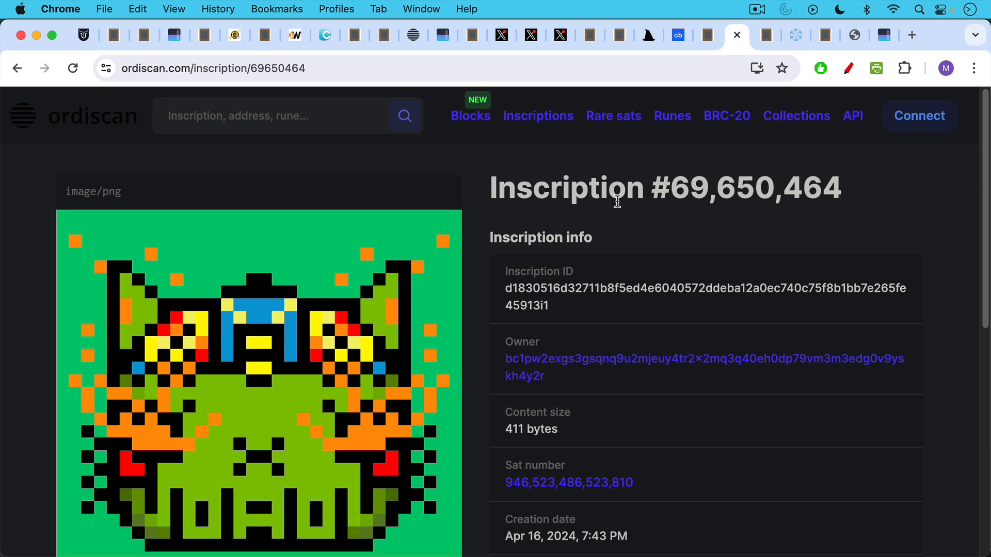
{"action": "mouse_move", "coordinate": [738, 76]}
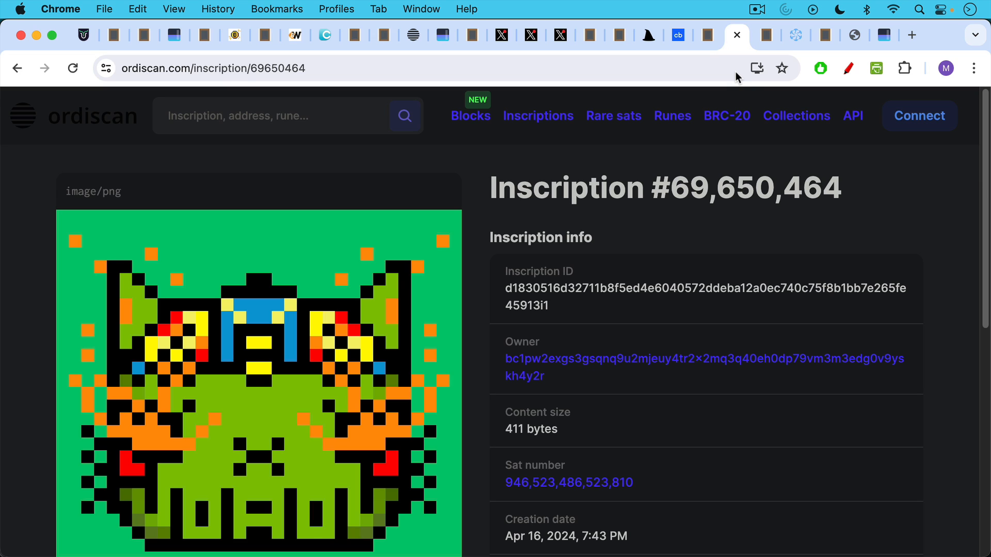
{"action": "mouse_move", "coordinate": [729, 93]}
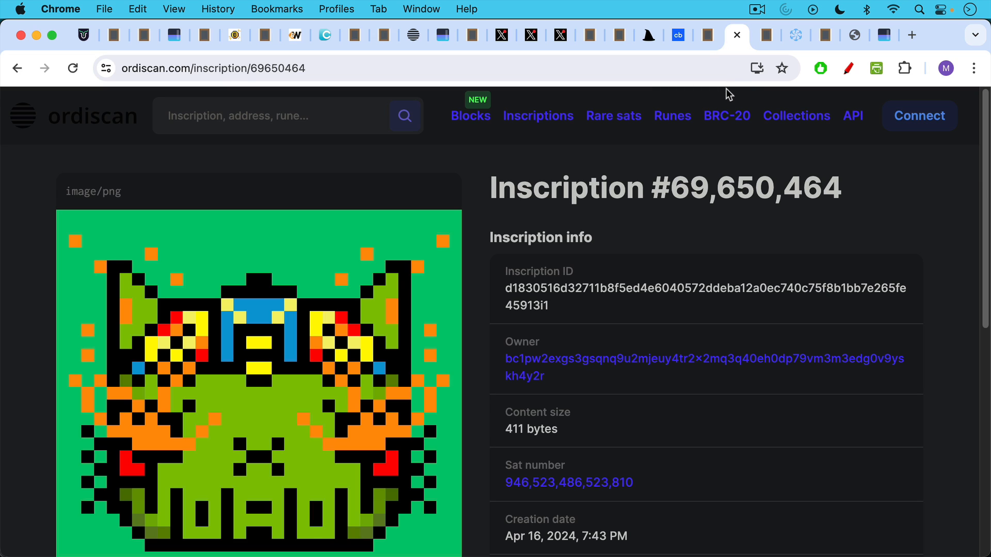
{"action": "mouse_move", "coordinate": [768, 53]}
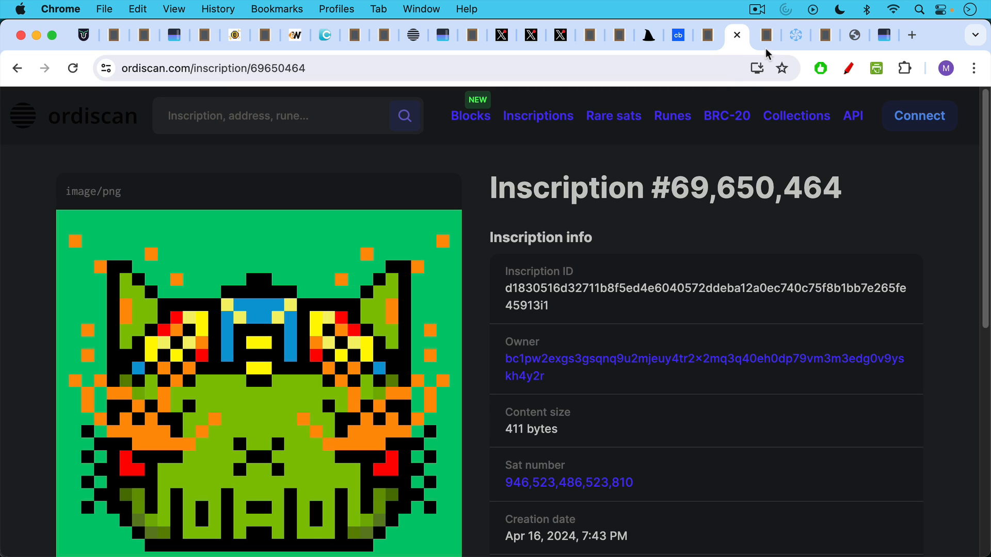
- Return to the notes, now urging miners to use spam-filtering pools
{"action": "left_click", "coordinate": [763, 35]}
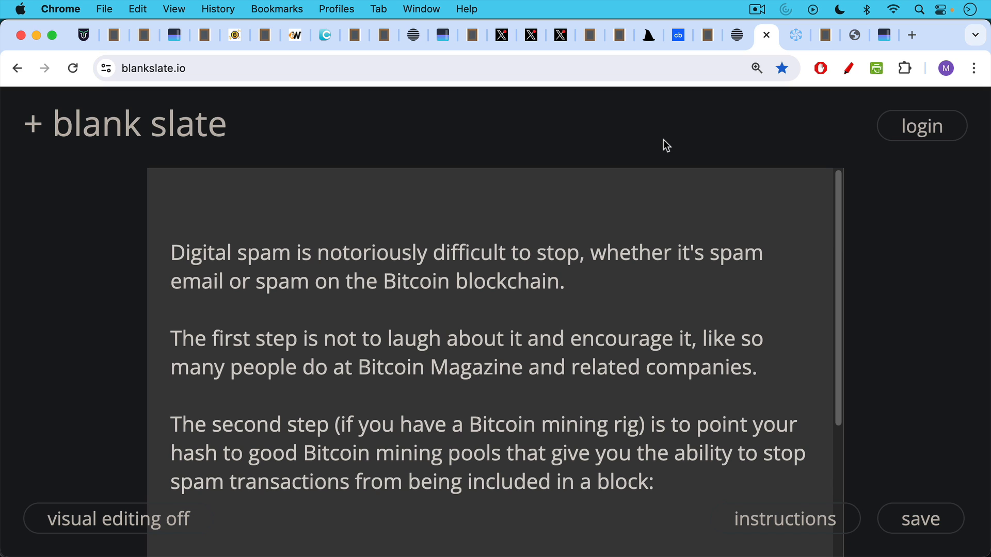
{"action": "mouse_move", "coordinate": [674, 127]}
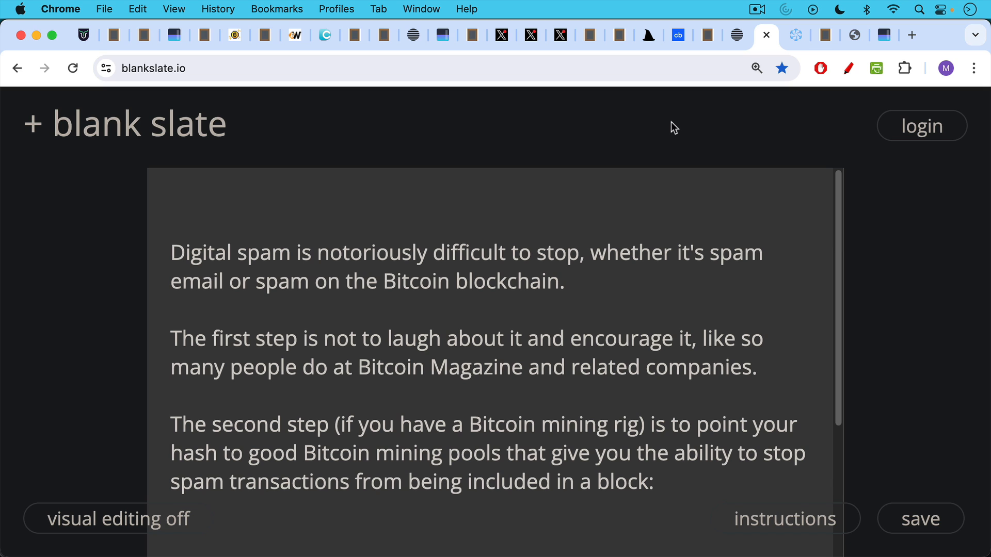
{"action": "mouse_move", "coordinate": [724, 69]}
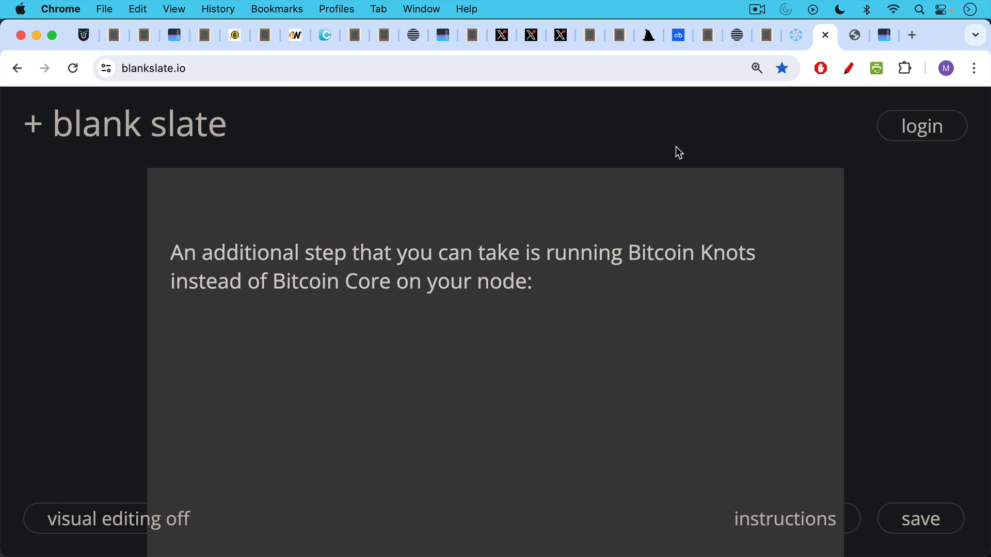
- Focus the note suggesting Bitcoin Knots instead of Bitcoin Core on your node
{"action": "left_click", "coordinate": [532, 281]}
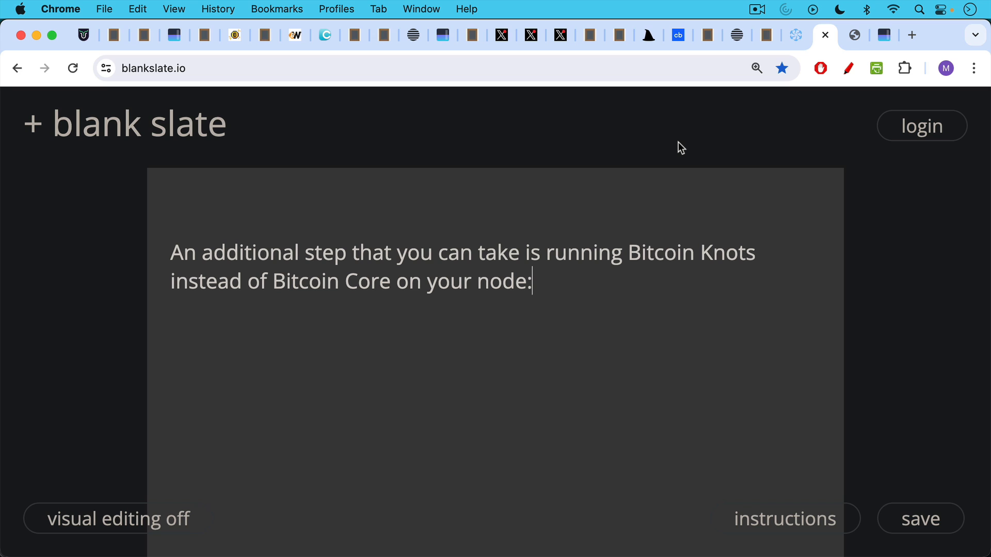
{"action": "mouse_move", "coordinate": [679, 152]}
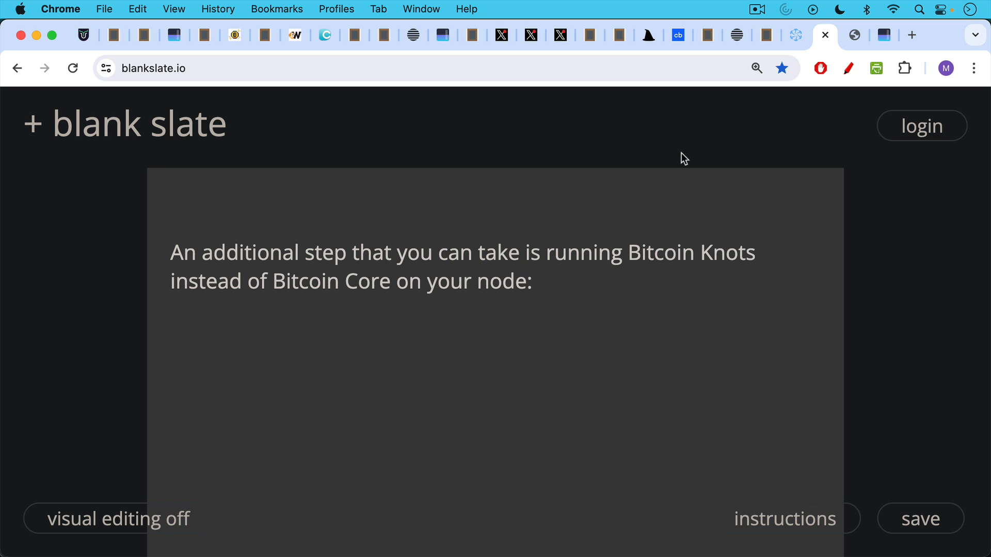
{"action": "mouse_move", "coordinate": [709, 149]}
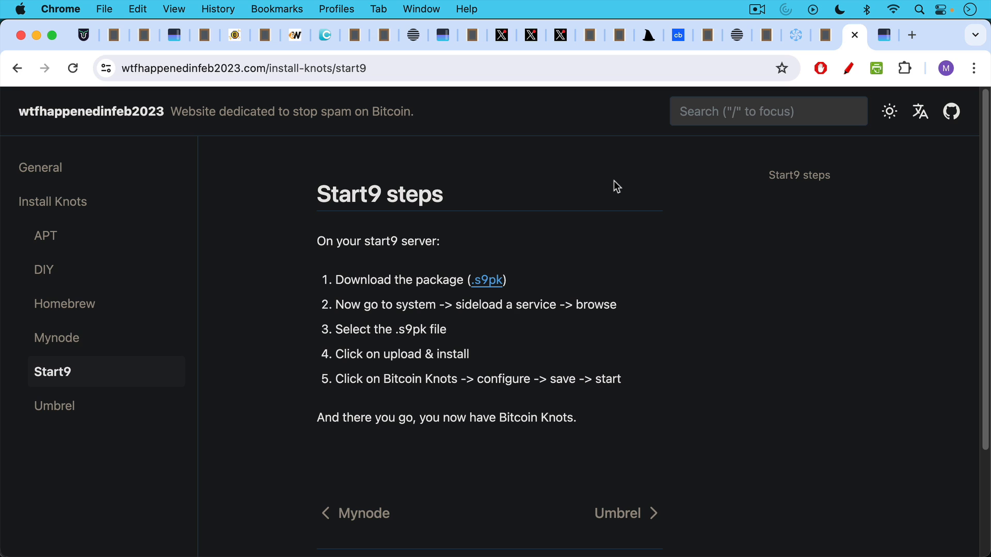
{"action": "mouse_move", "coordinate": [222, 131]}
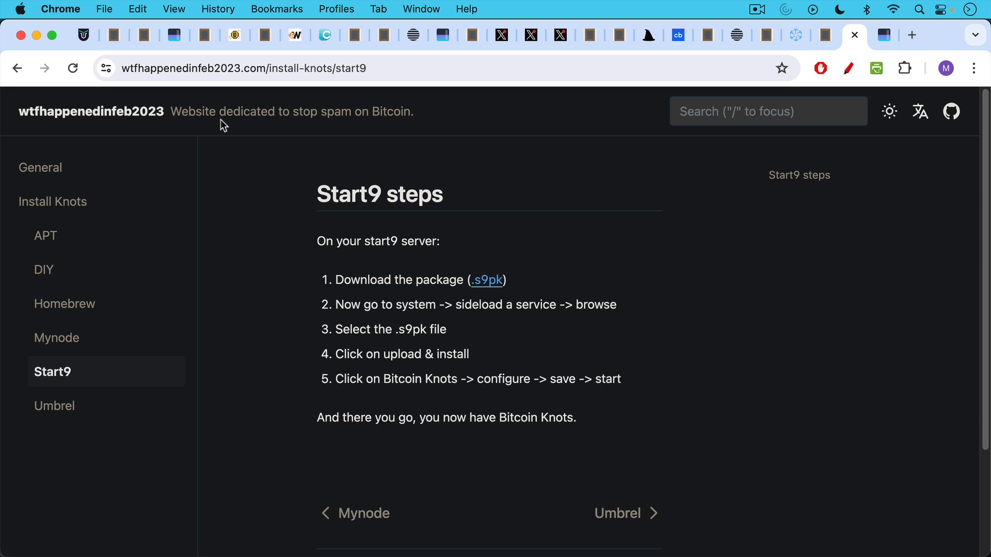
{"action": "mouse_move", "coordinate": [160, 133]}
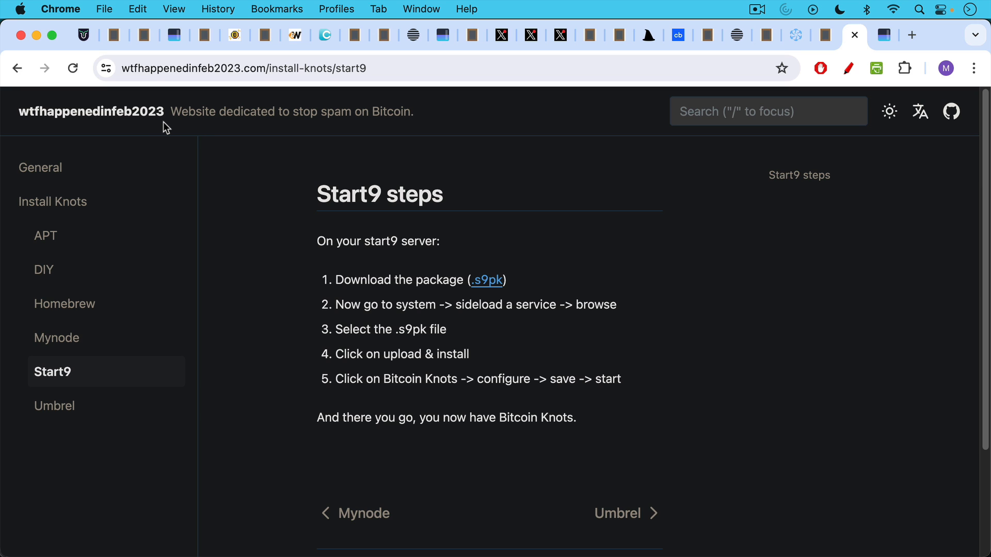
{"action": "mouse_move", "coordinate": [76, 208]}
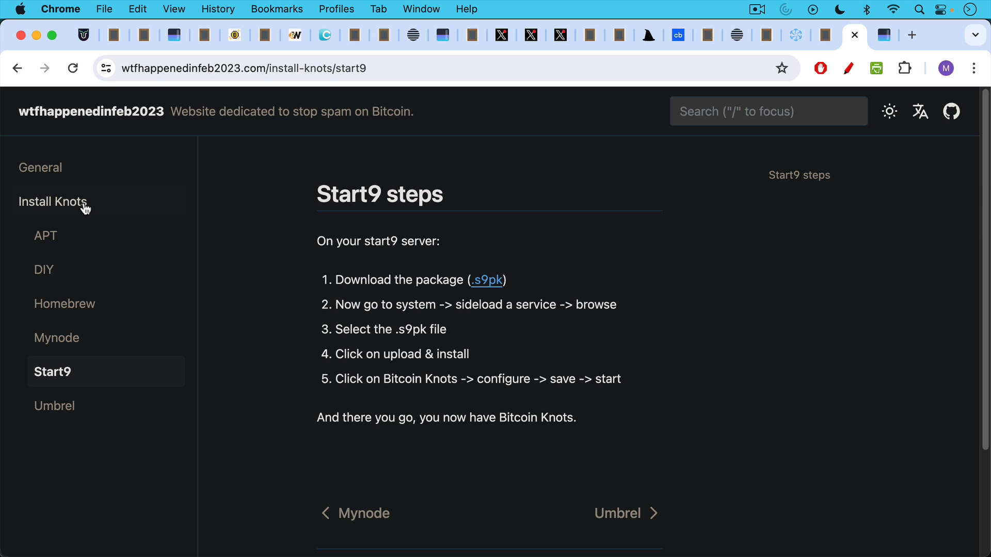
{"action": "mouse_move", "coordinate": [100, 208]}
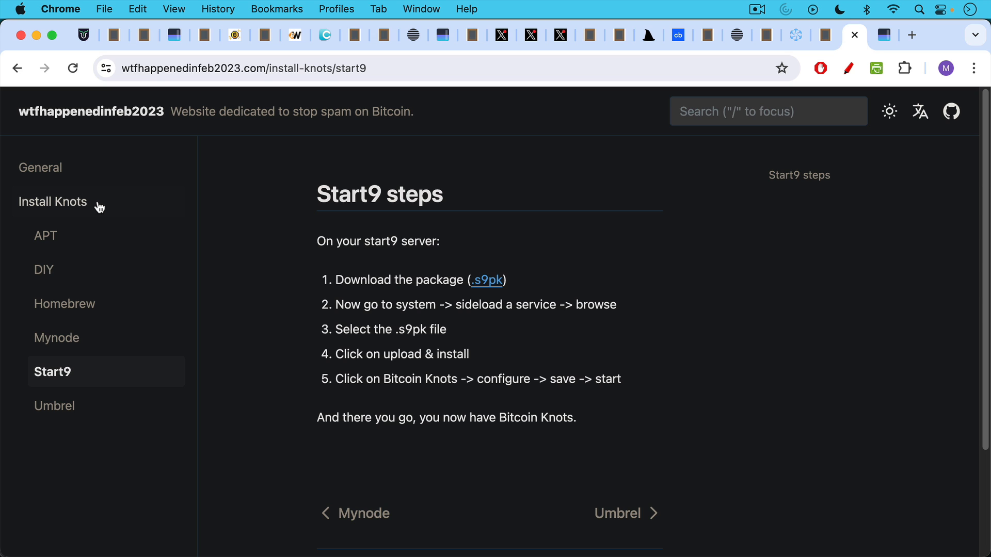
{"action": "mouse_move", "coordinate": [113, 342]}
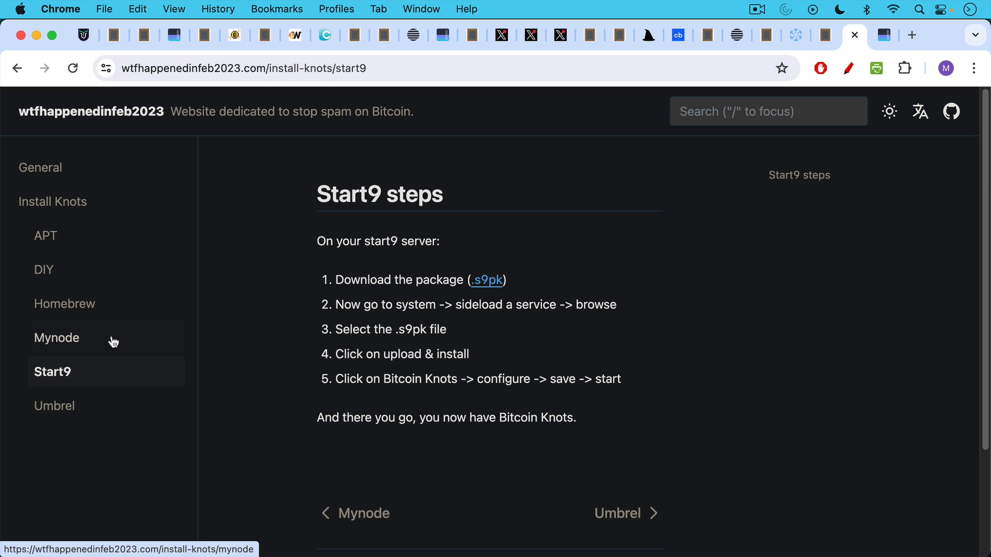
{"action": "mouse_move", "coordinate": [738, 120]}
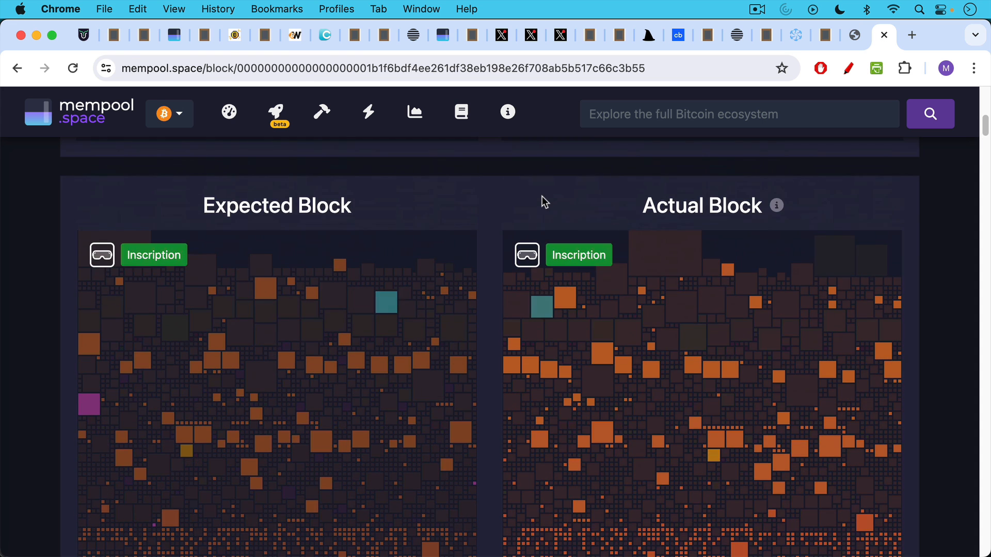
- Scroll up to the Foundry USA block details: 1.7 MB, 100% health, 1.654 BTC fees
{"action": "scroll", "scroll_direction": "up", "scroll_amount": 3}
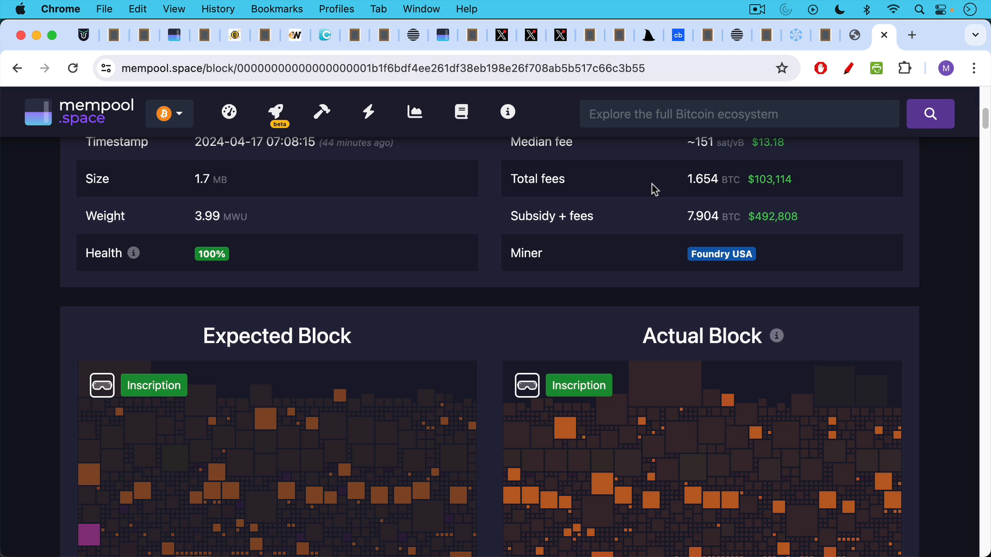
{"action": "mouse_move", "coordinate": [571, 391]}
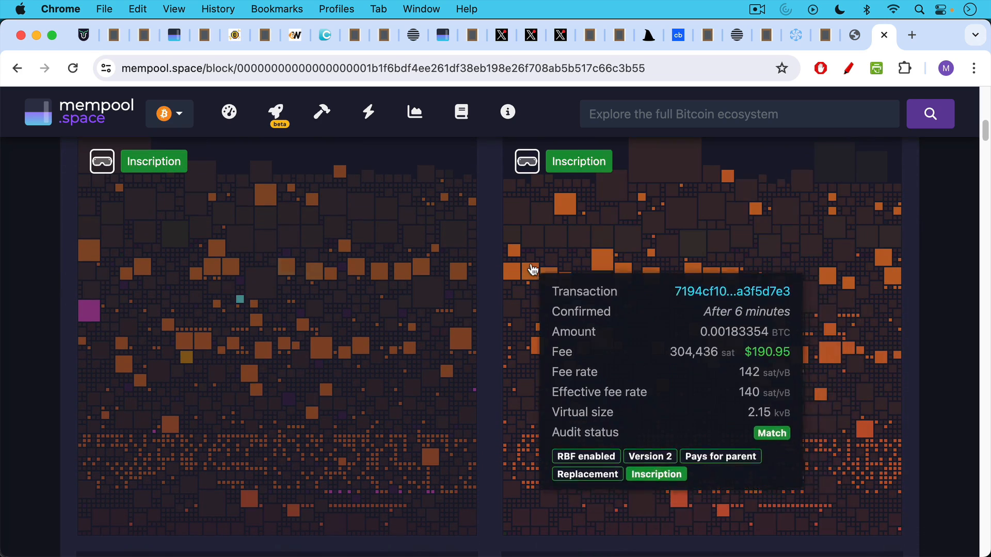
{"action": "mouse_move", "coordinate": [693, 422]}
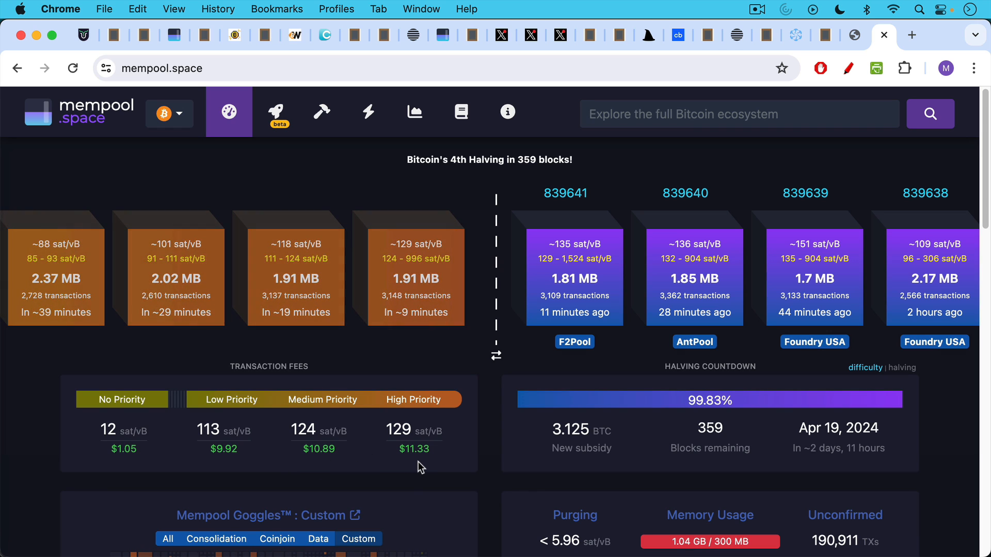
{"action": "mouse_move", "coordinate": [414, 443]}
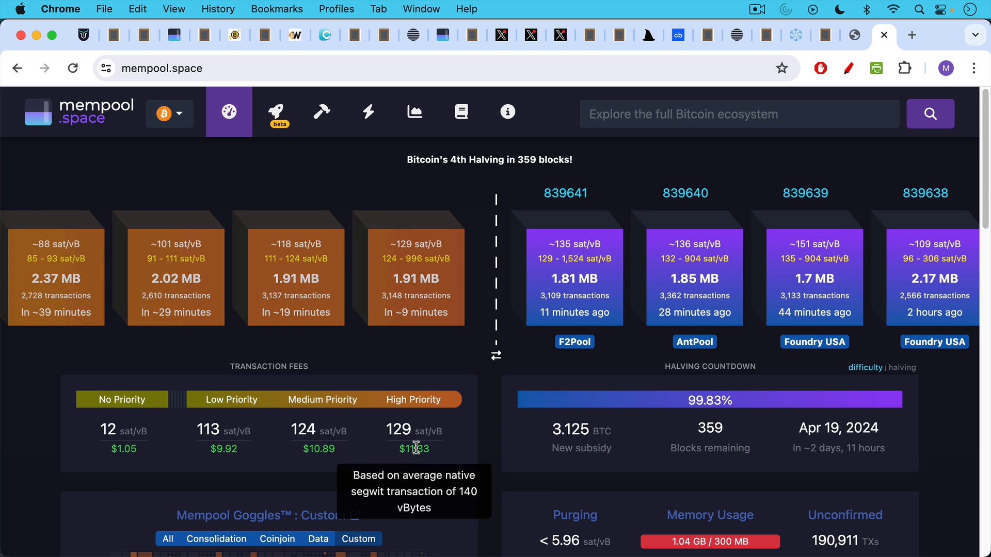
{"action": "mouse_move", "coordinate": [406, 380]}
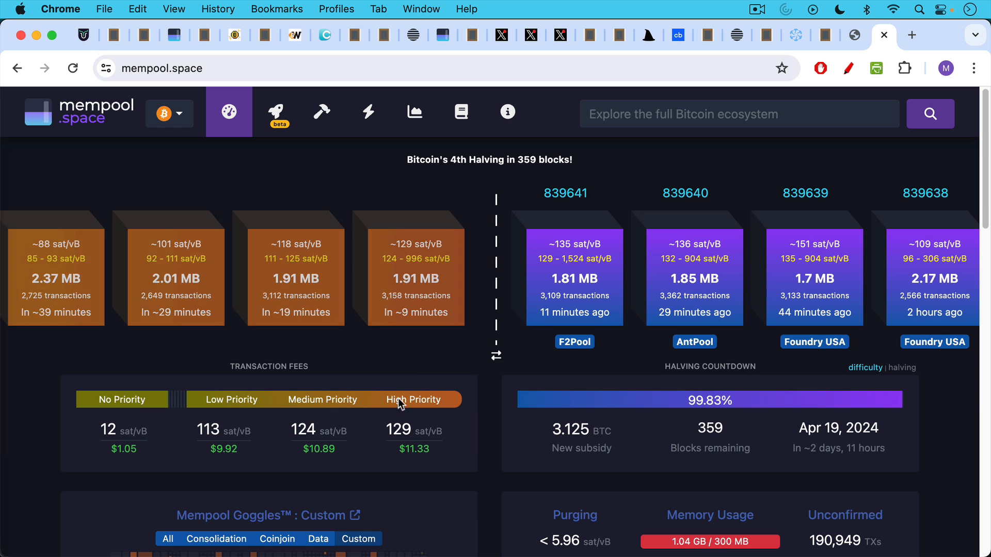
- Open AntPool block 839640 and scroll to its Inscription-highlighted actual block map
{"action": "scroll", "scroll_direction": "down", "scroll_amount": 3}
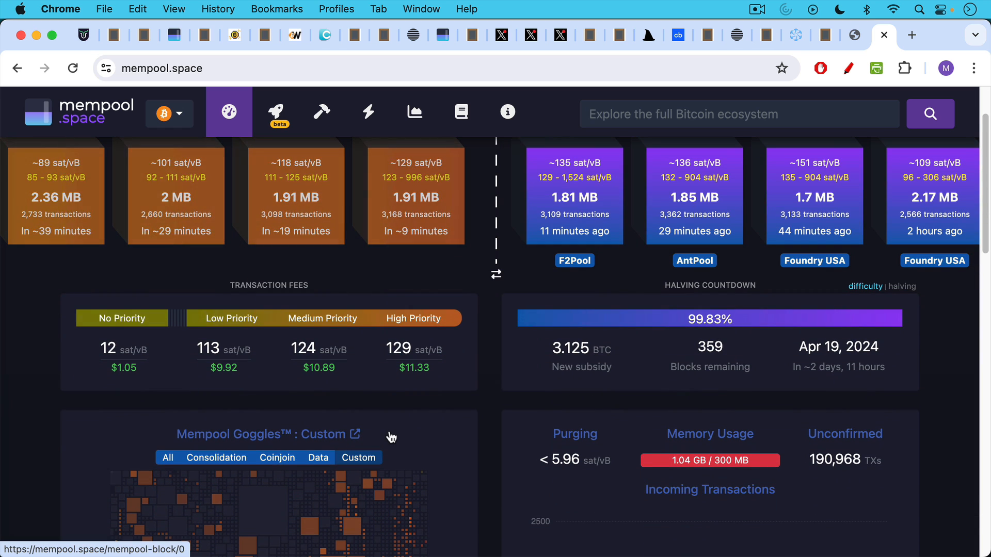
{"action": "scroll", "scroll_direction": "down", "scroll_amount": 3}
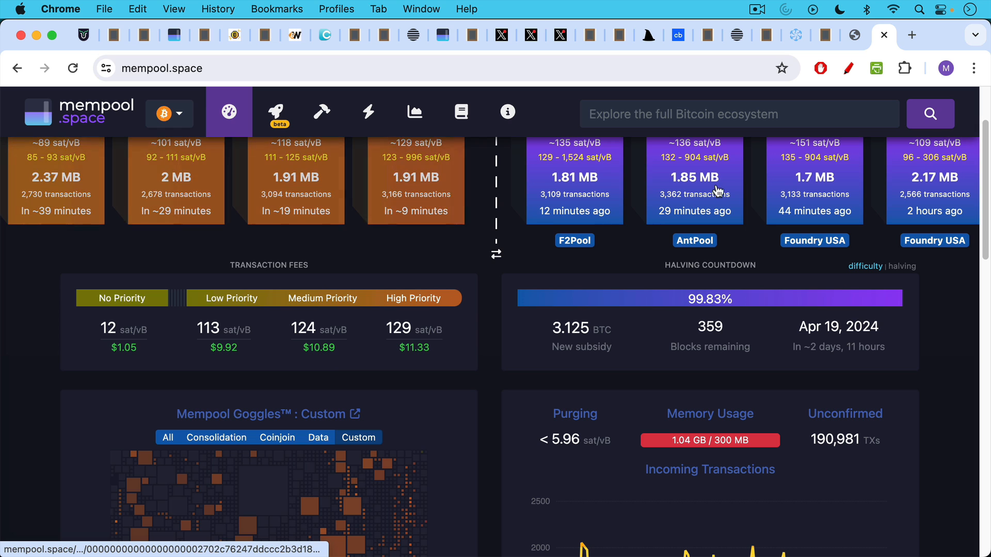
{"action": "left_click", "coordinate": [694, 177]}
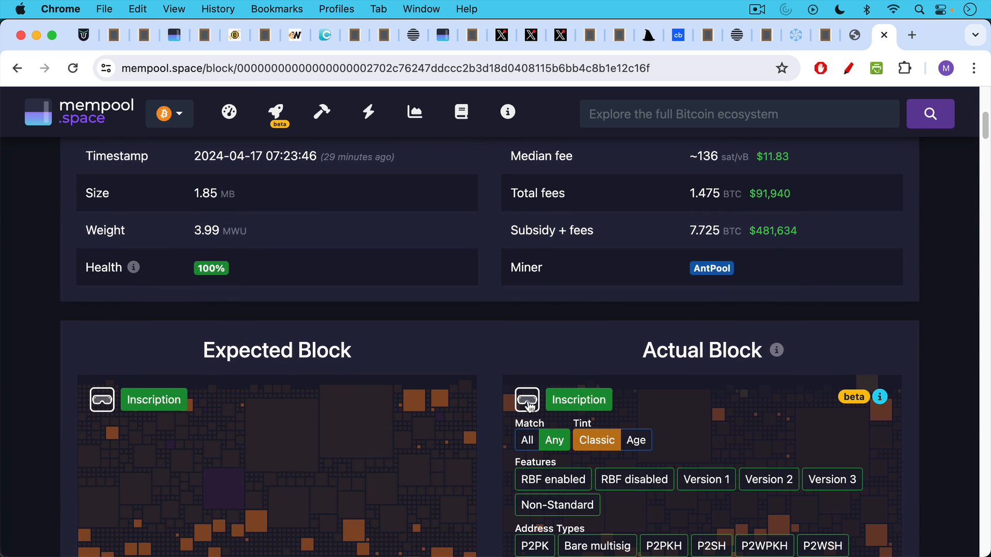
{"action": "scroll", "scroll_direction": "down", "scroll_amount": 3}
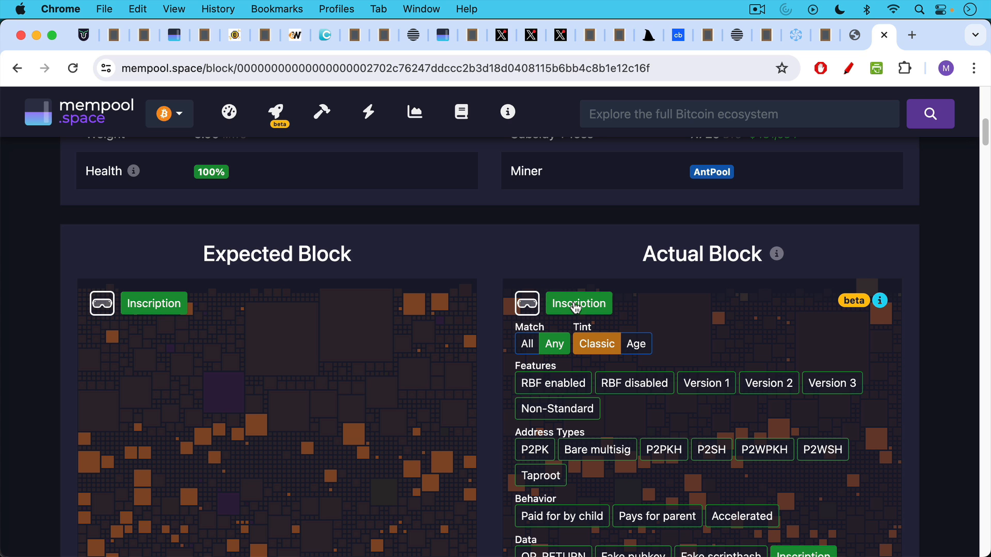
{"action": "scroll", "scroll_direction": "down", "scroll_amount": 3}
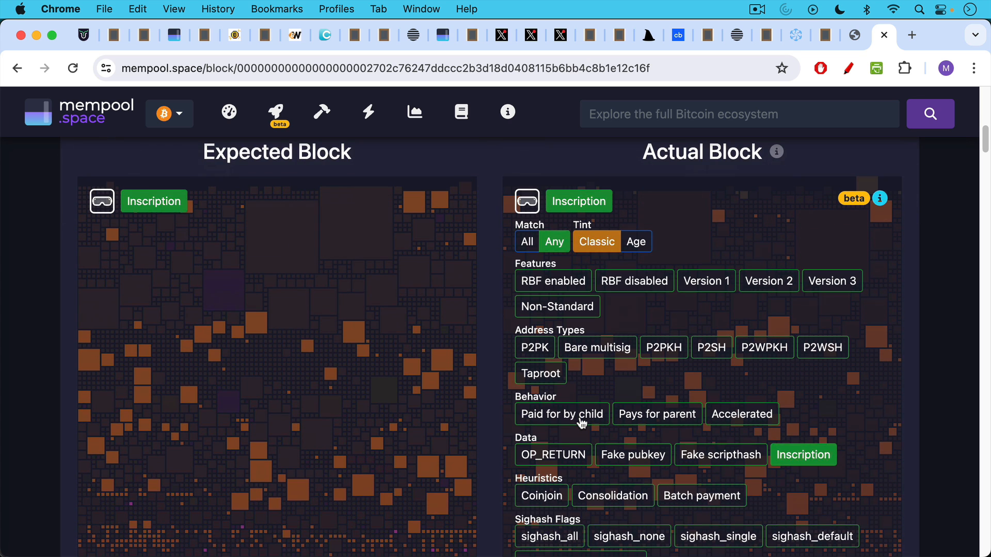
{"action": "mouse_move", "coordinate": [599, 442]}
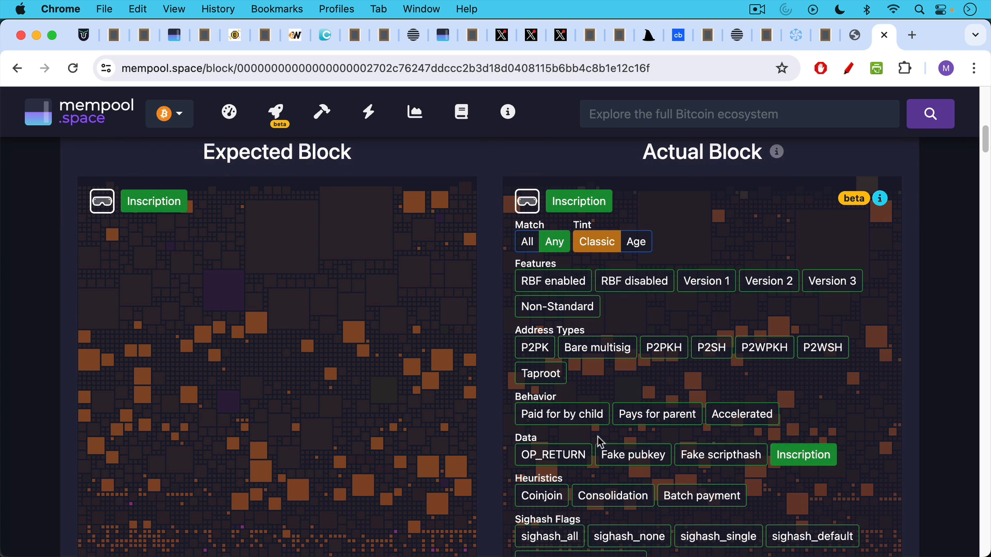